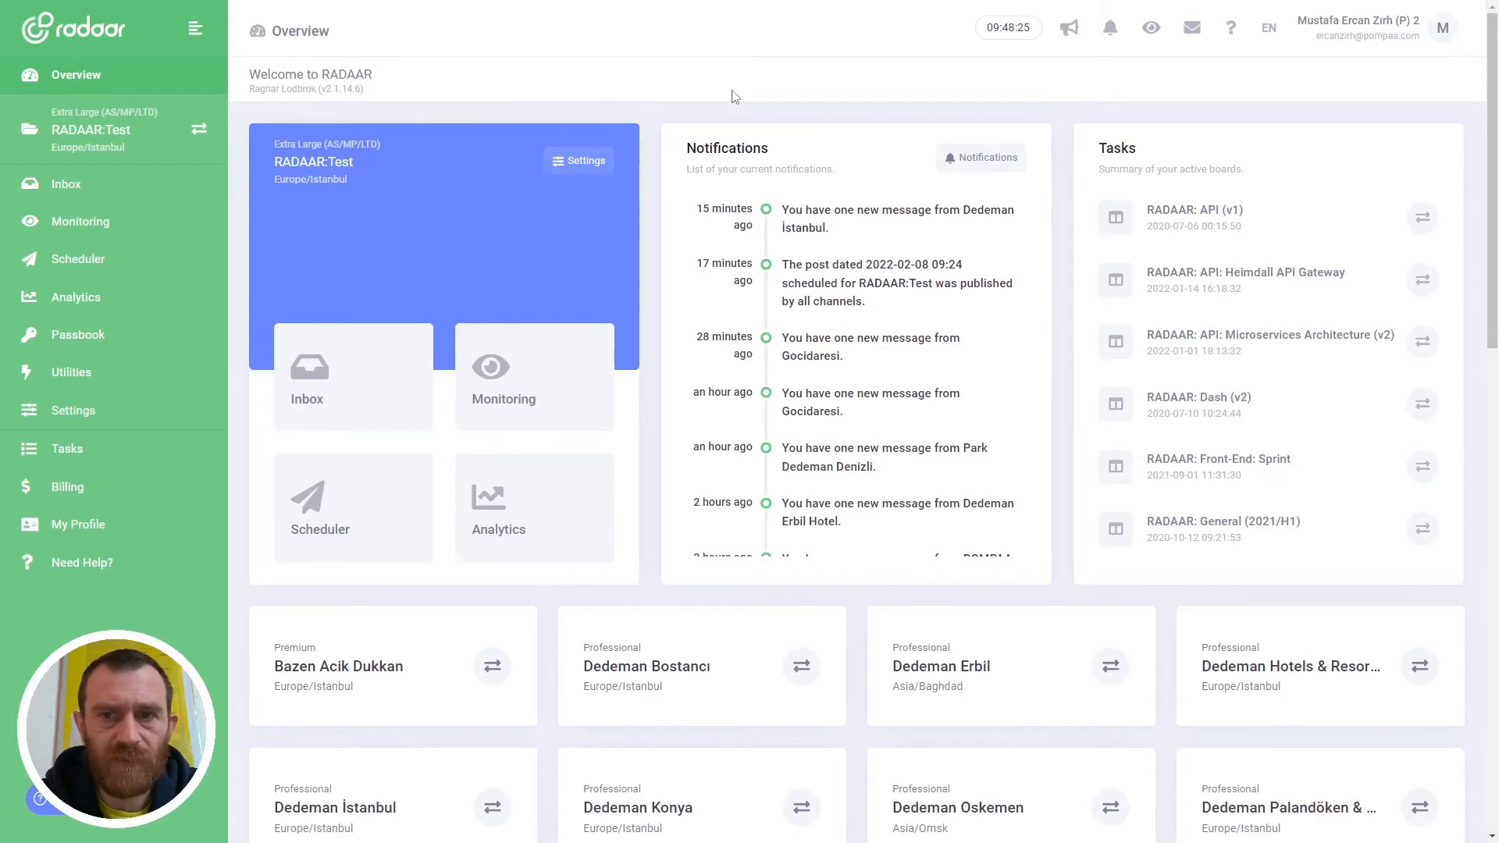
{"action": "mouse_move", "coordinate": [156, 267]}
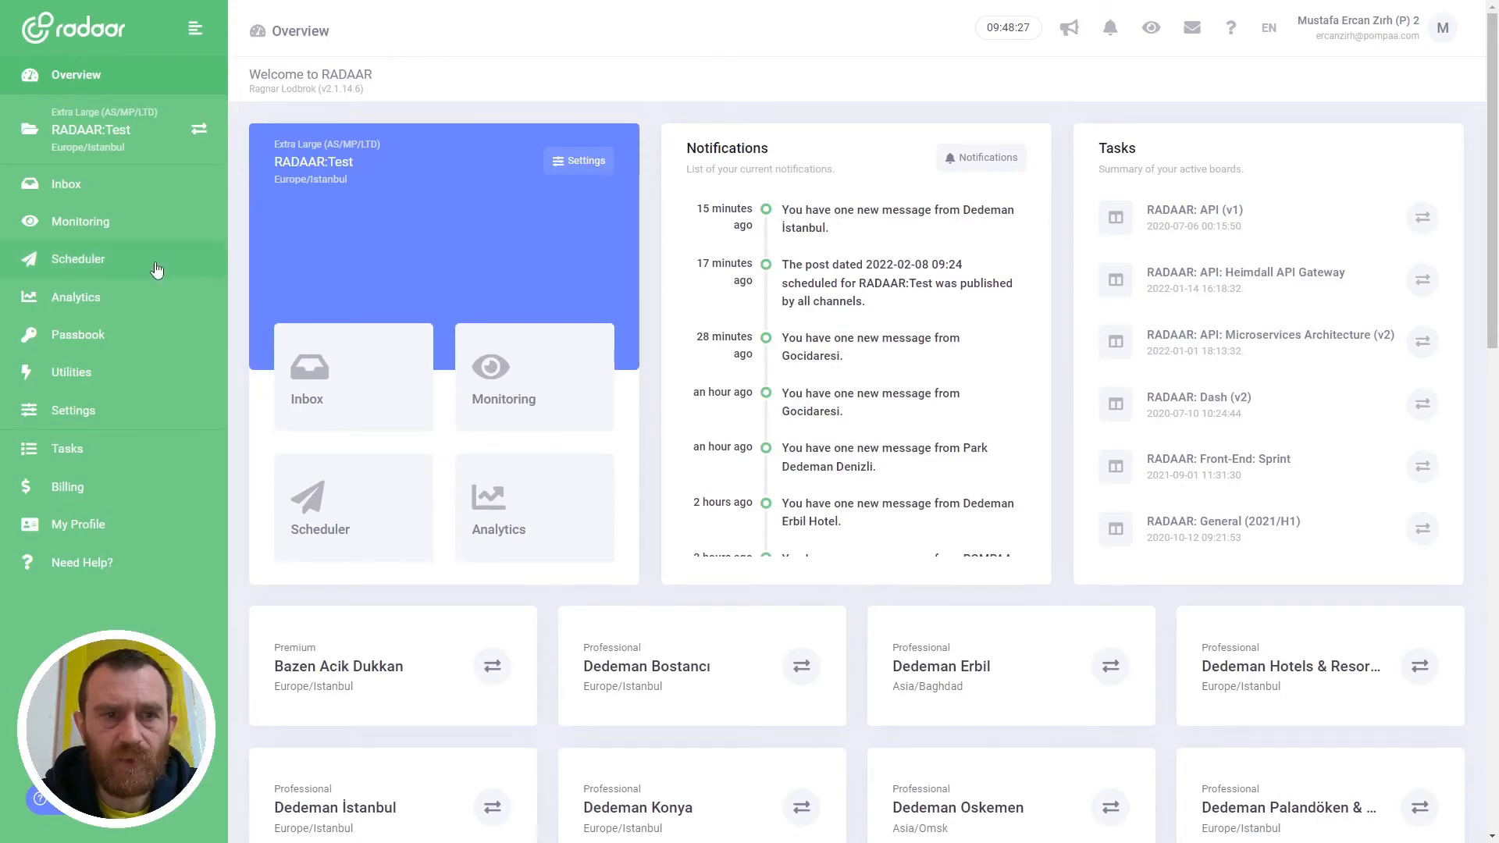
Go to the Scheduler calendar and bring up the post actions menu.
{"action": "left_click", "coordinate": [78, 257]}
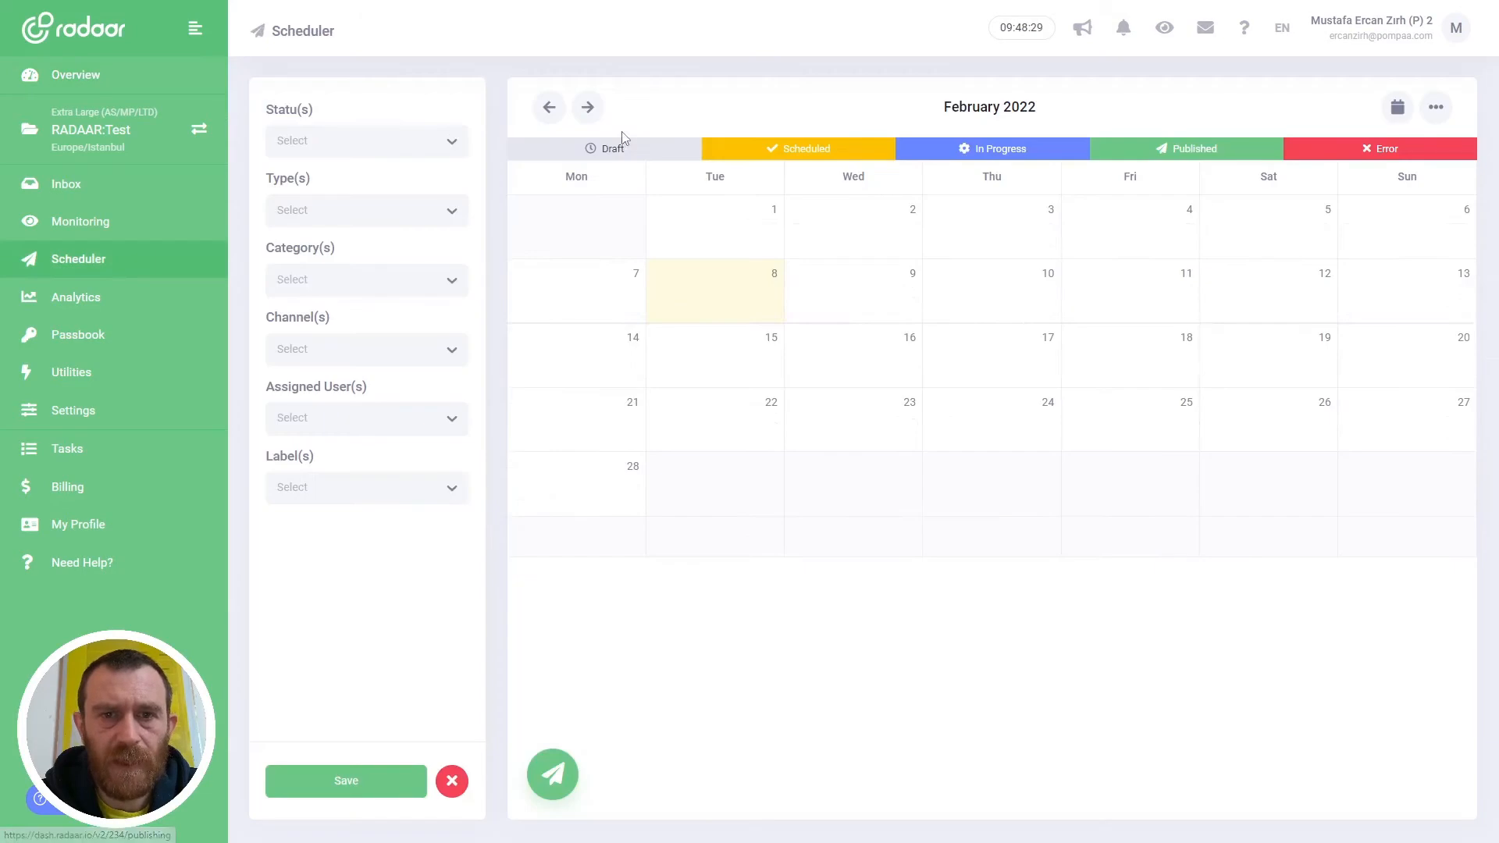
{"action": "left_click", "coordinate": [551, 775]}
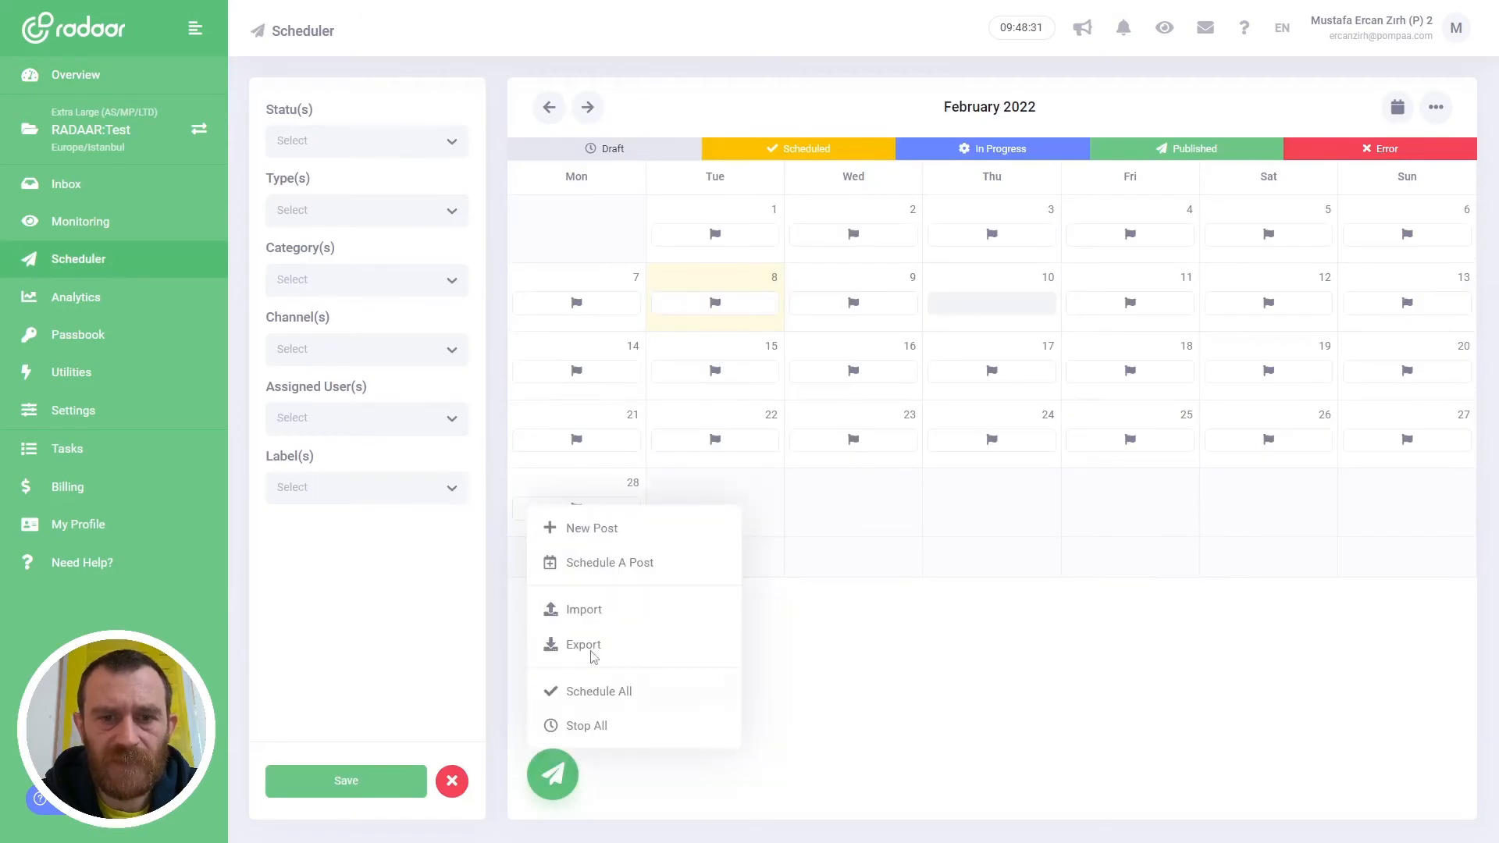
{"action": "mouse_move", "coordinate": [590, 528]}
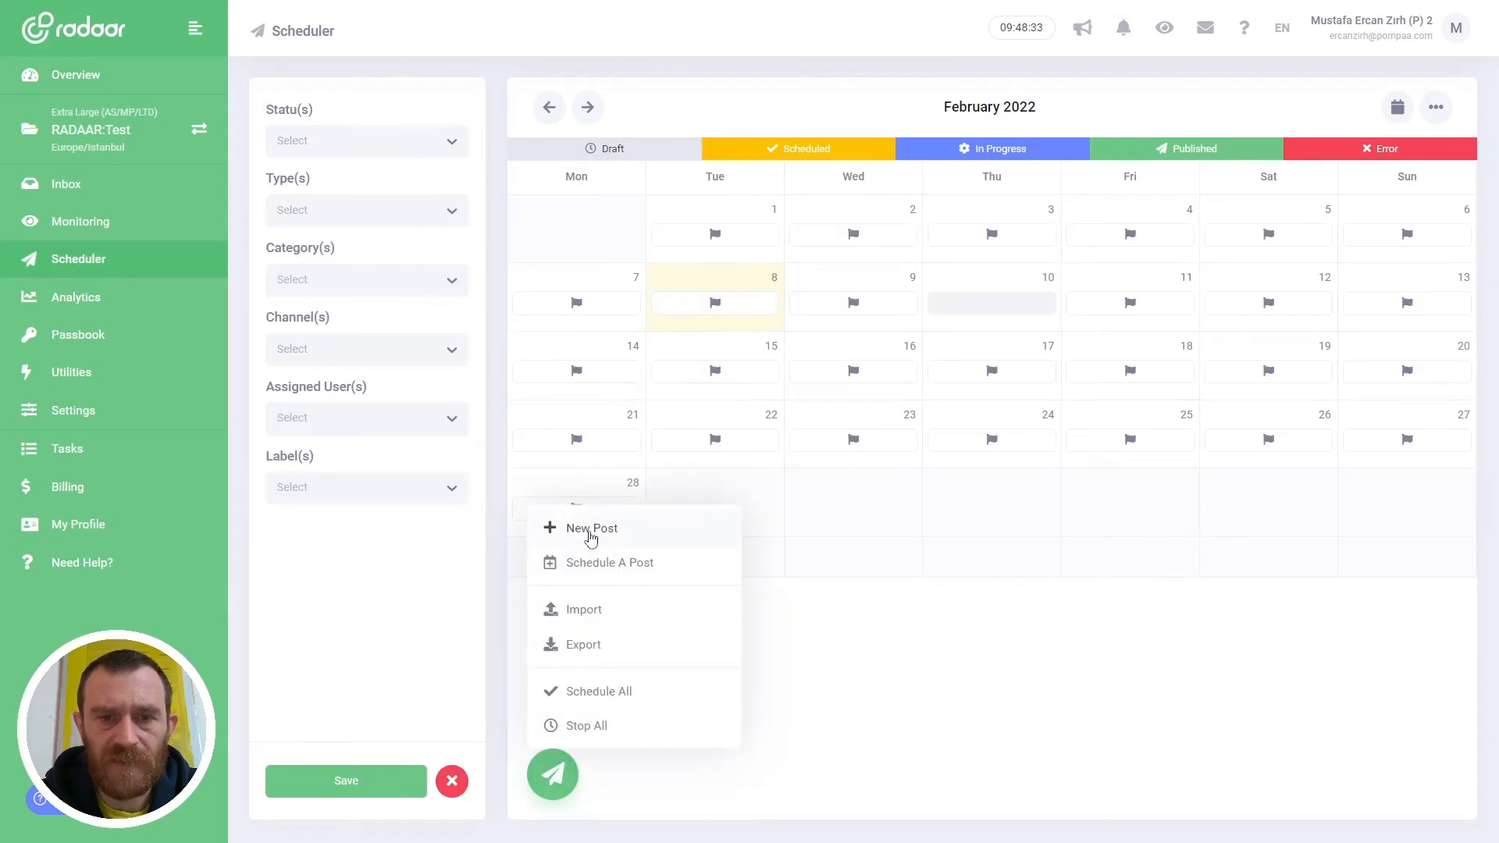
Start a New Post for 8 February 2022 09:48 and add the RADAAR test Facebook, Instagram, LinkedIn and Twitter channels.
{"action": "left_click", "coordinate": [592, 528]}
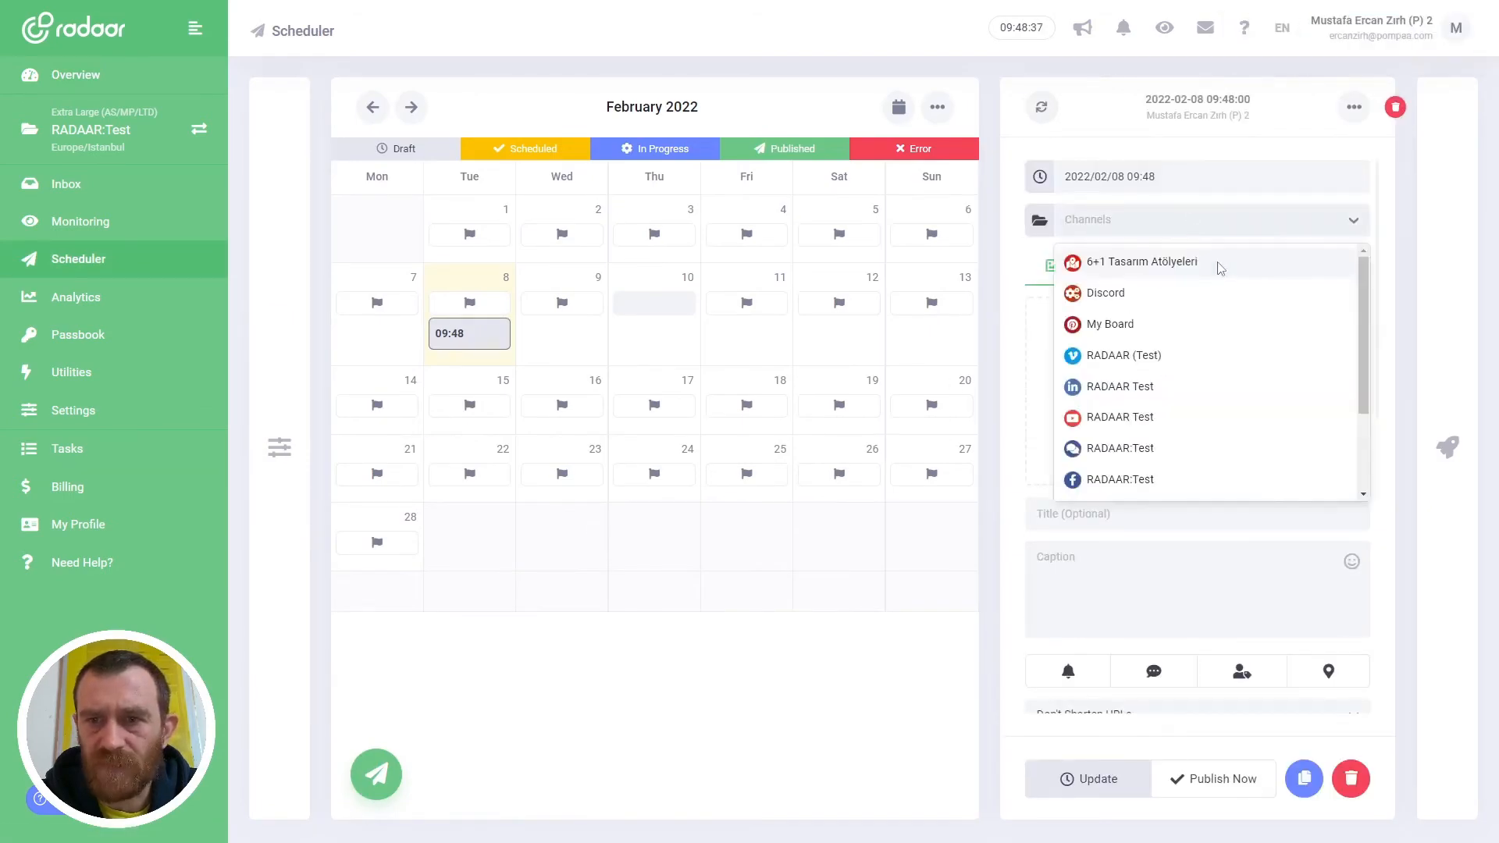
{"action": "scroll", "scroll_direction": "down", "scroll_amount": 3}
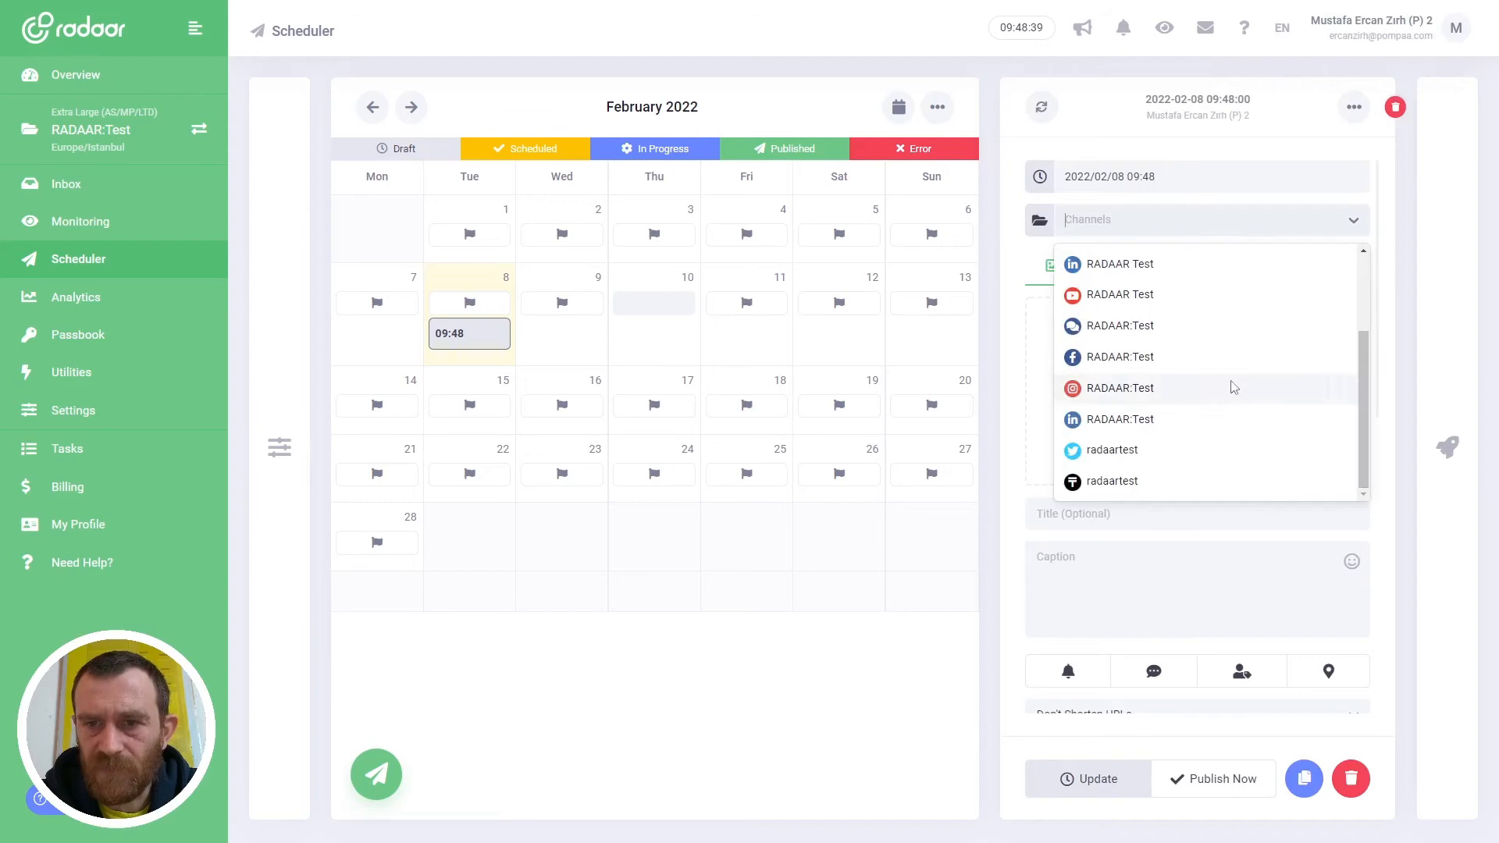
{"action": "left_click", "coordinate": [1110, 356]}
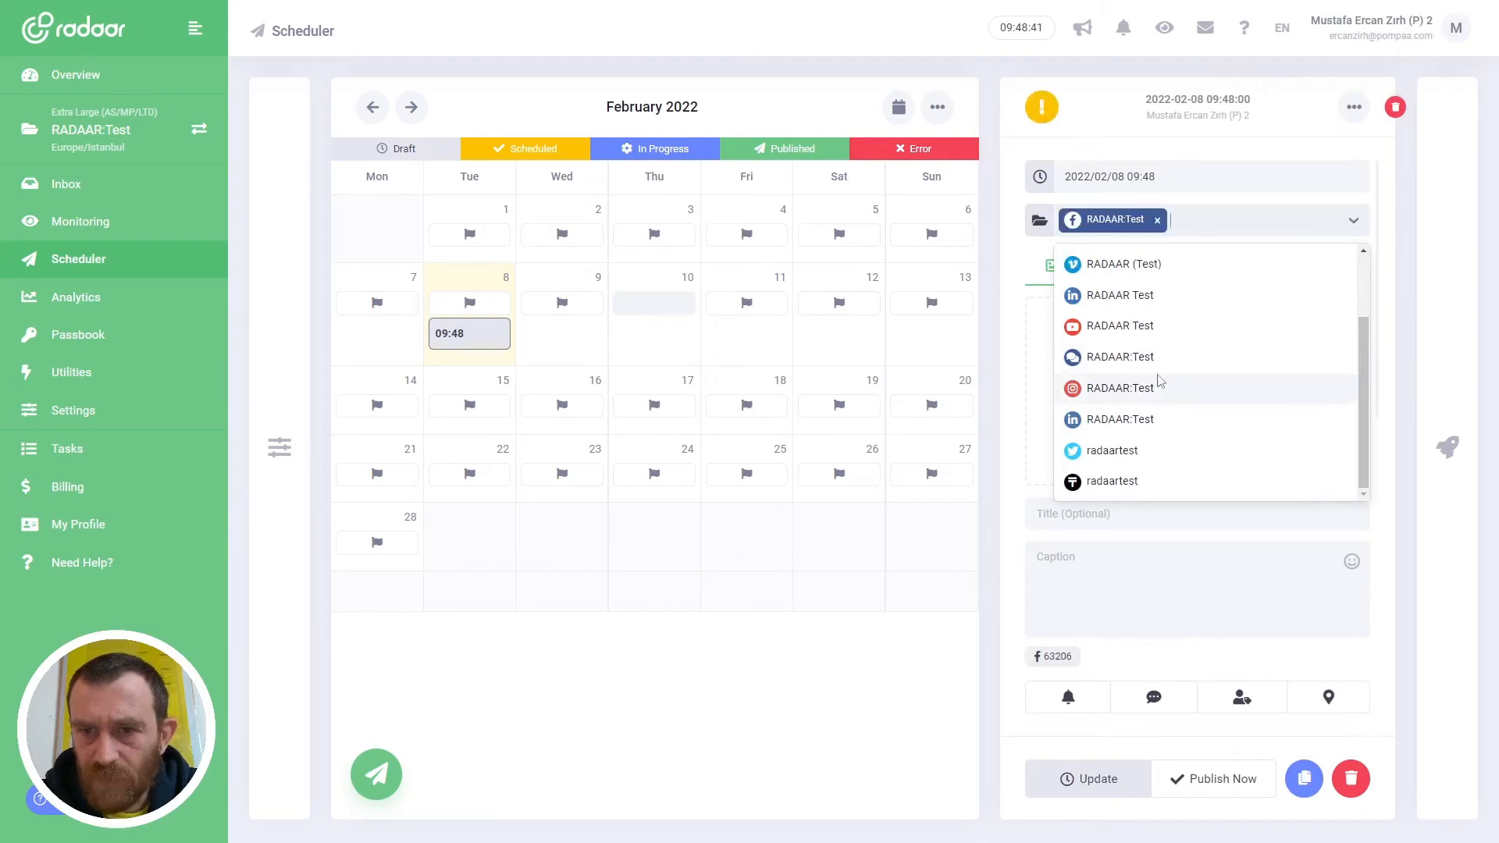
{"action": "left_click", "coordinate": [1120, 387]}
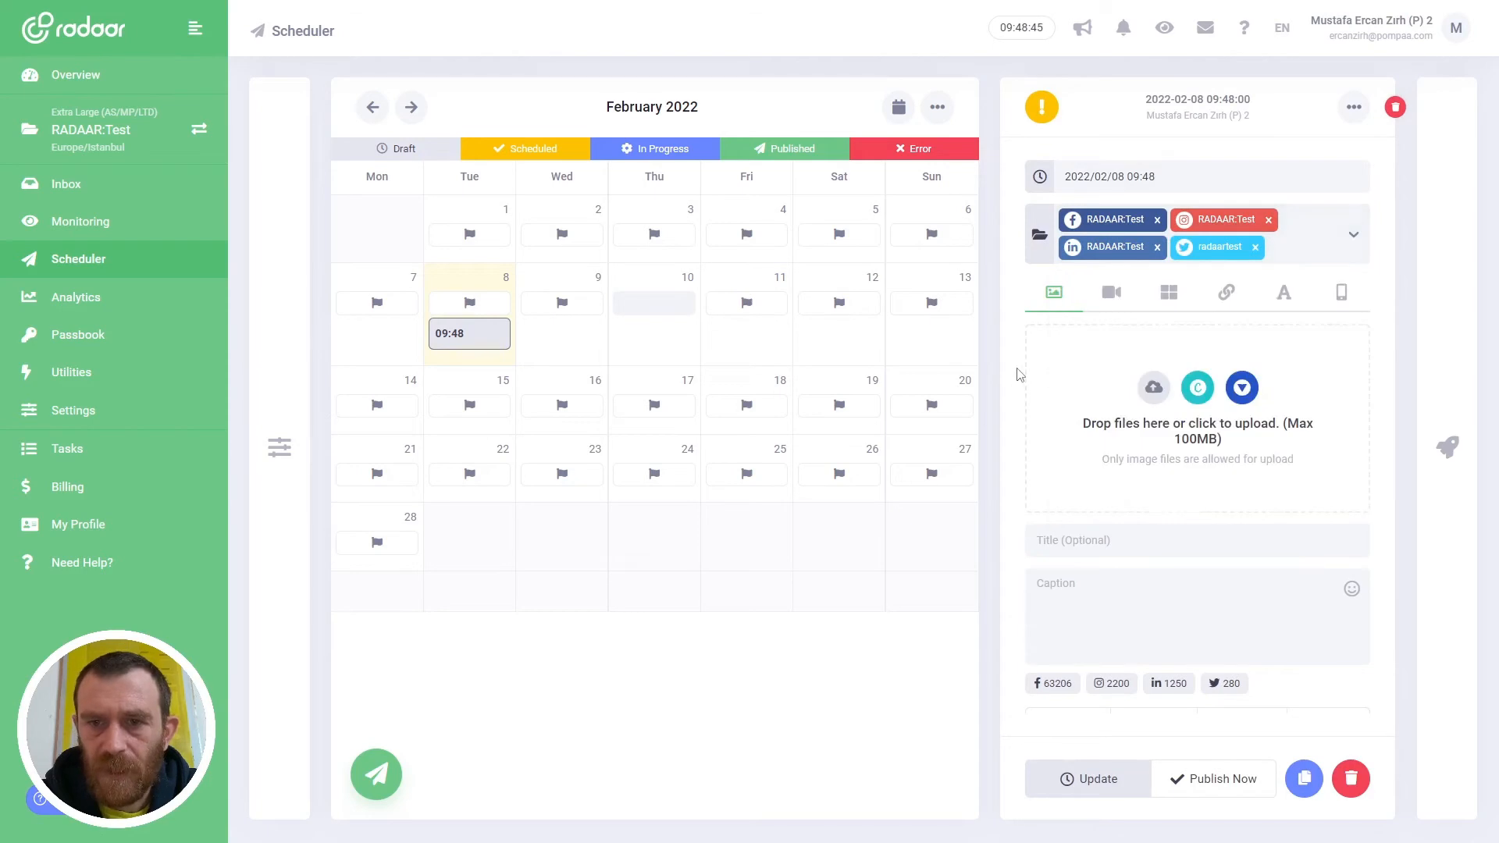
{"action": "mouse_move", "coordinate": [1152, 387]}
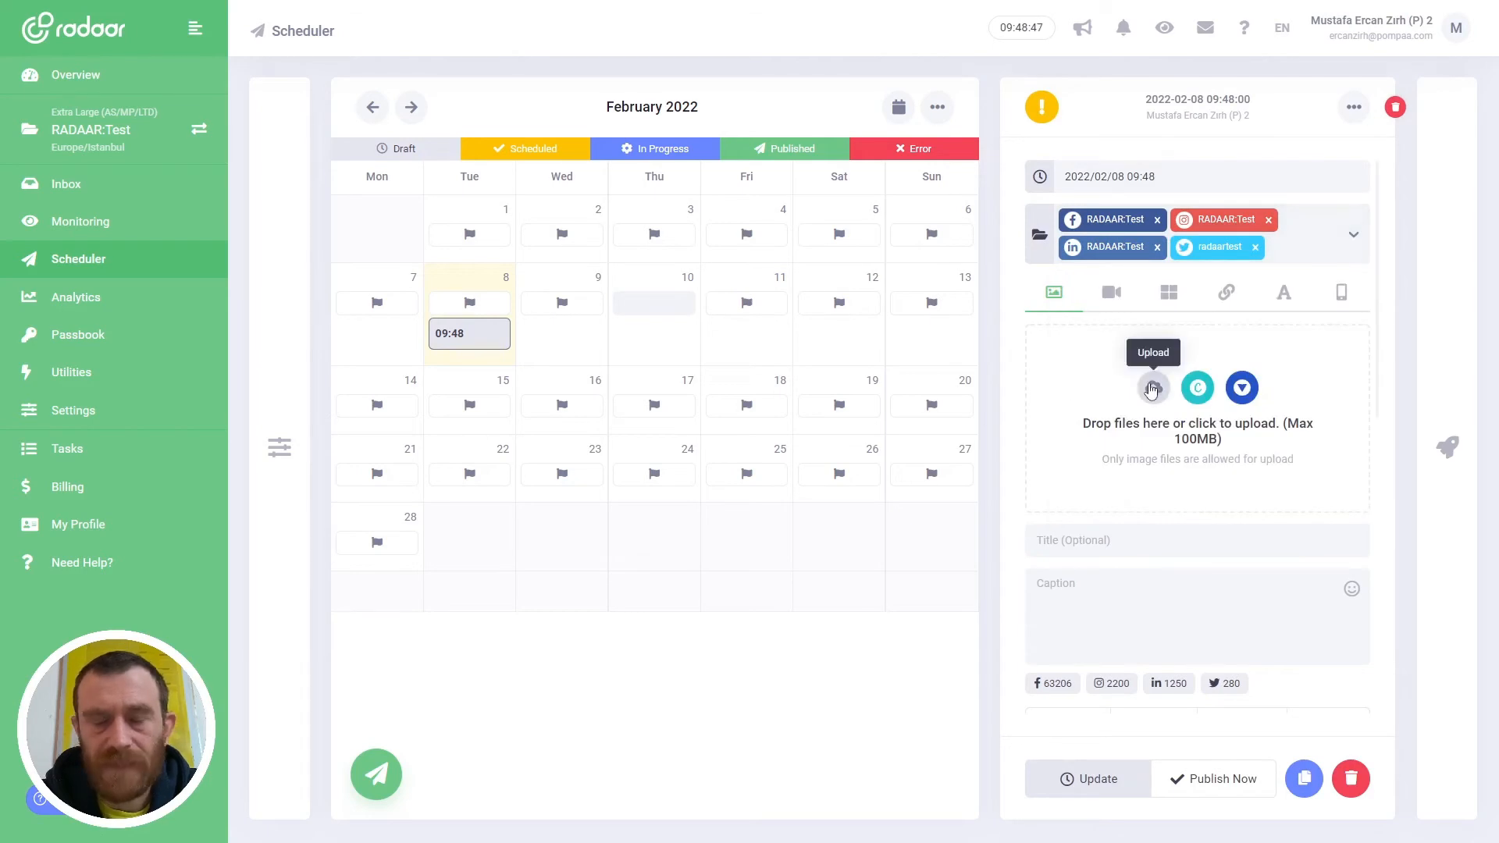
Search the Stock Library for 'berlin' and choose Insert on the TV tower photo.
{"action": "left_click", "coordinate": [1152, 387]}
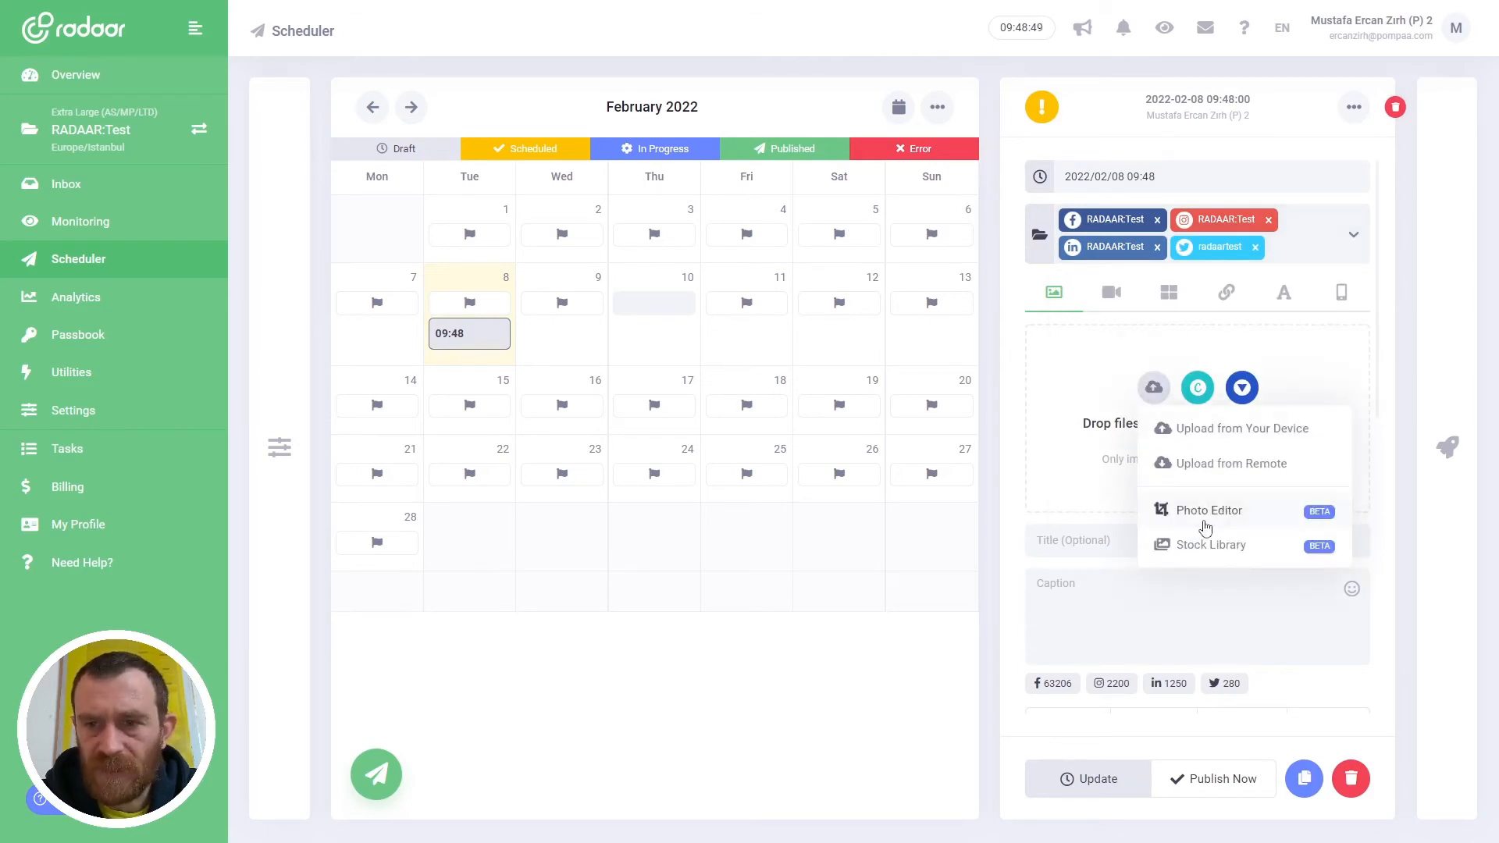
{"action": "mouse_move", "coordinate": [1207, 553]}
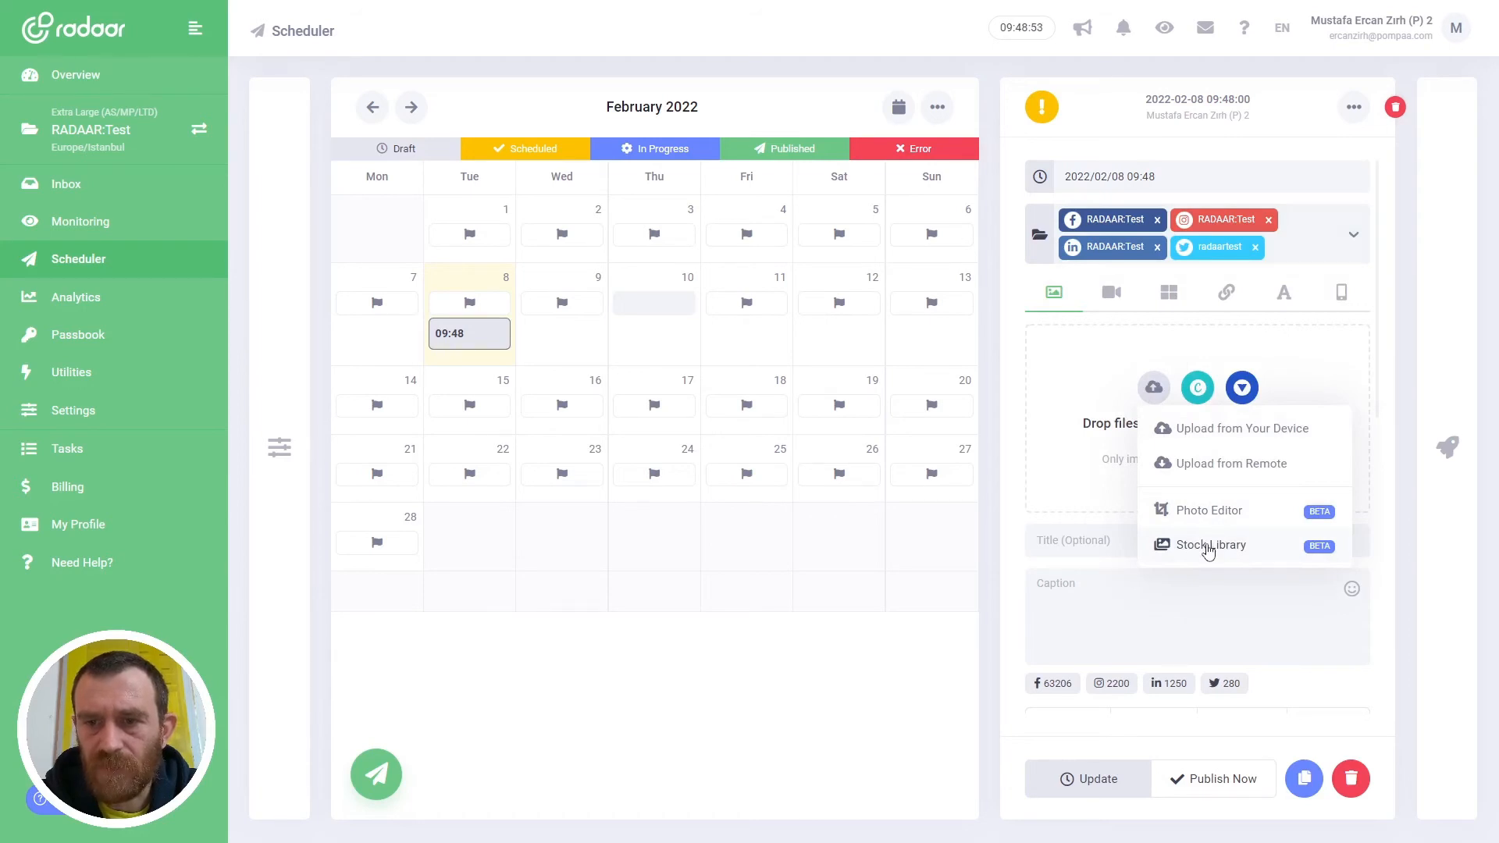
{"action": "left_click", "coordinate": [1210, 545]}
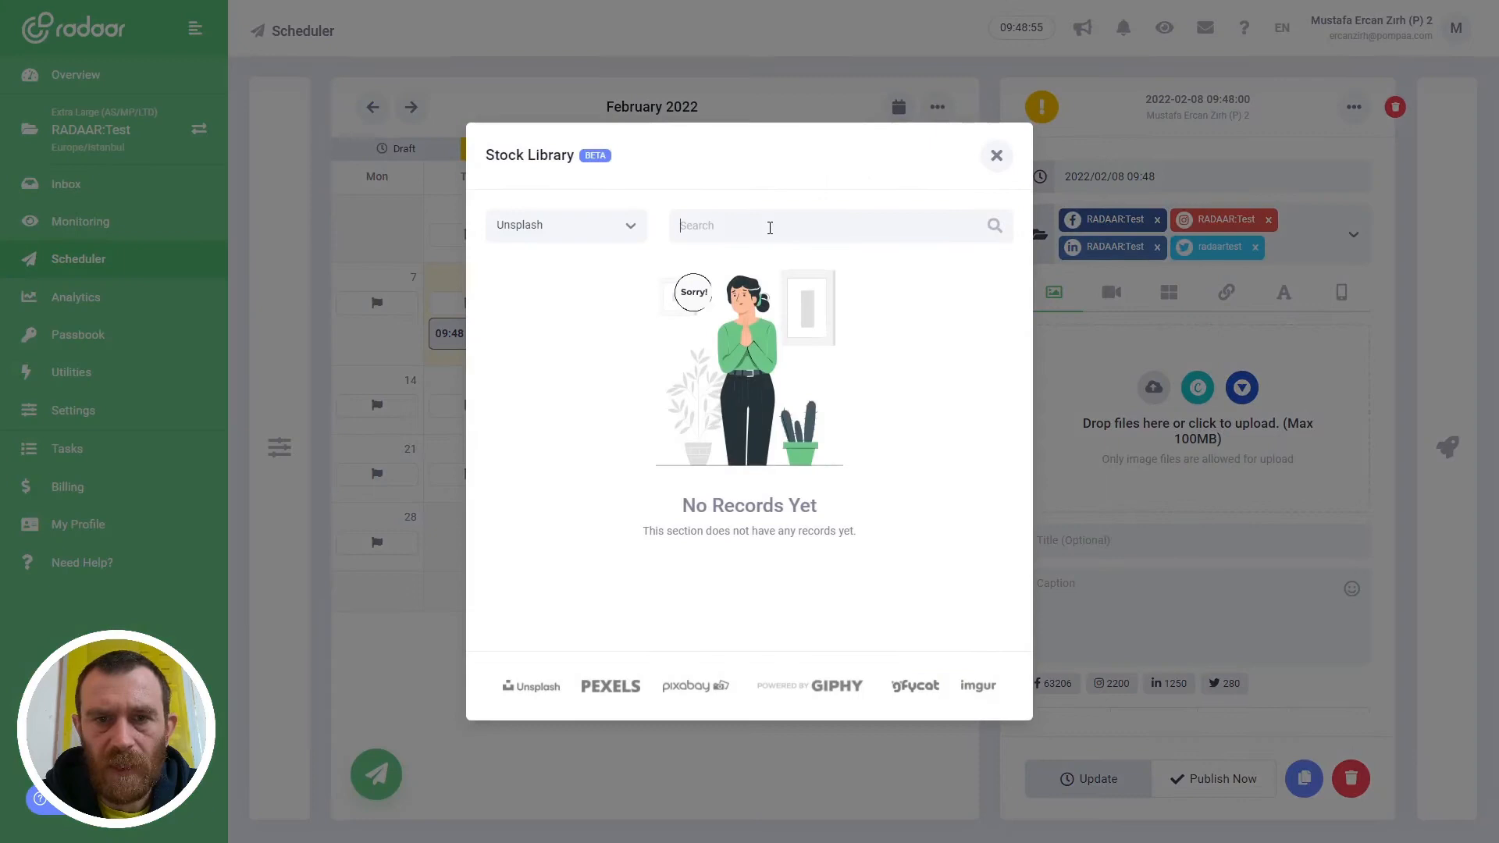
{"action": "type", "text": "berlin"}
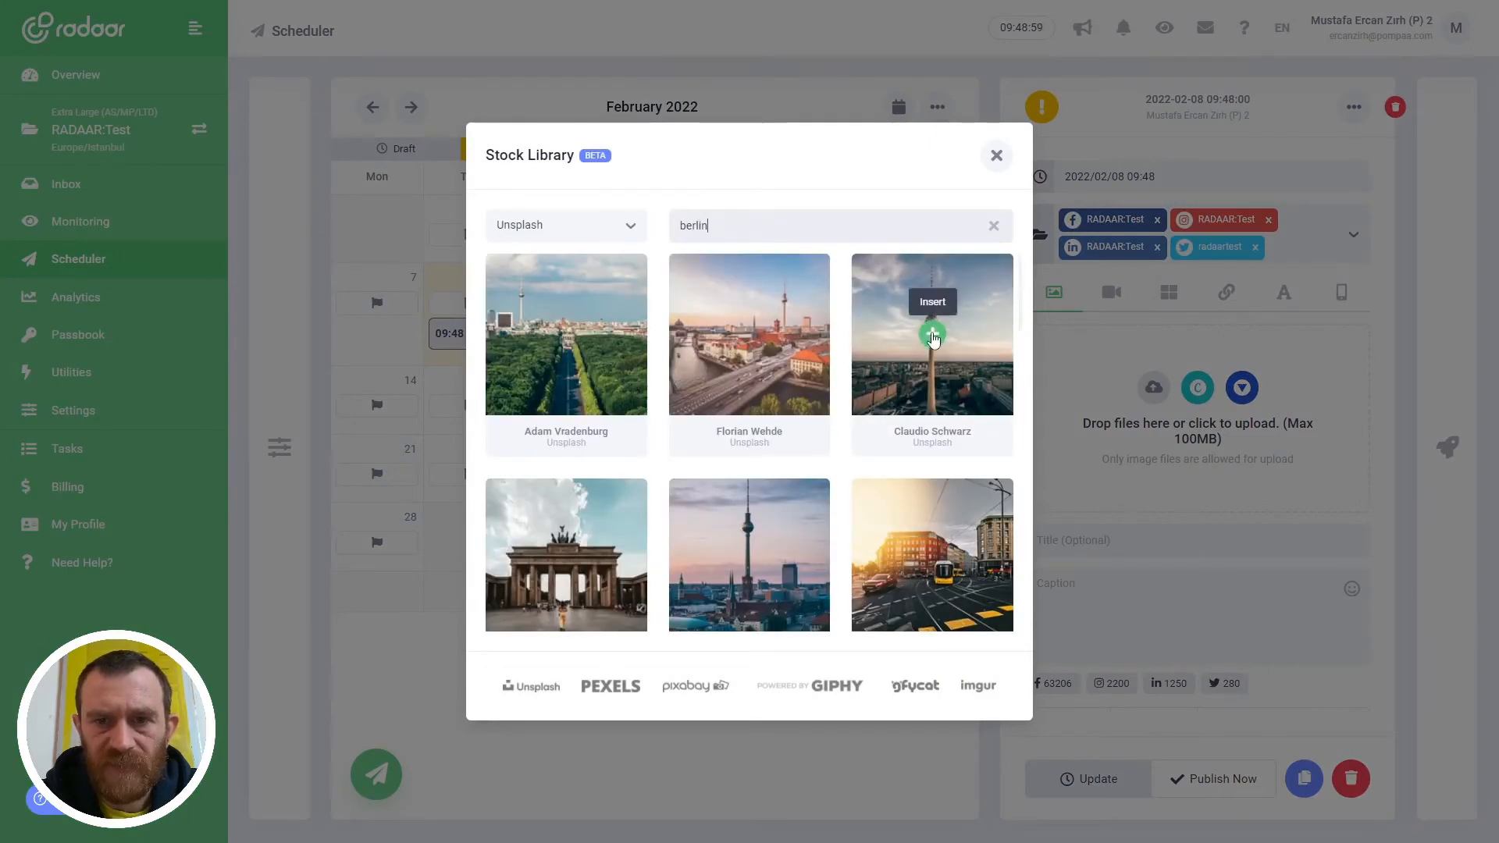
{"action": "left_click", "coordinate": [932, 334]}
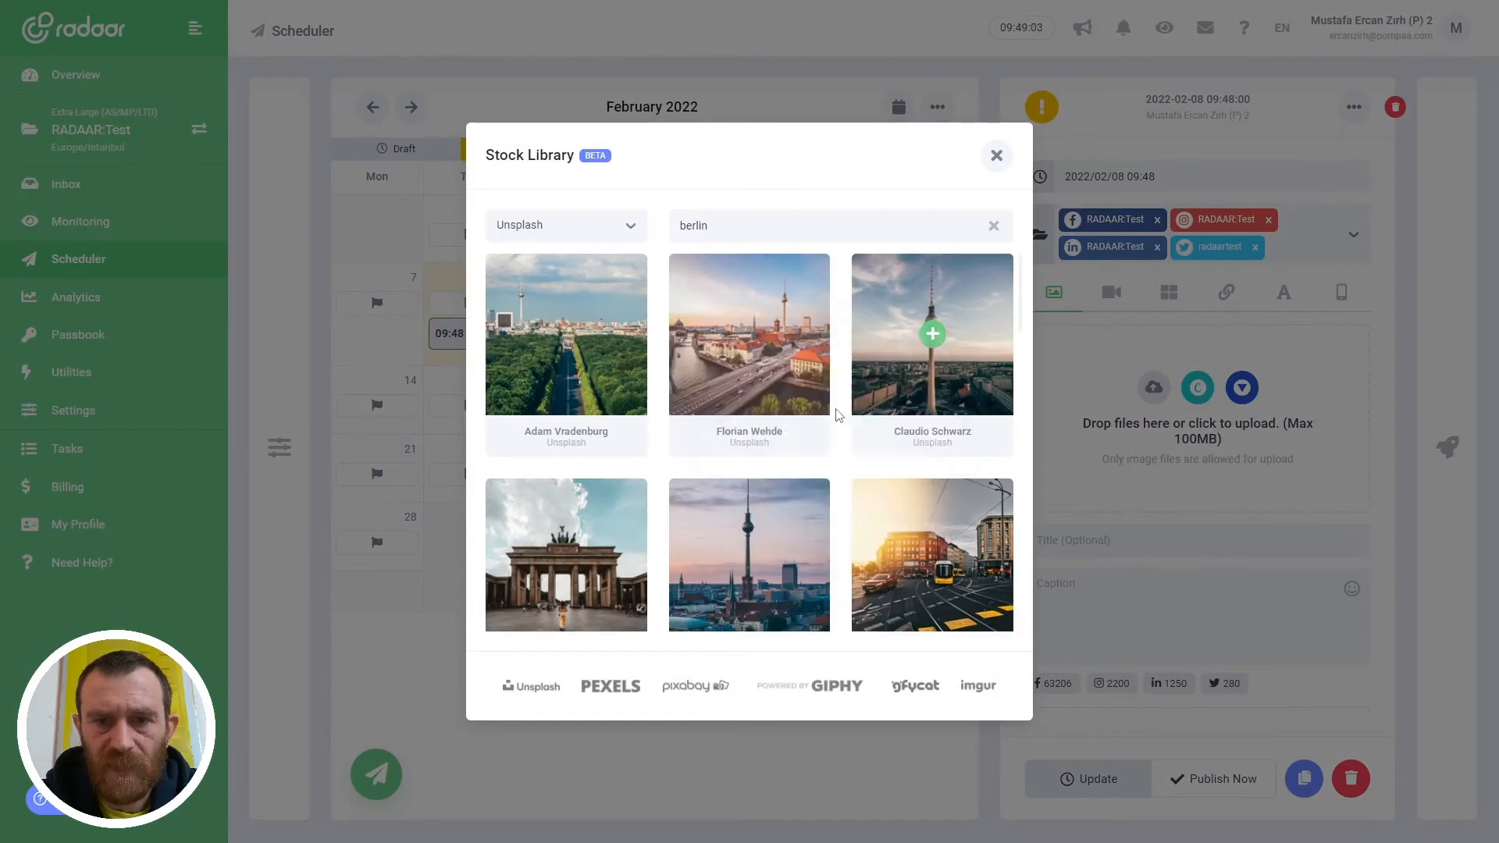
Confirm the TV tower photo through the Photo Editor and save it back to the post.
{"action": "left_click", "coordinate": [930, 333]}
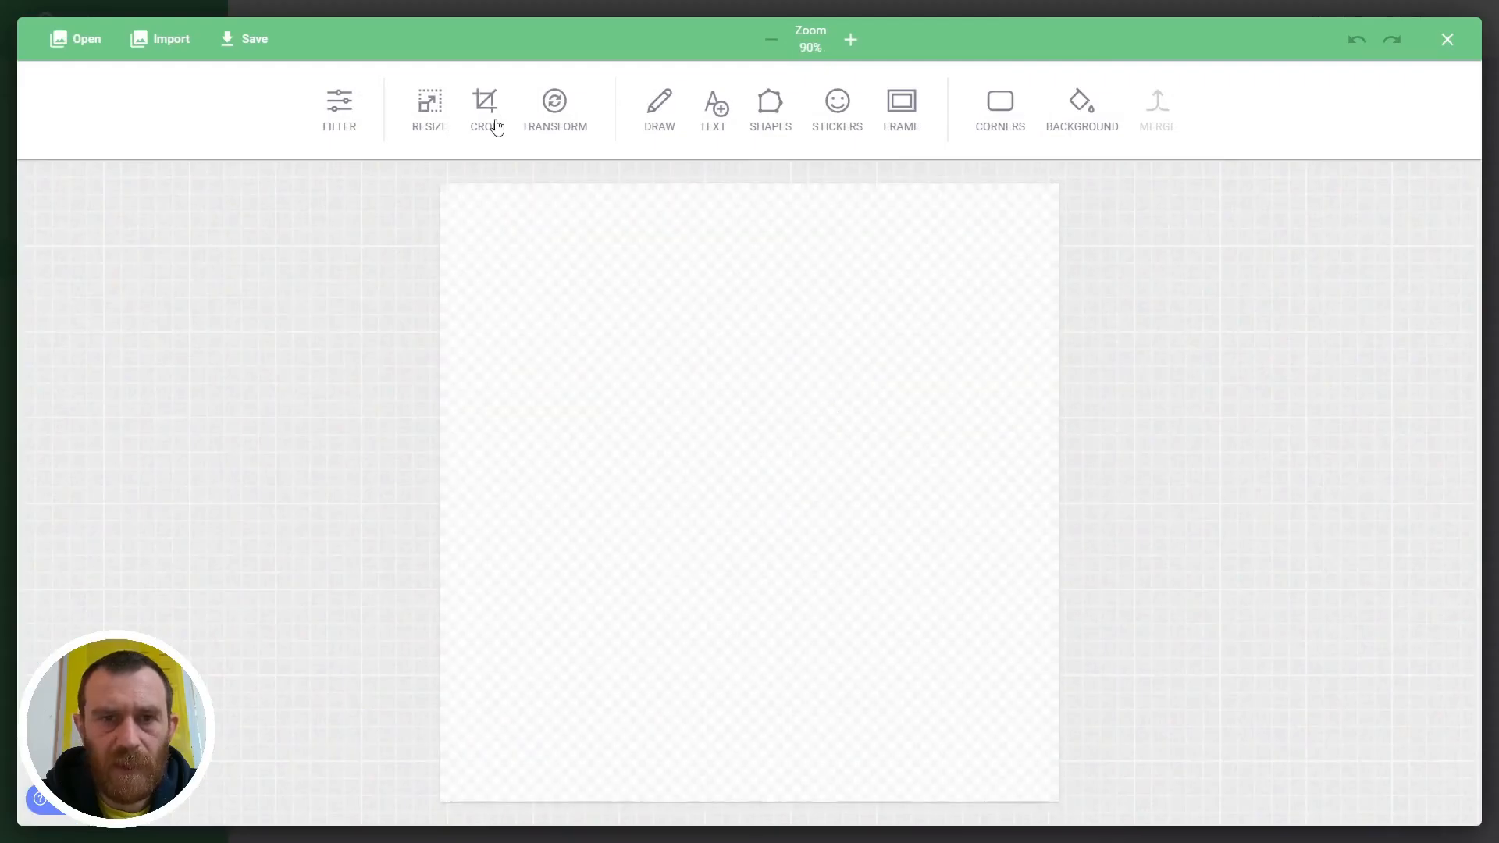
{"action": "left_click", "coordinate": [170, 38]}
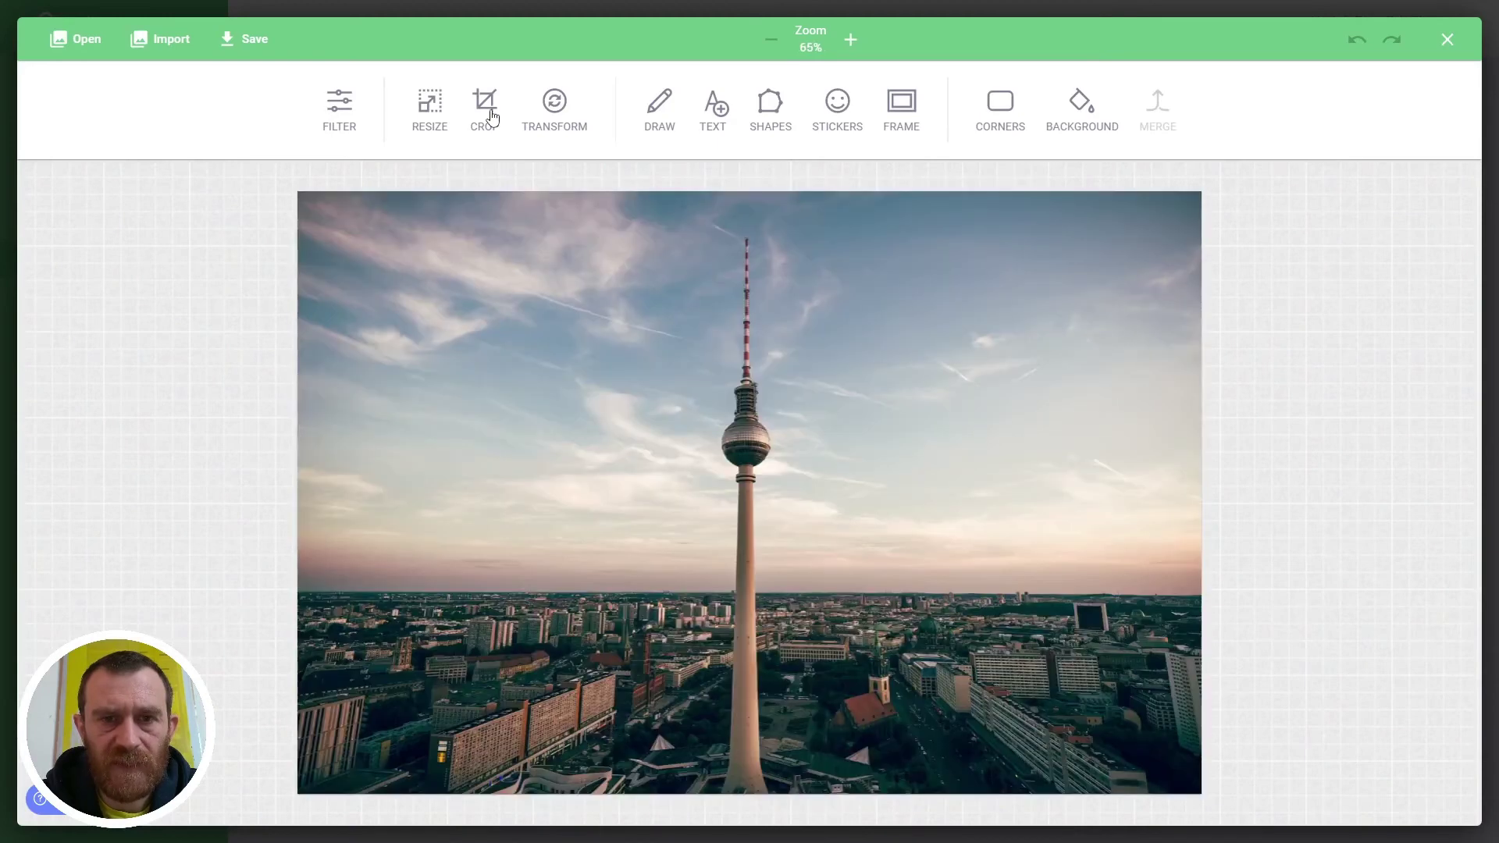
{"action": "left_click", "coordinate": [484, 107]}
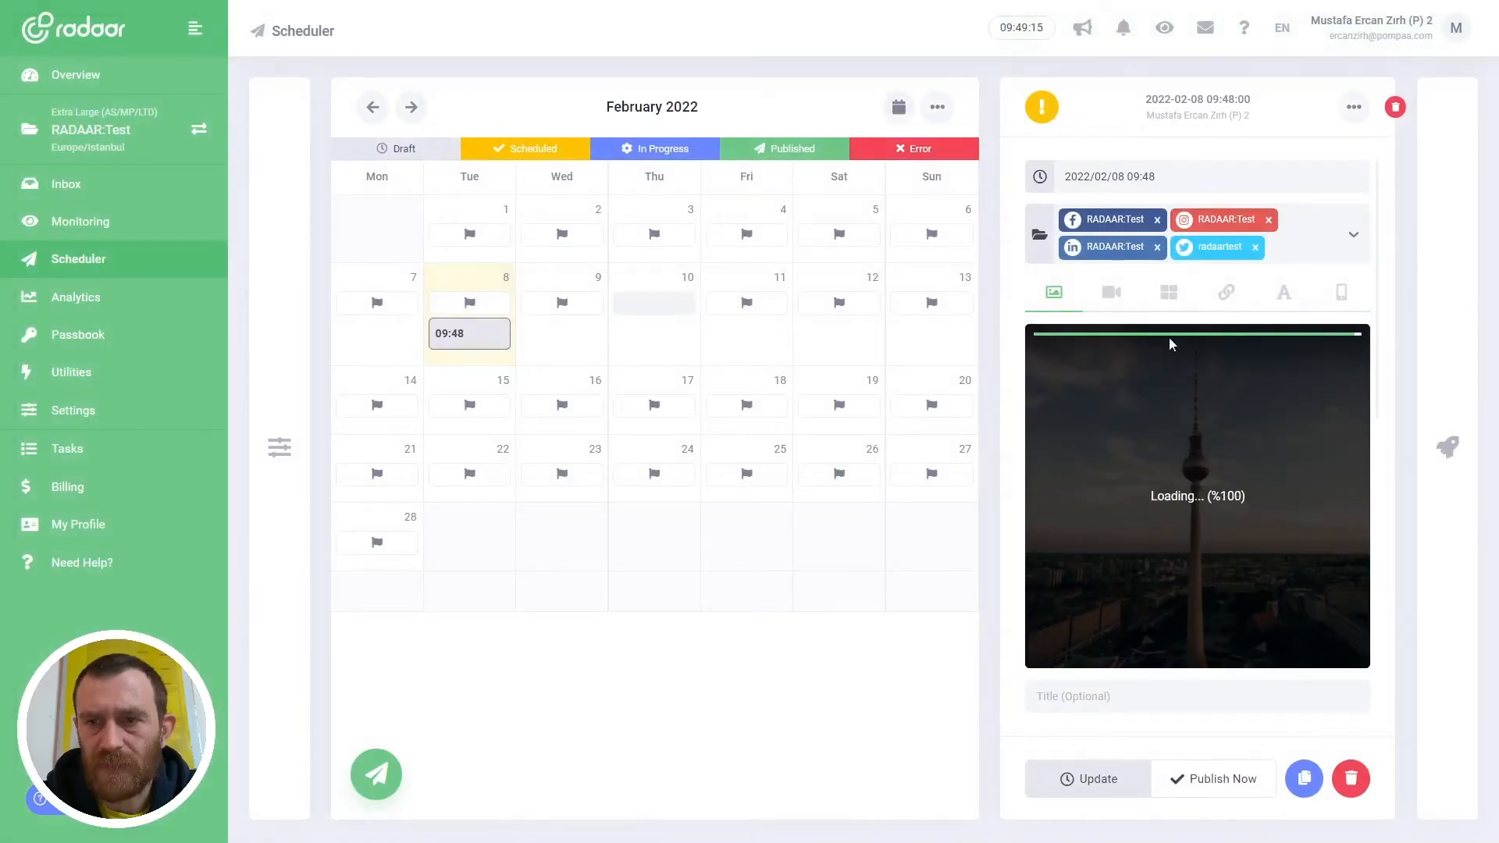
{"action": "mouse_move", "coordinate": [1196, 441]}
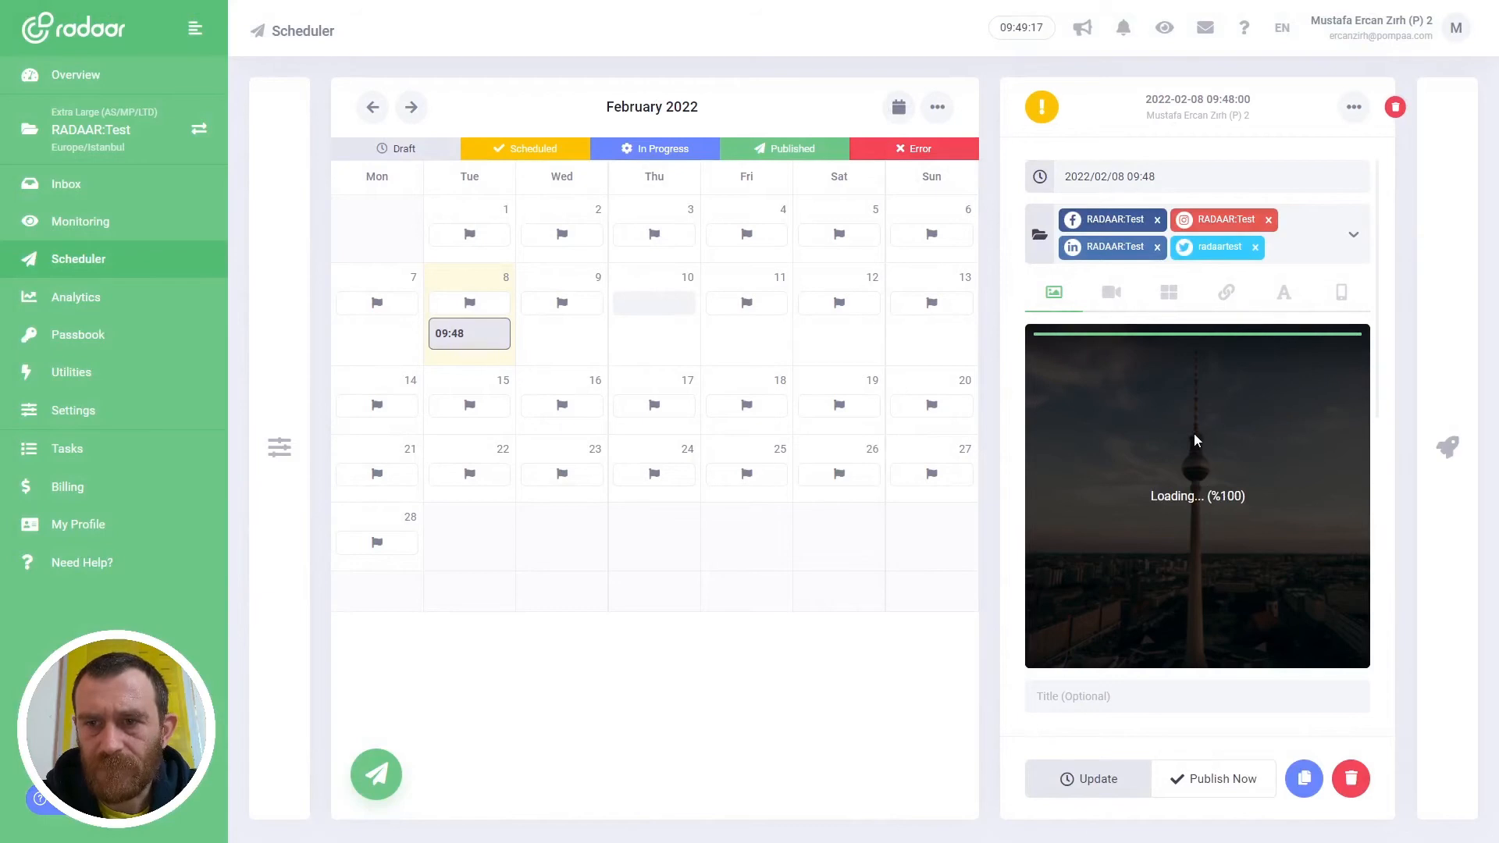
Write the caption 'Good morning Berlin!' under the uploaded photo and update the post.
{"action": "left_click", "coordinate": [1087, 778]}
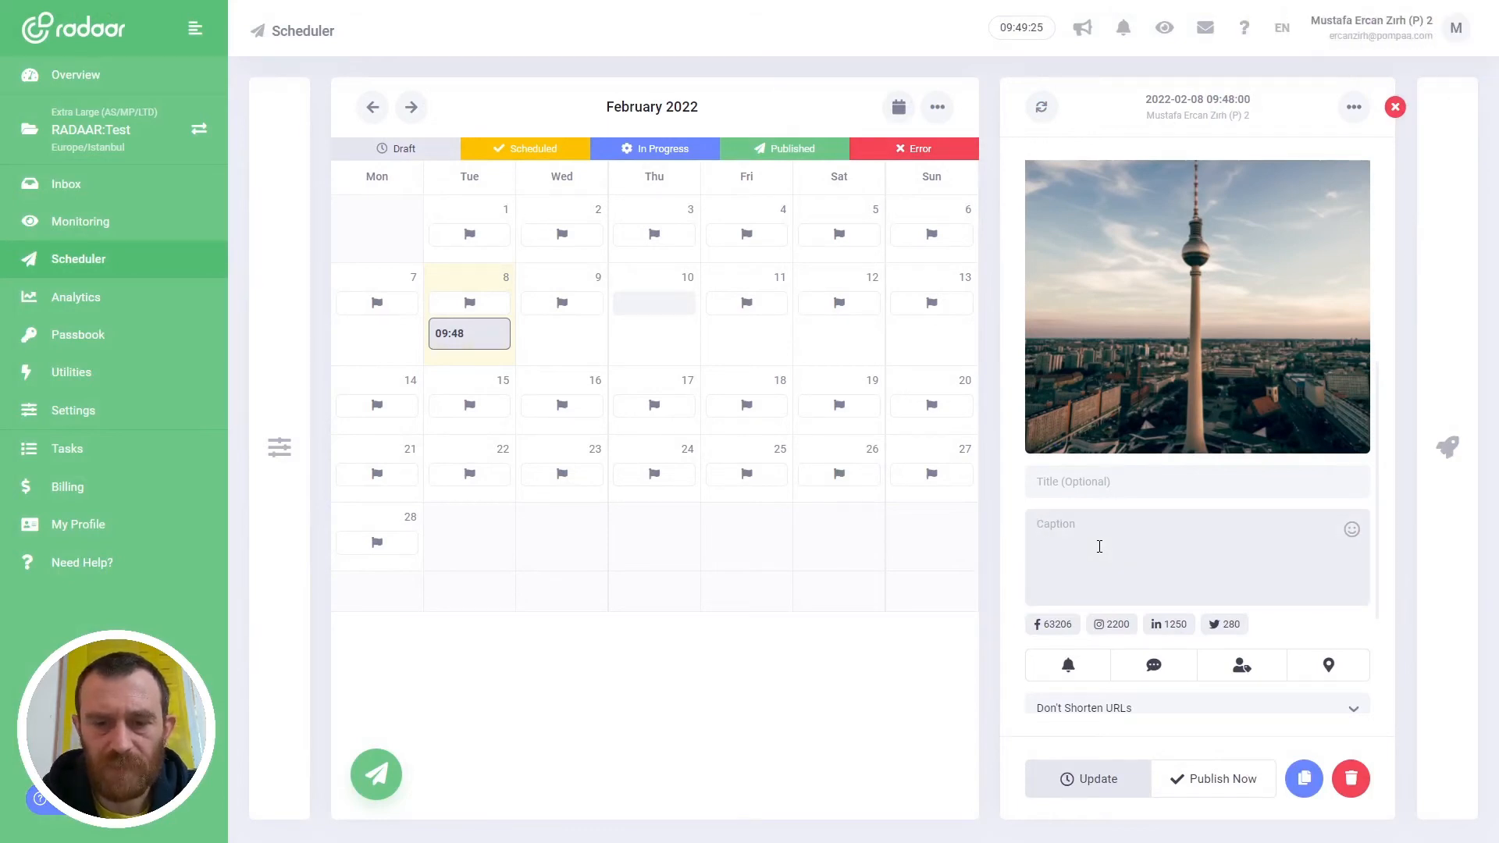
{"action": "type", "text": "Good morning Be"}
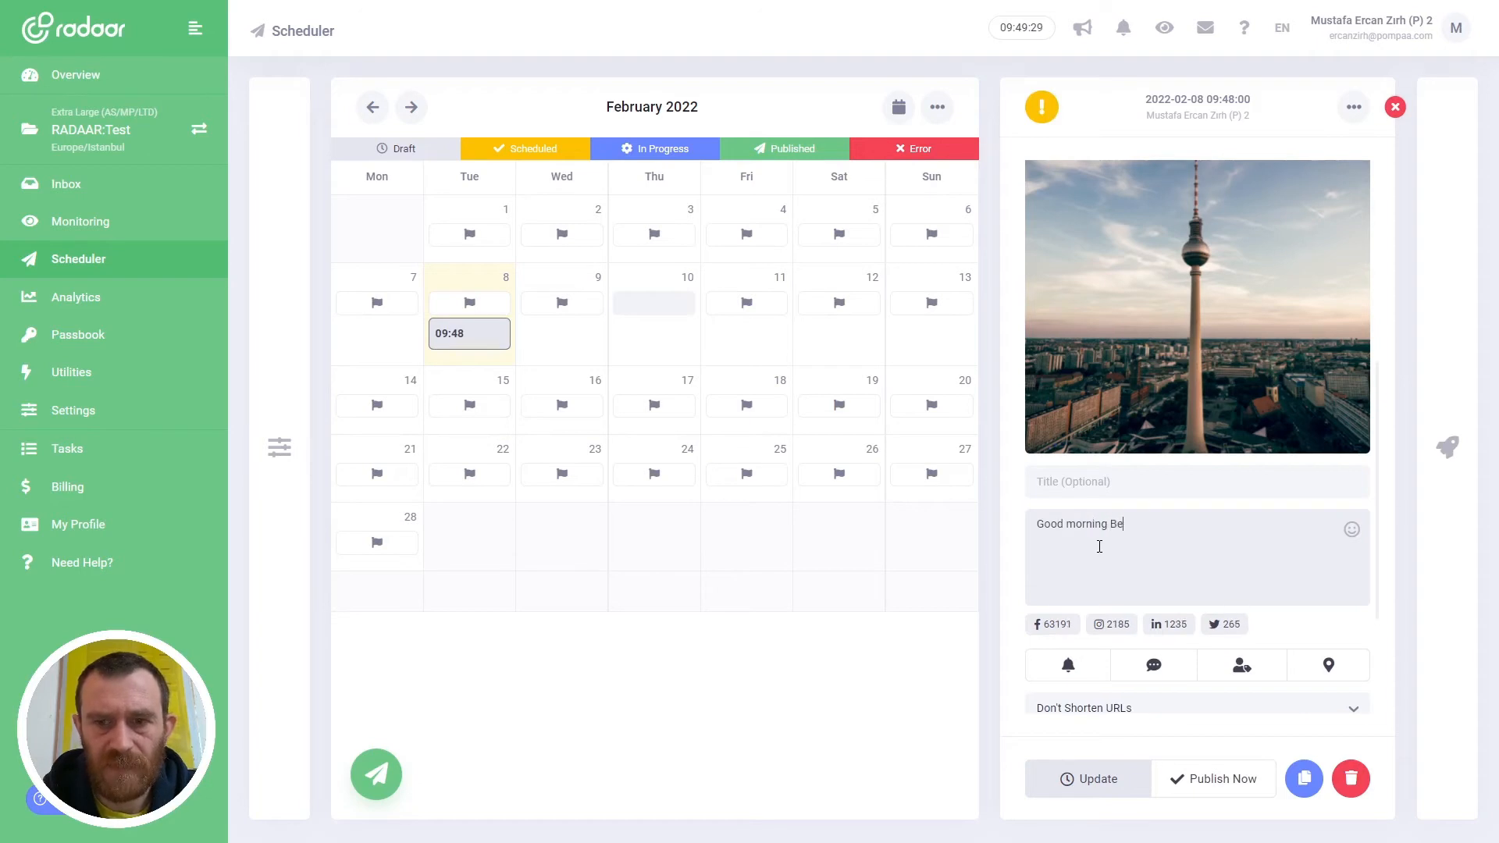
{"action": "type", "text": "rlin!"}
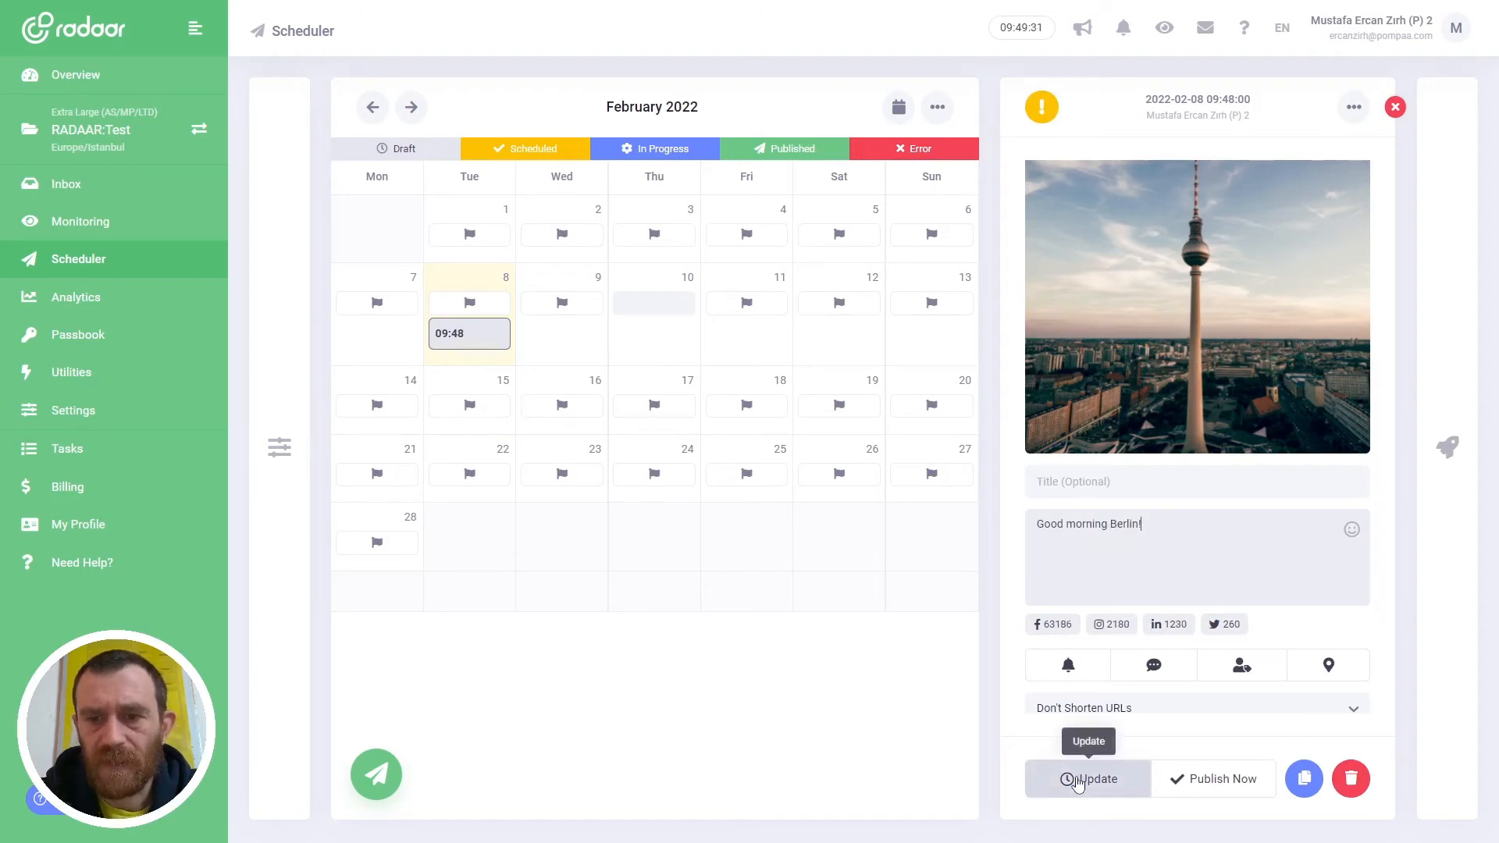
{"action": "left_click", "coordinate": [1087, 777]}
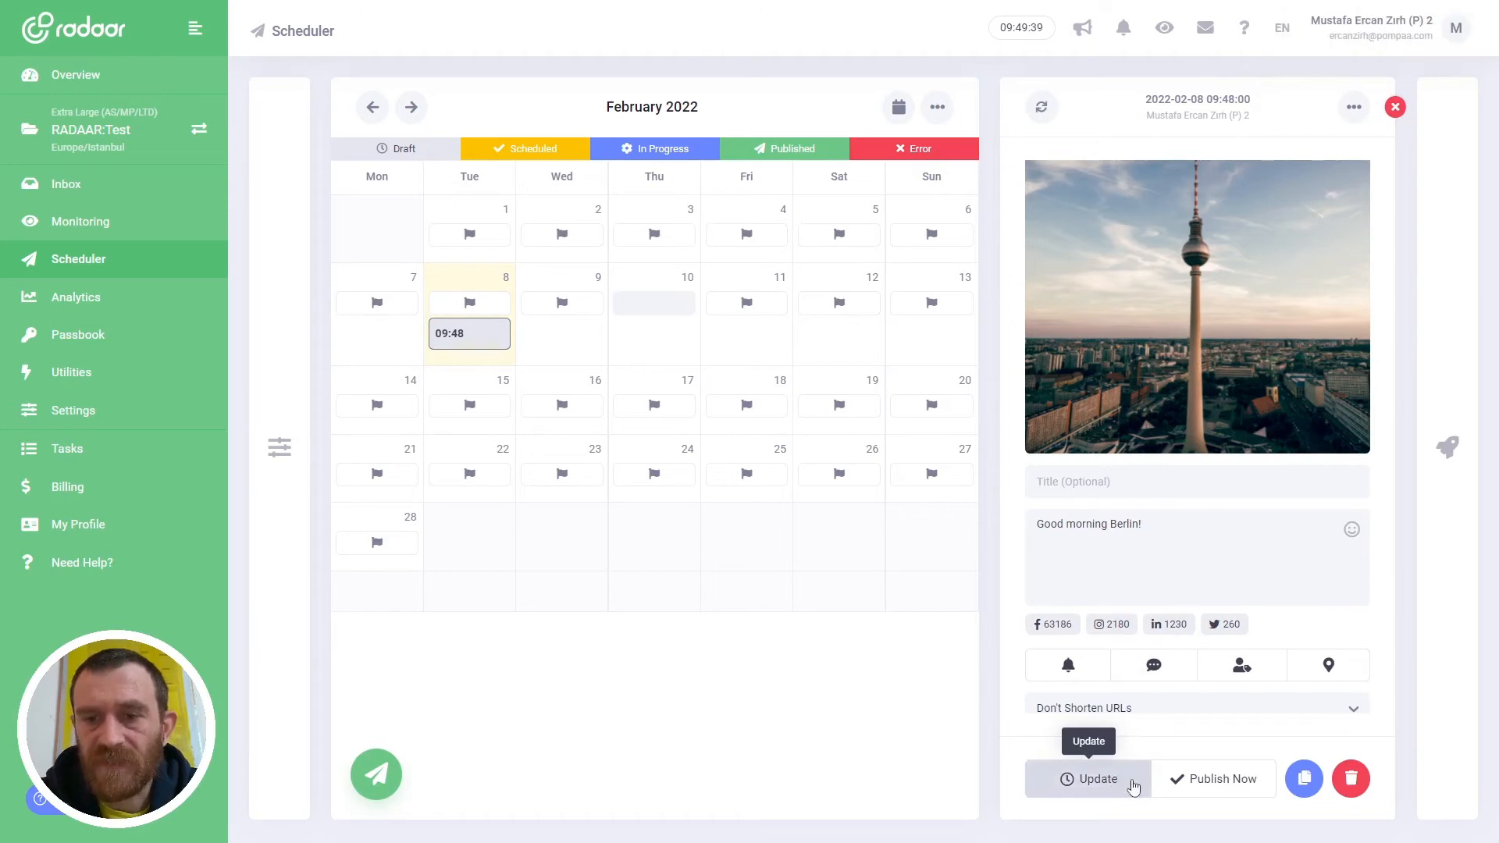
{"action": "left_click", "coordinate": [1089, 778]}
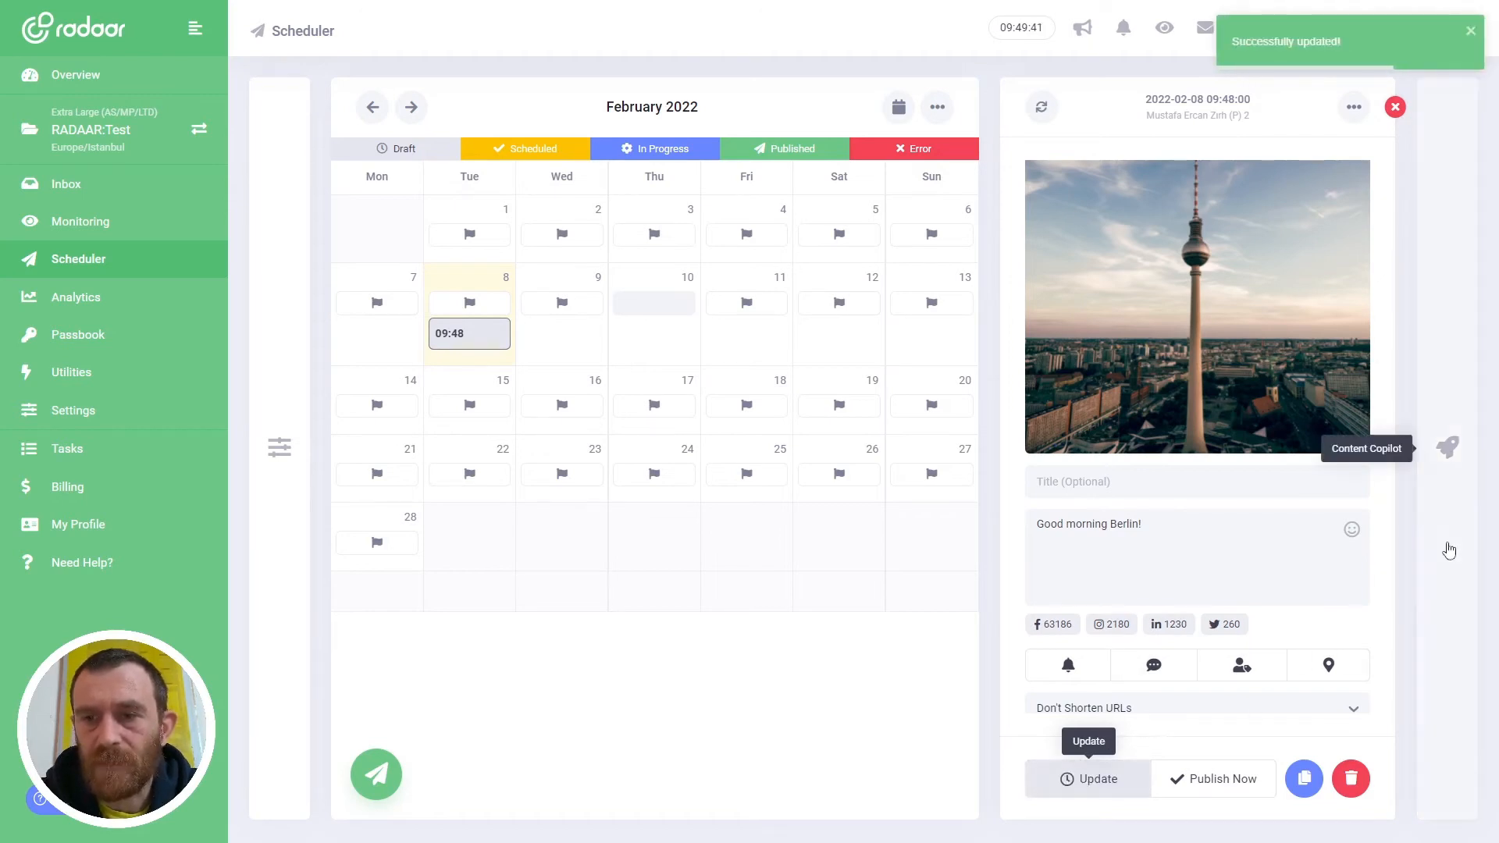
{"action": "mouse_move", "coordinate": [1449, 484]}
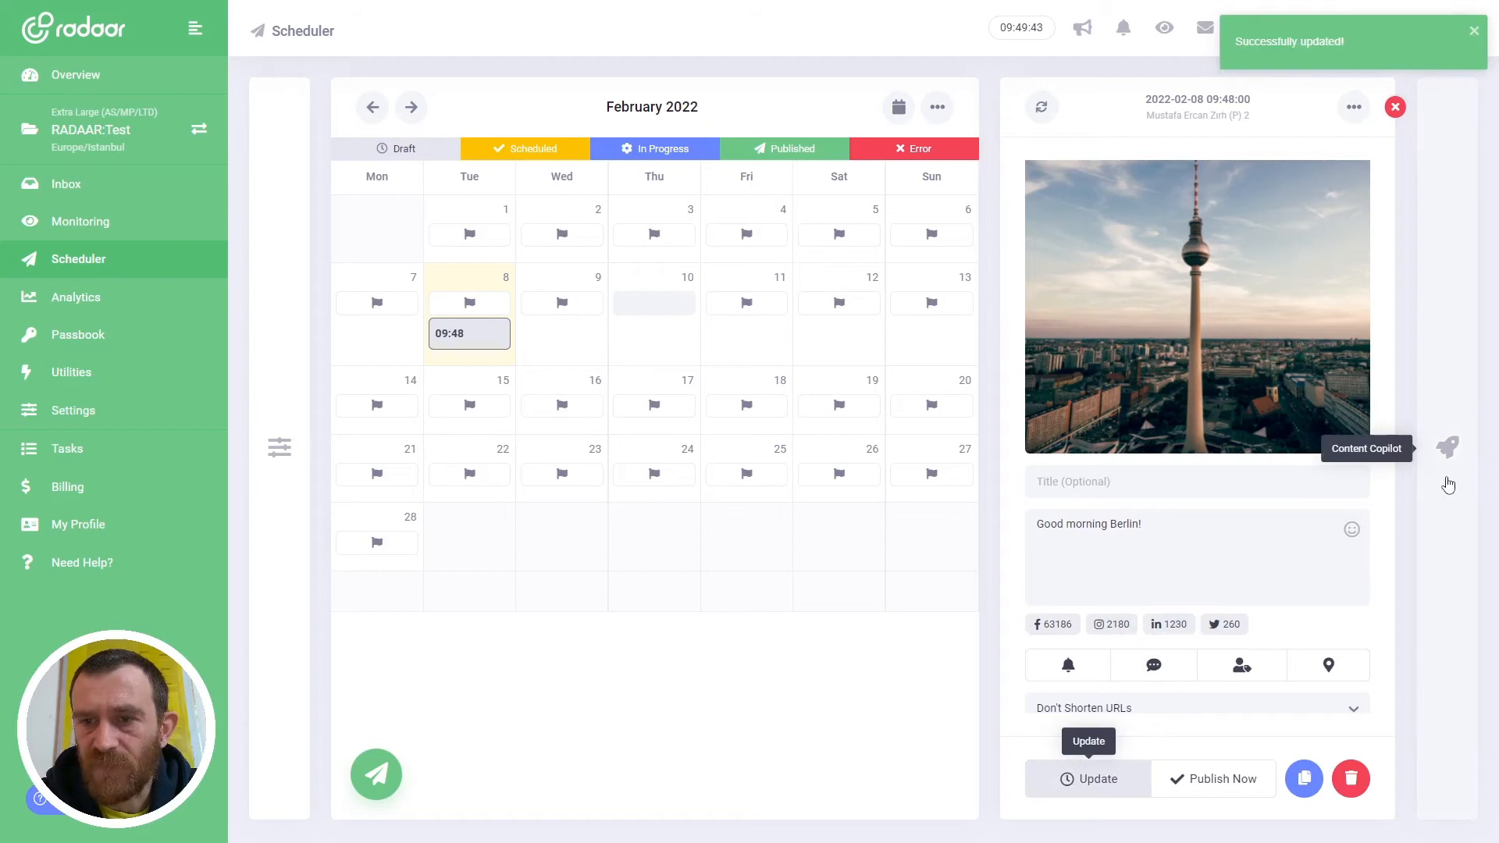
Bring up the Content Copilot panel and switch it to the Hashtag Manager.
{"action": "left_click", "coordinate": [1447, 448]}
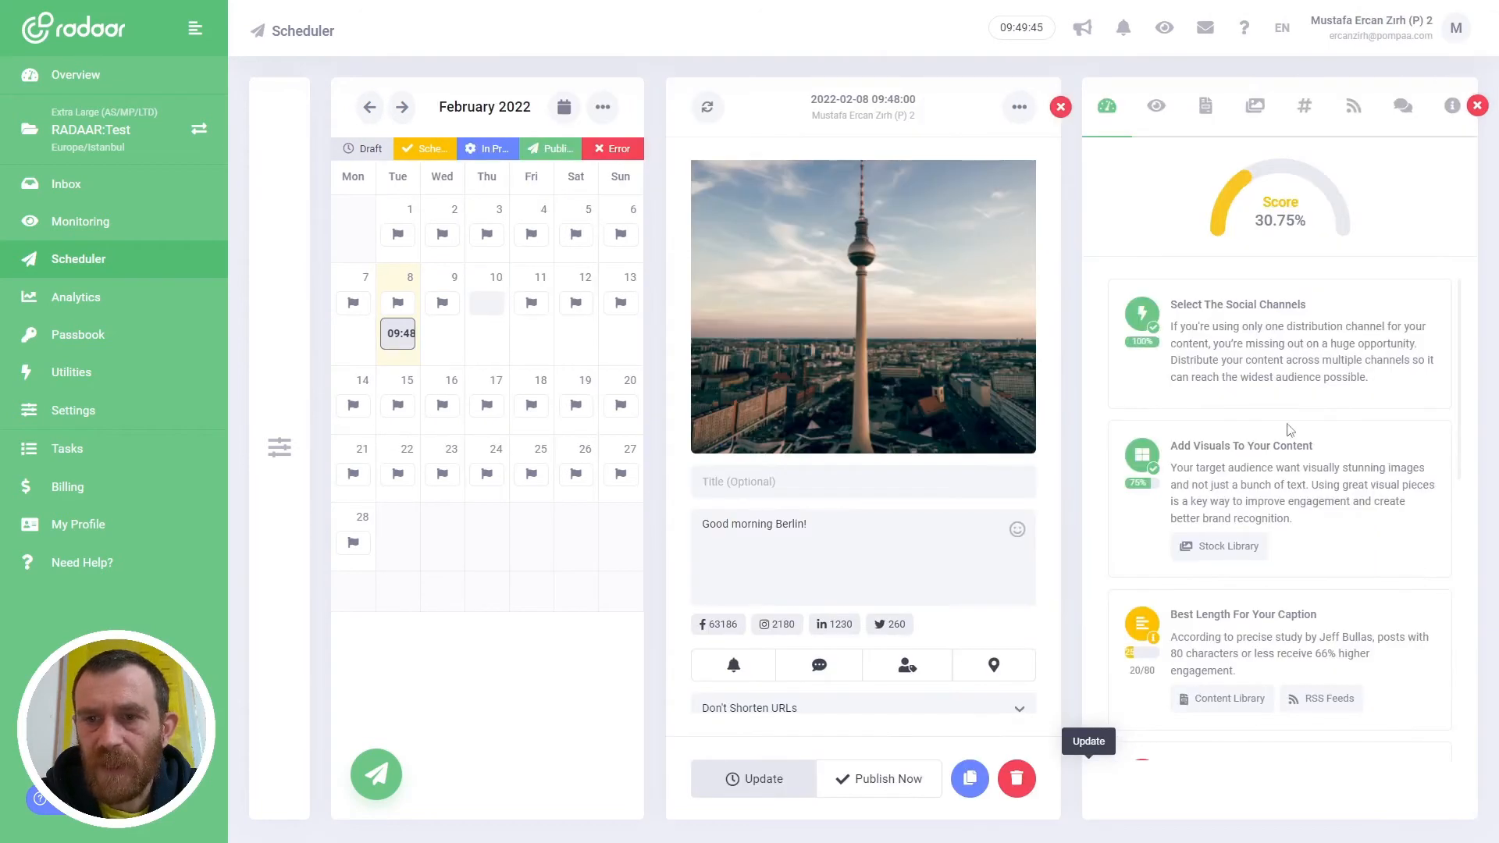
{"action": "mouse_move", "coordinate": [1303, 106]}
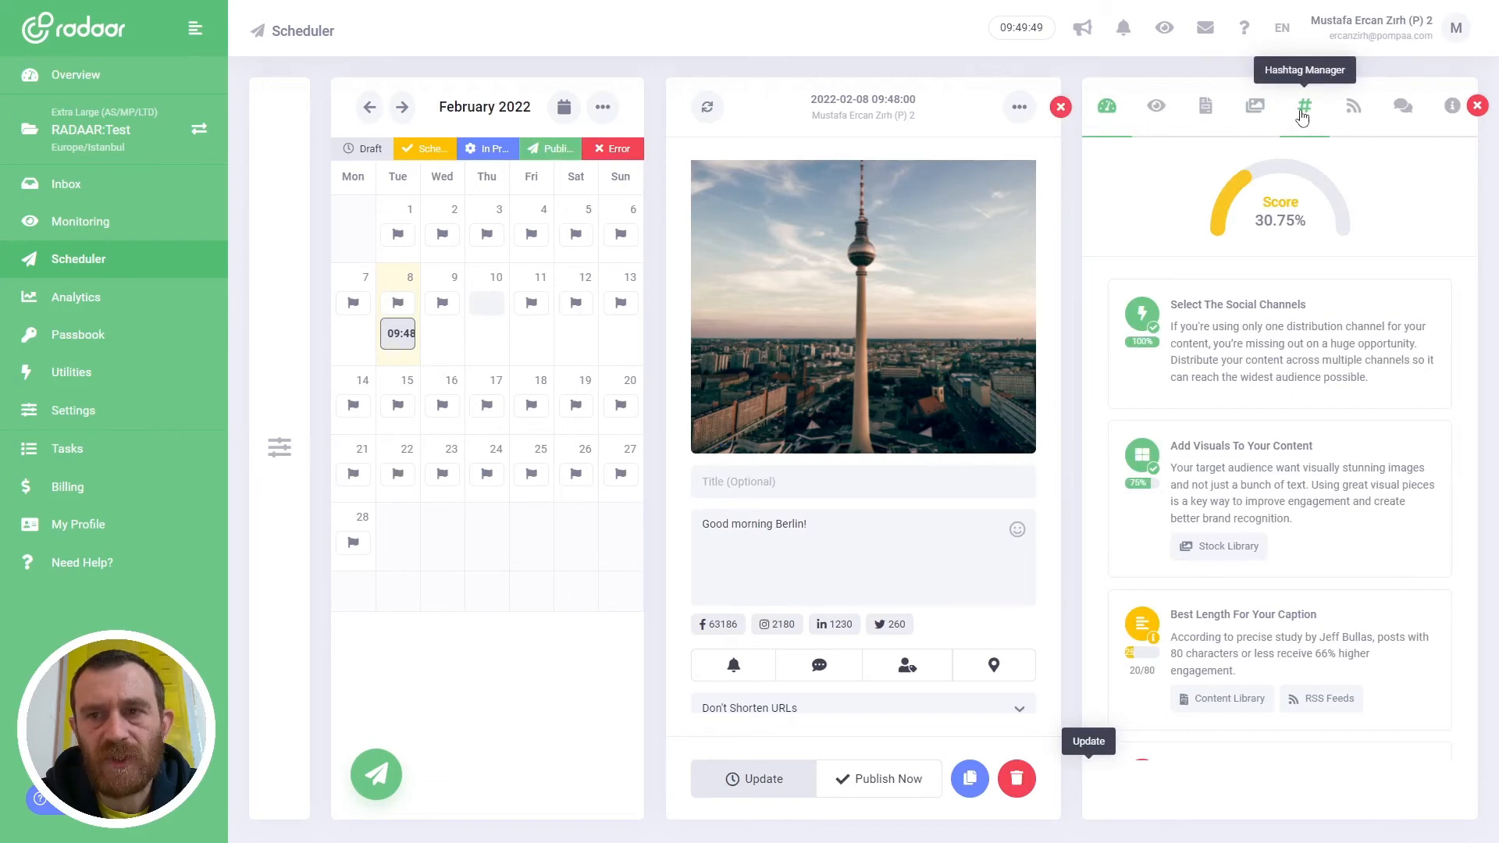
{"action": "left_click", "coordinate": [1302, 104]}
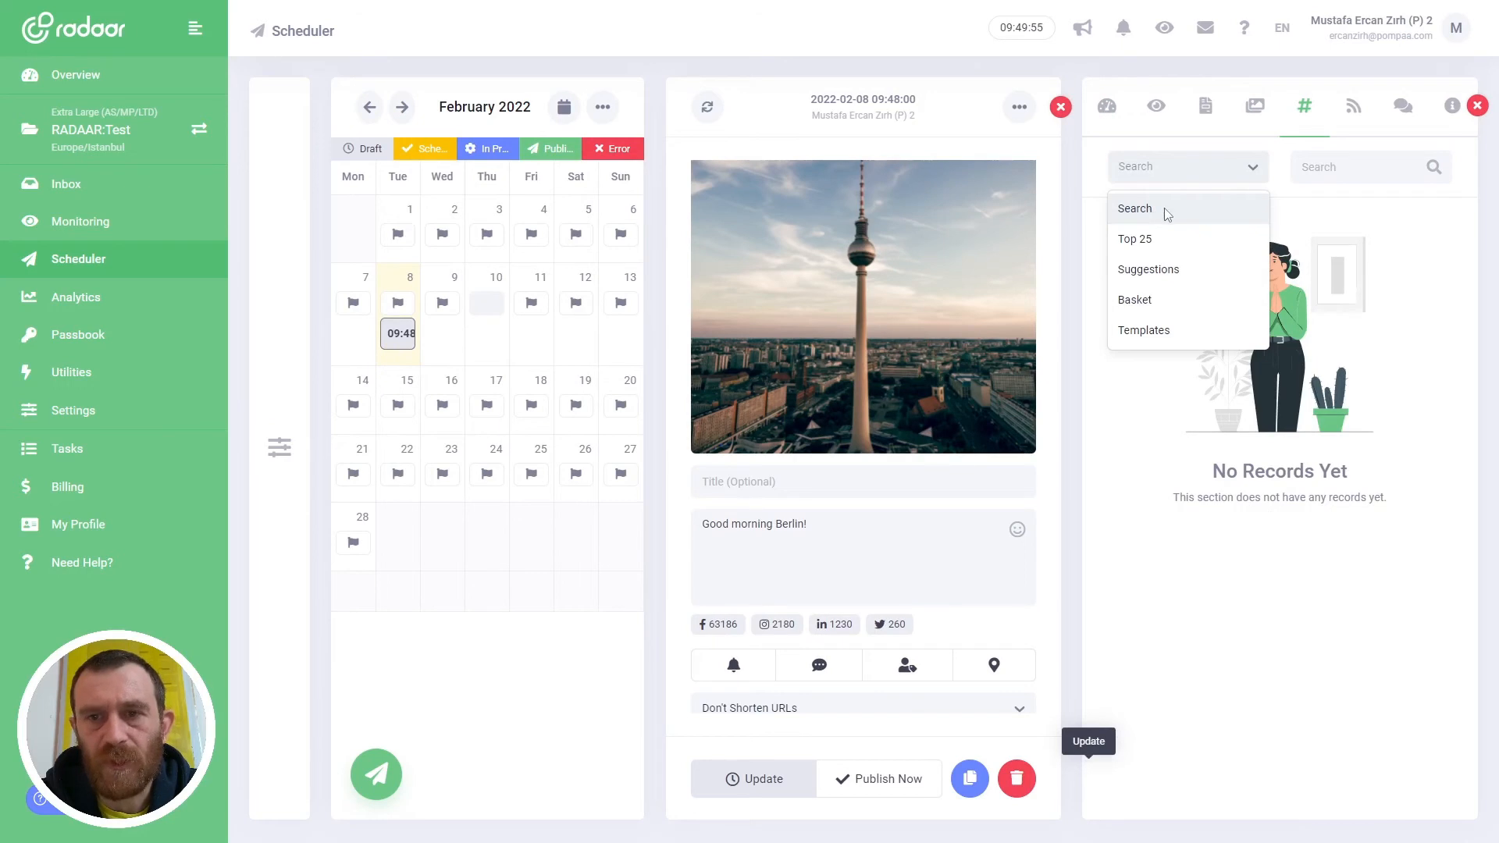
{"action": "mouse_move", "coordinate": [1157, 239]}
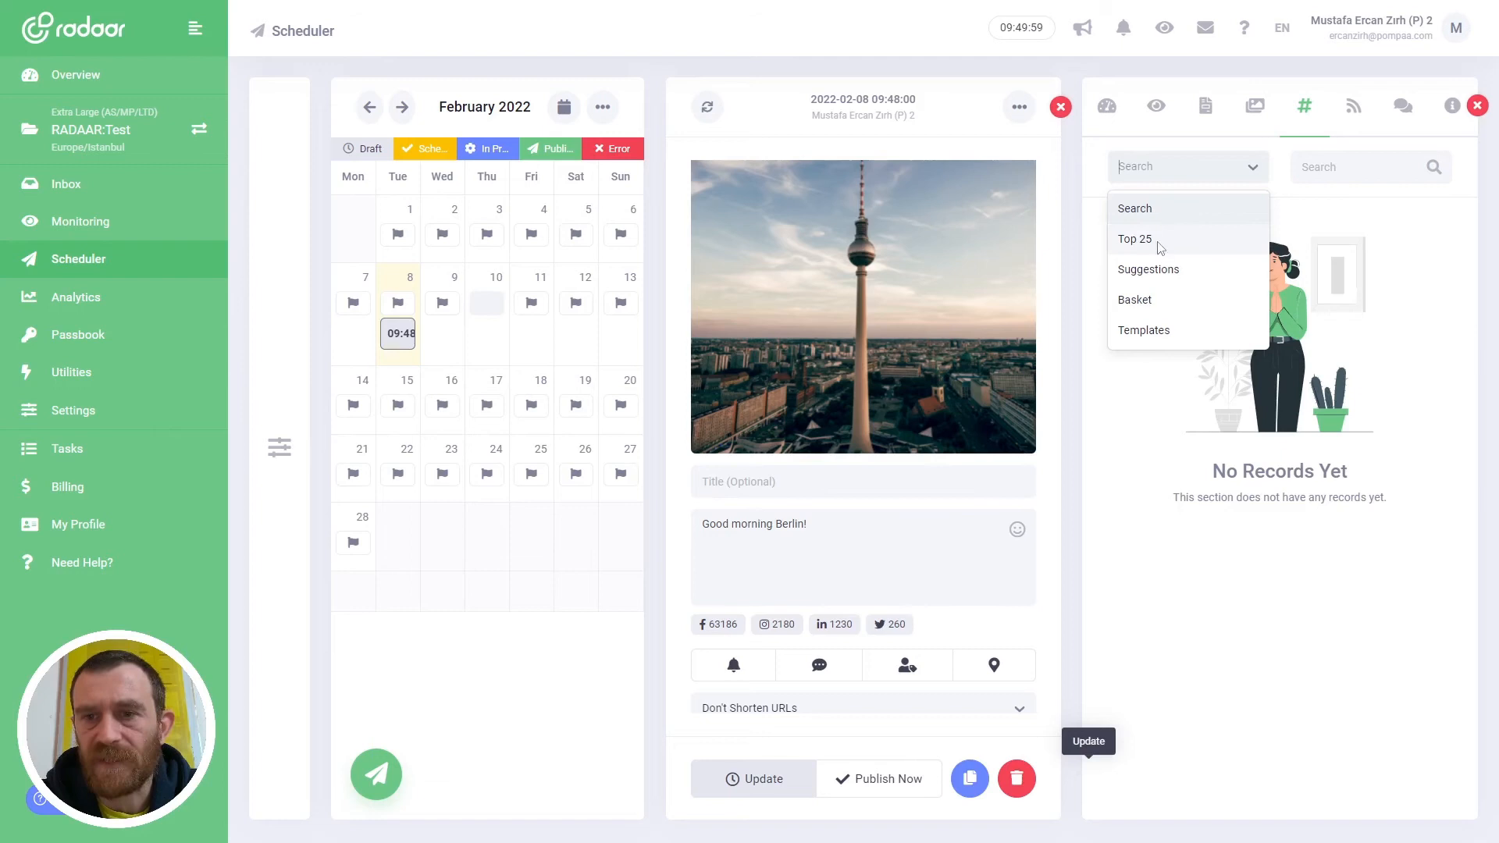
{"action": "mouse_move", "coordinate": [1160, 275]}
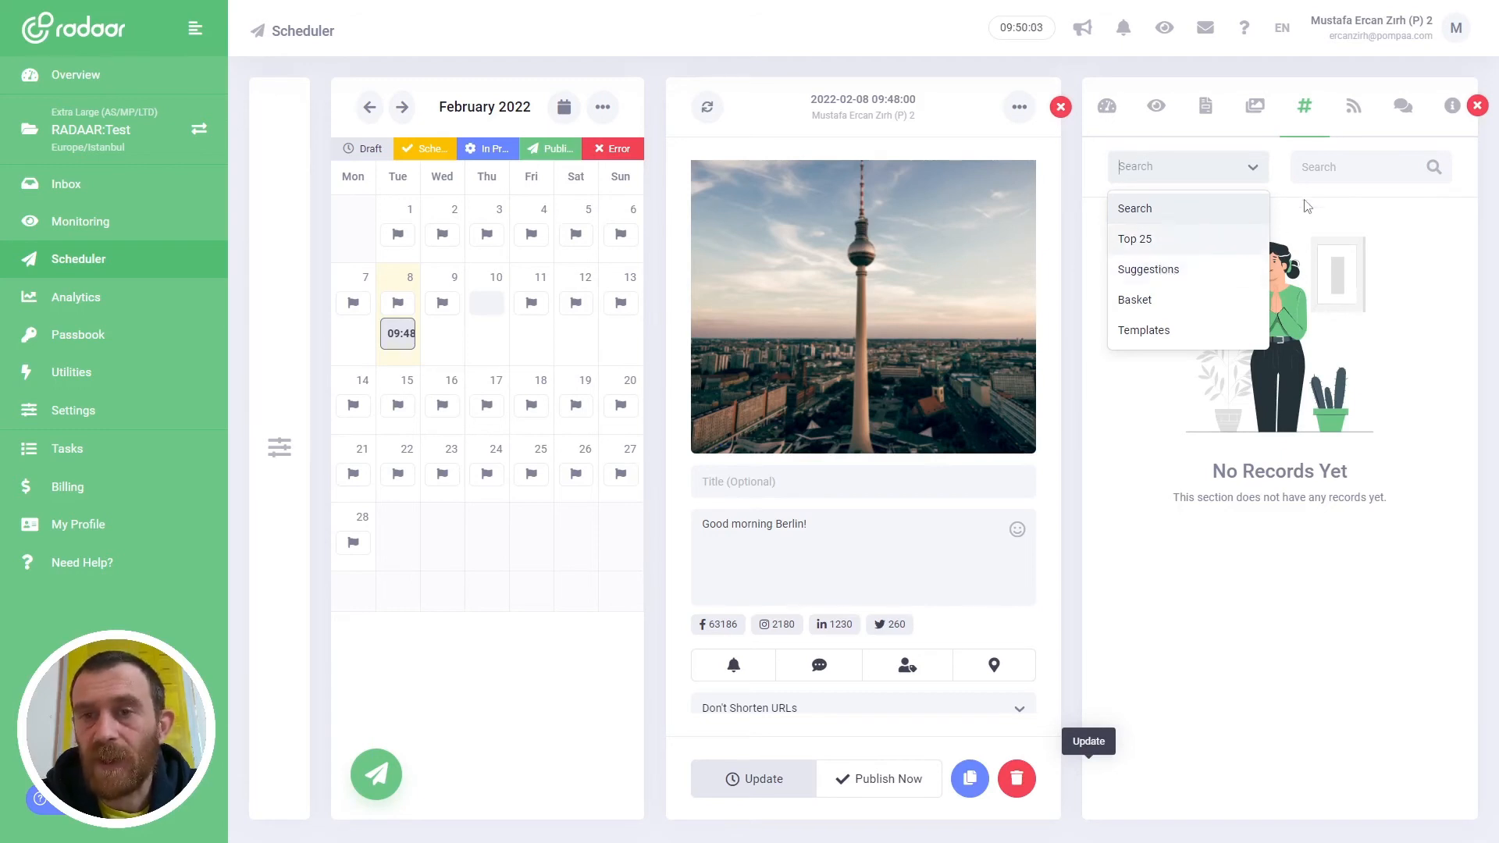
Search the Hashtag Manager for 'instagram' to list matching hashtags with usage stats.
{"action": "left_click", "coordinate": [1357, 167]}
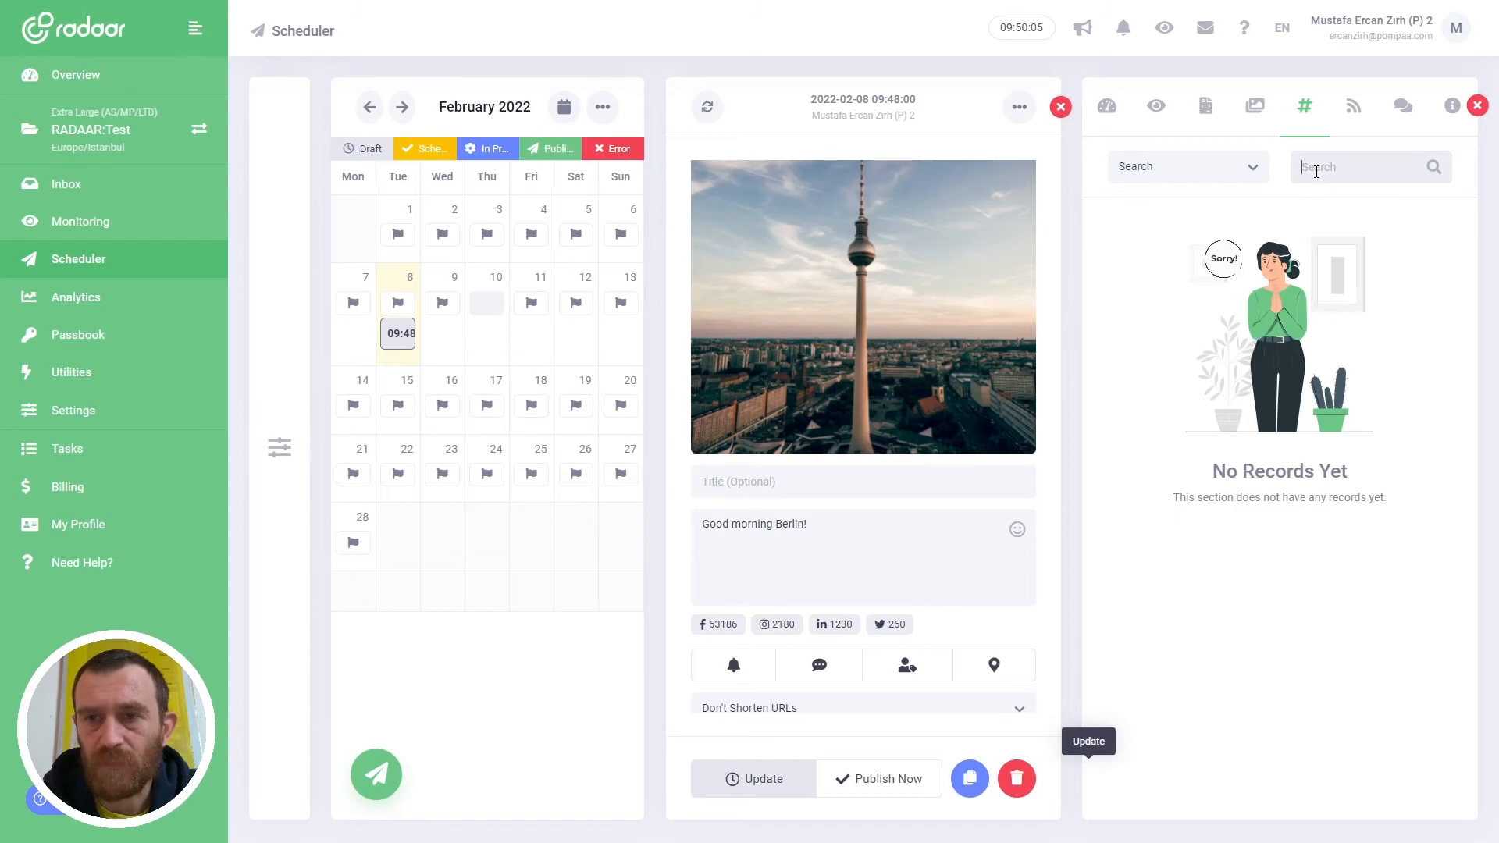
{"action": "type", "text": "instag"}
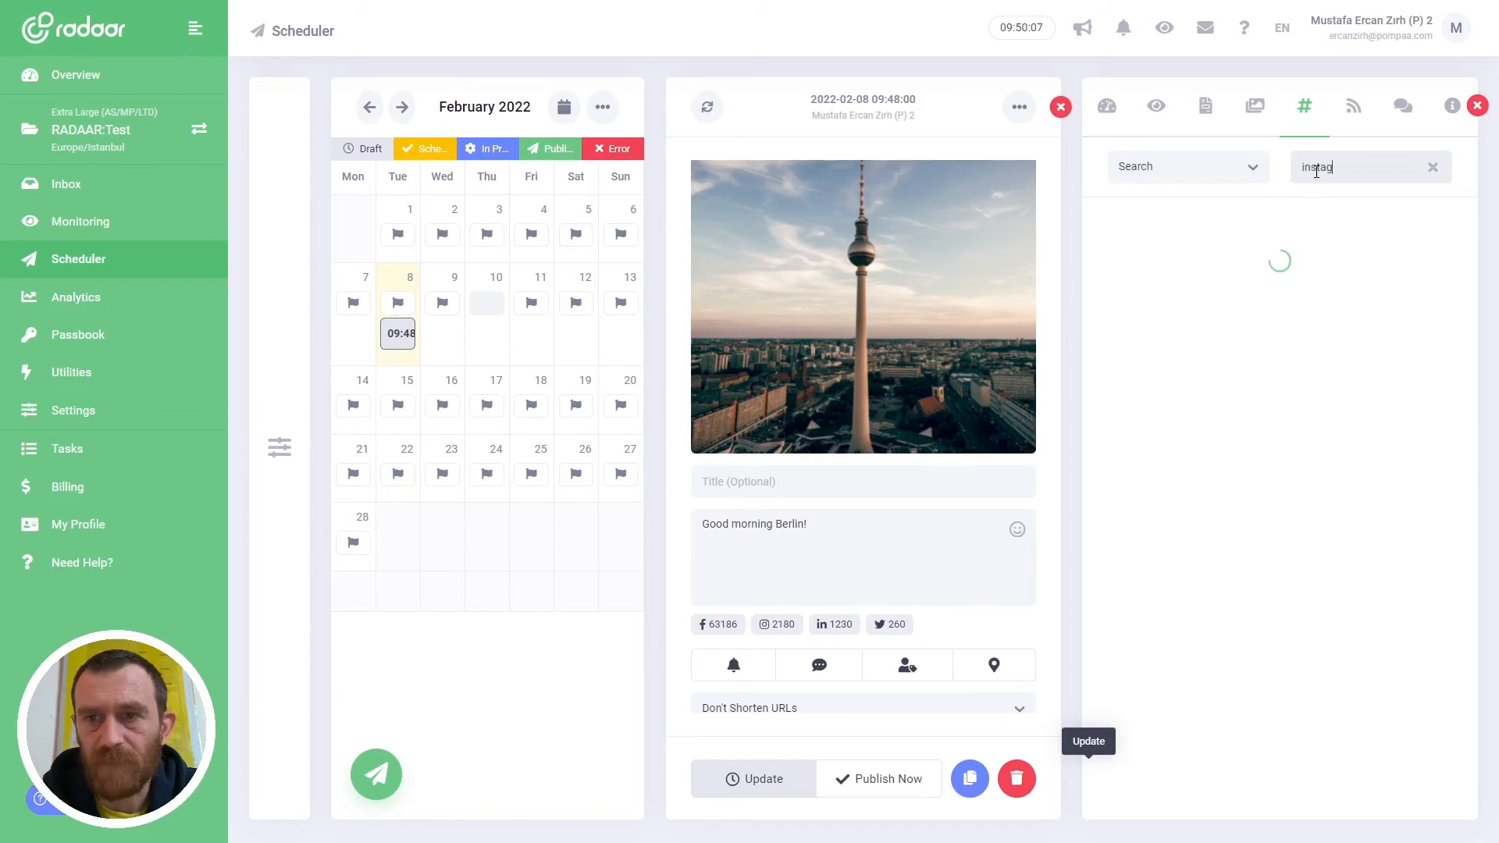
{"action": "type", "text": "ram"}
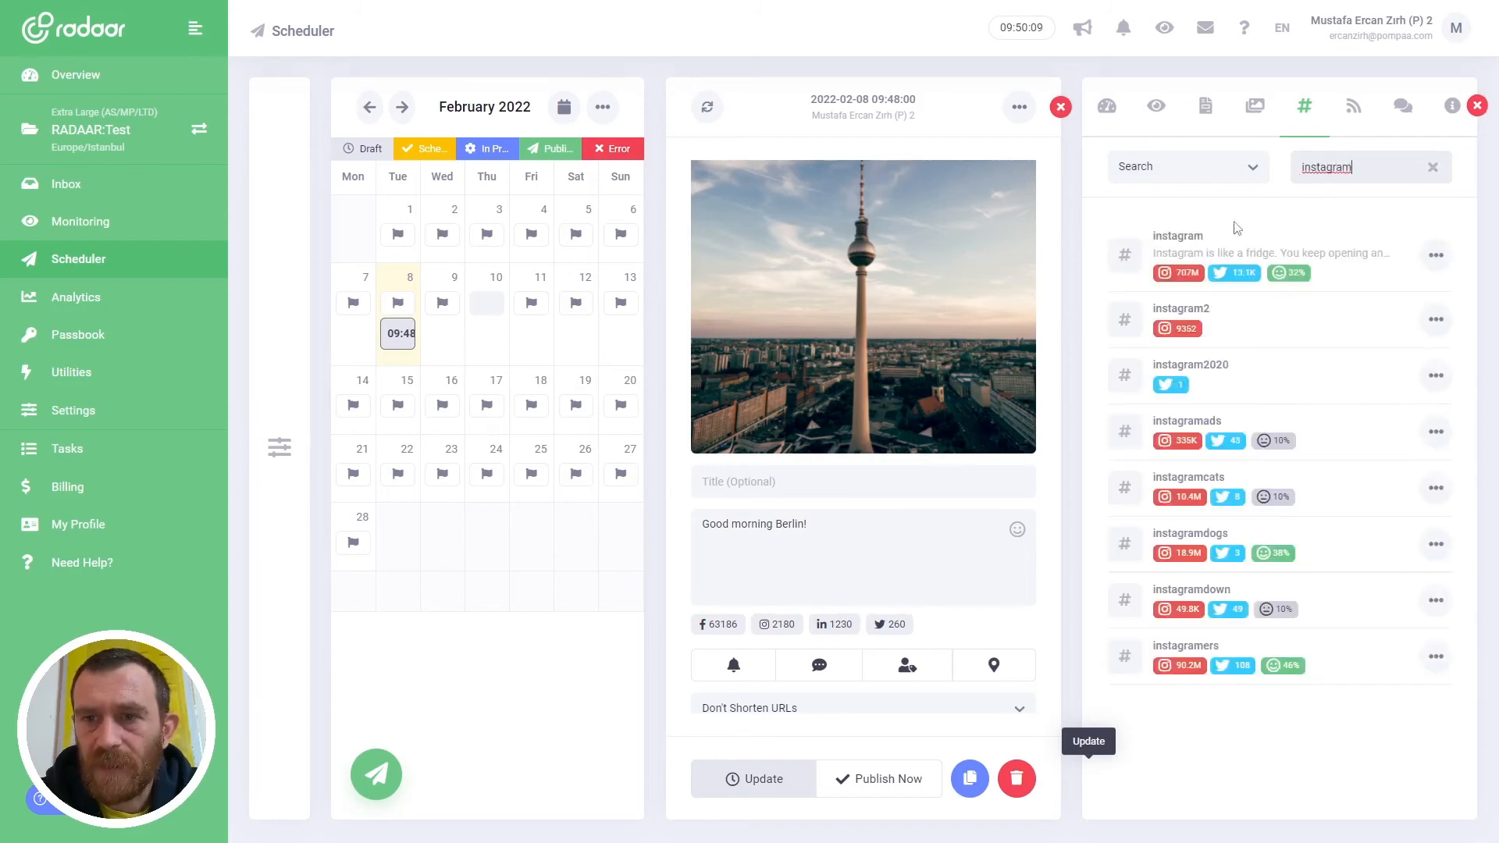
{"action": "mouse_move", "coordinate": [1196, 393]}
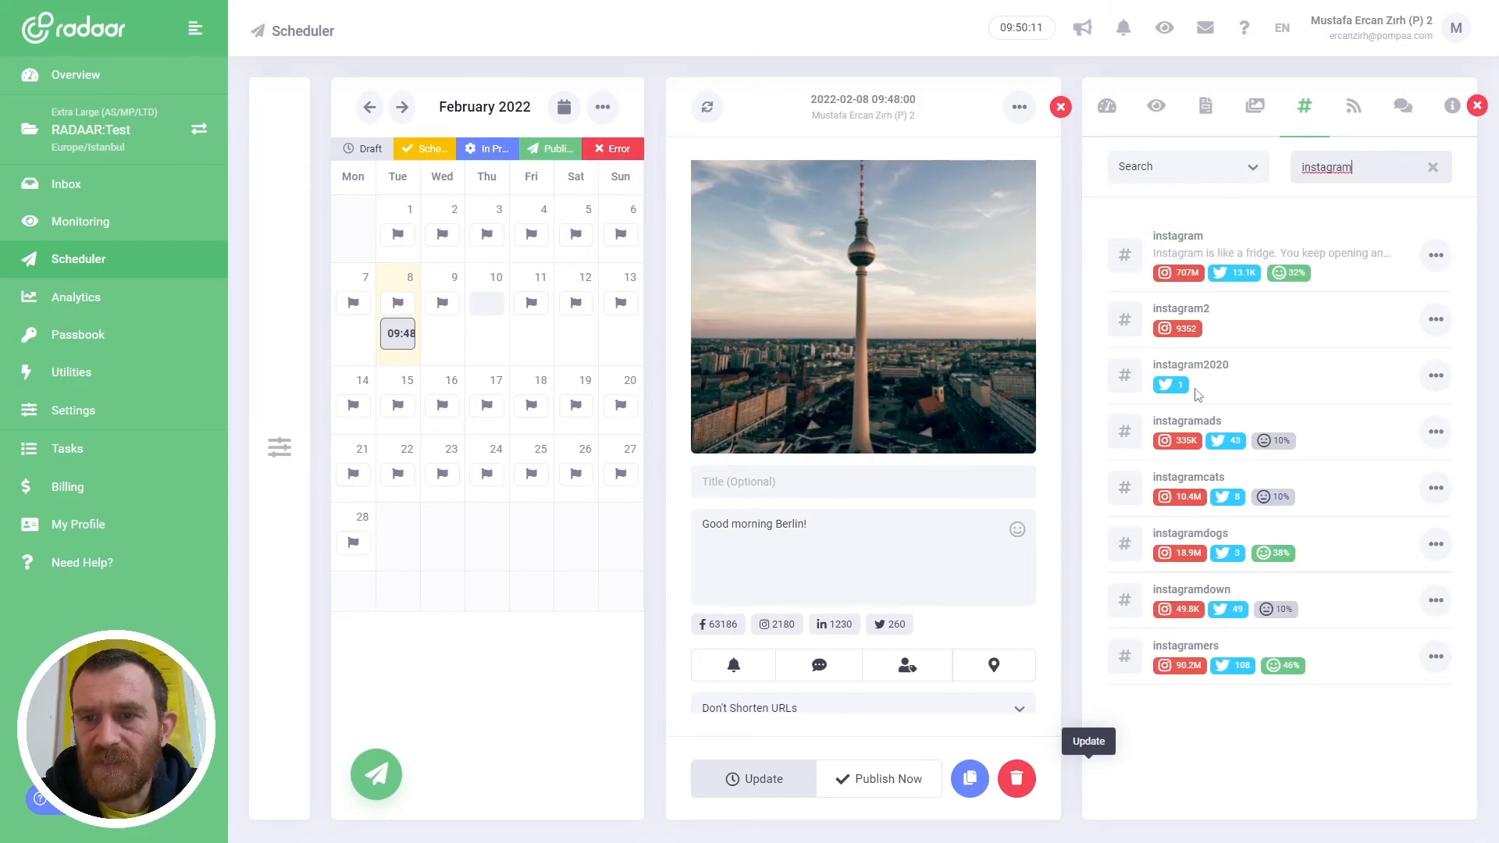
{"action": "mouse_move", "coordinate": [1317, 200]}
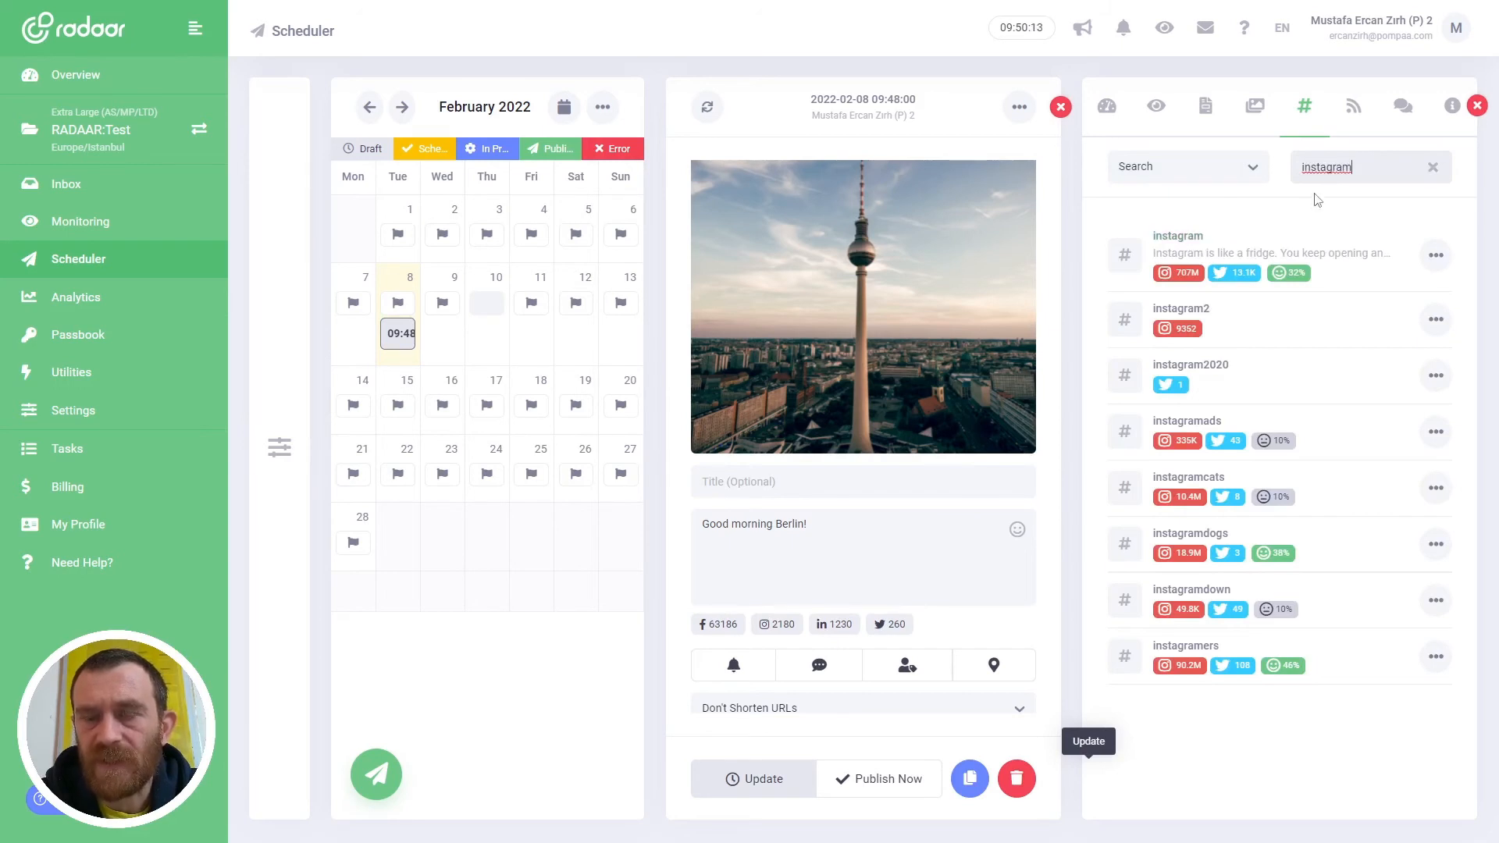
{"action": "mouse_move", "coordinate": [1177, 236]}
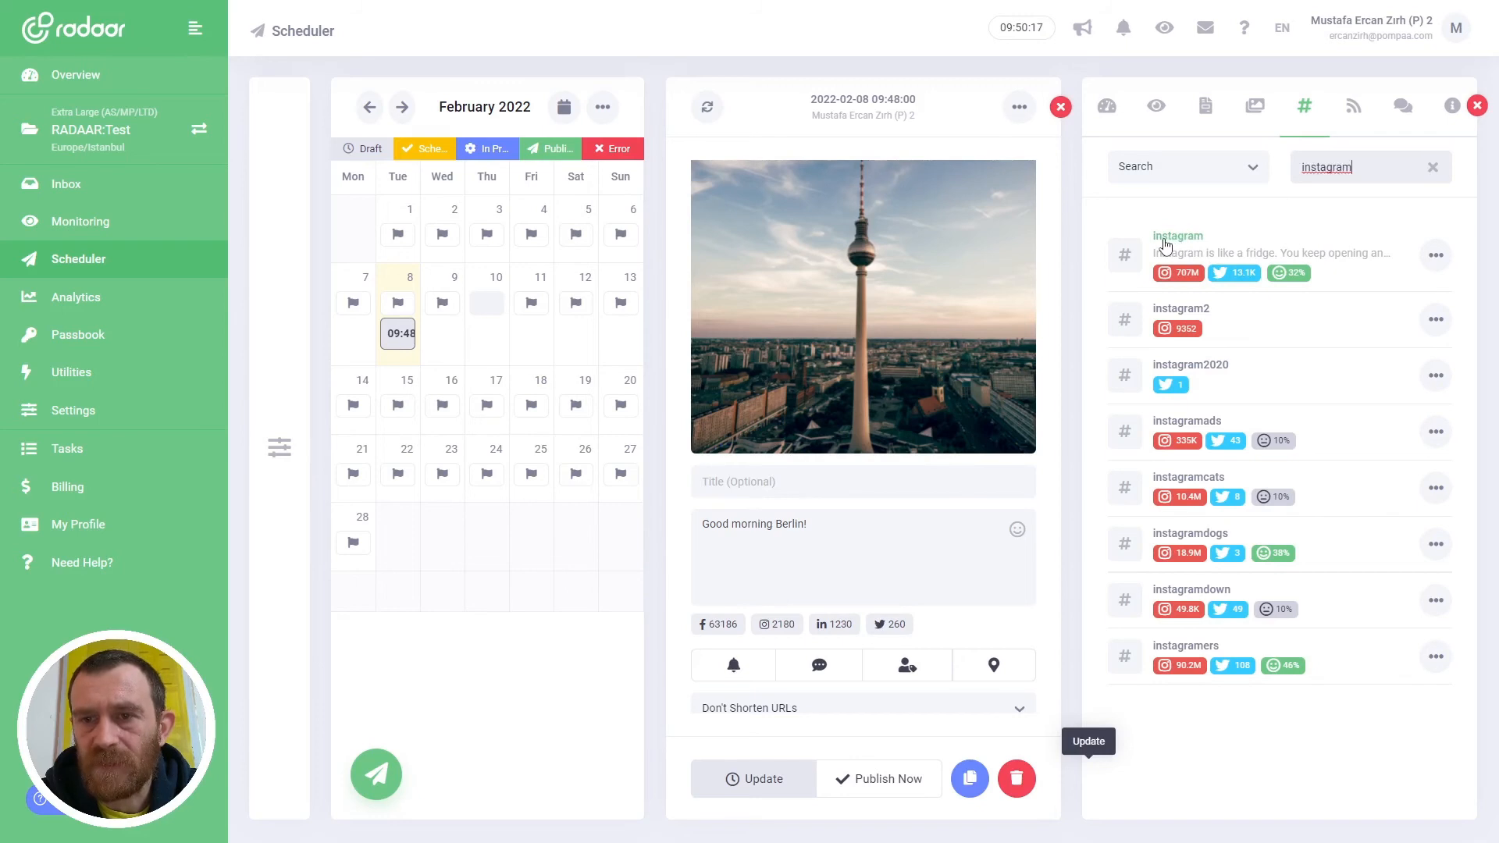
{"action": "mouse_move", "coordinate": [1232, 374]}
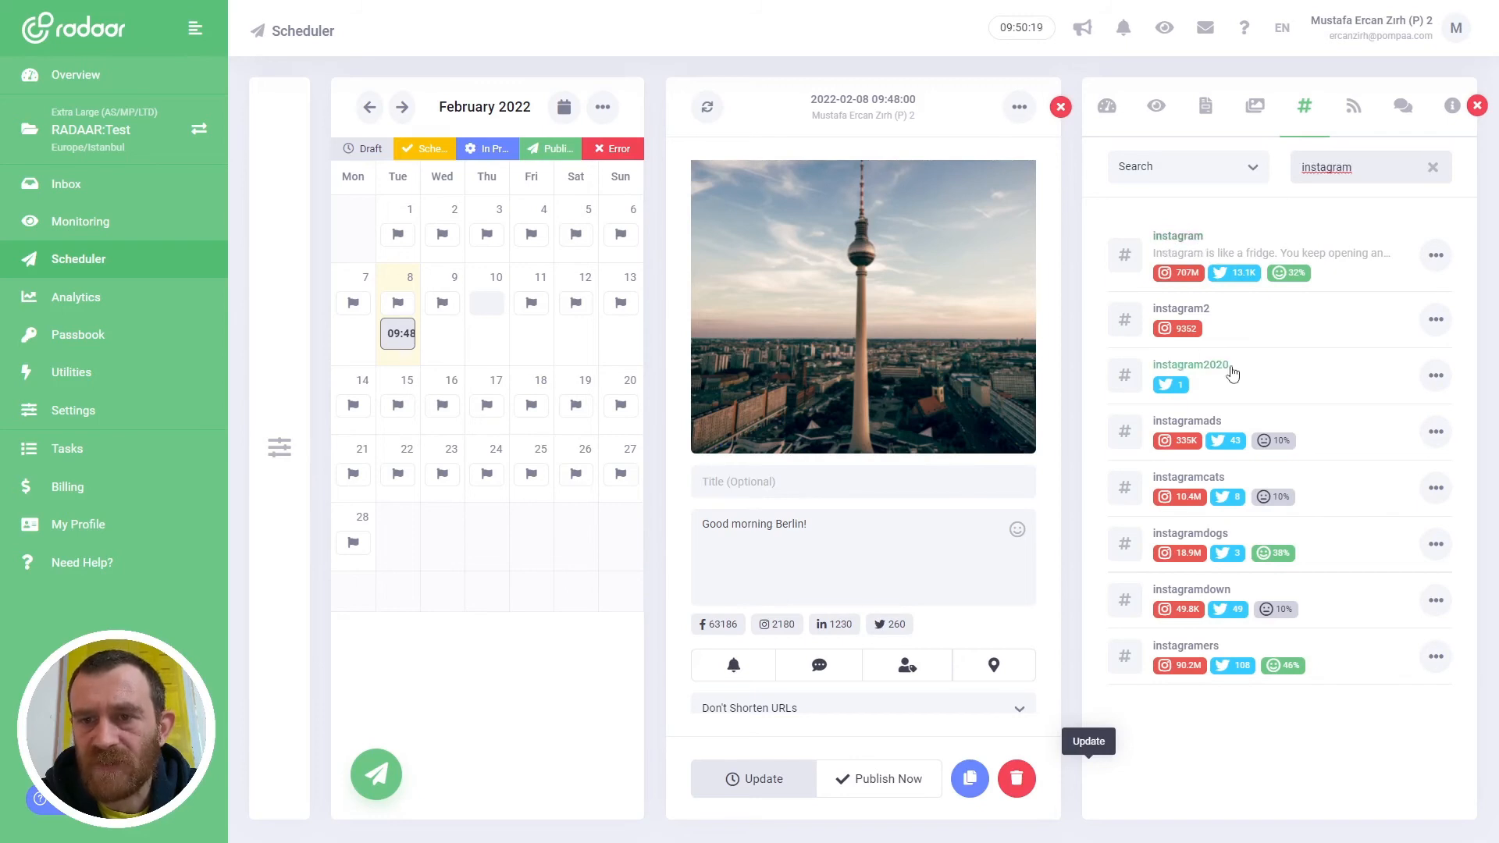
{"action": "mouse_move", "coordinate": [1191, 431]}
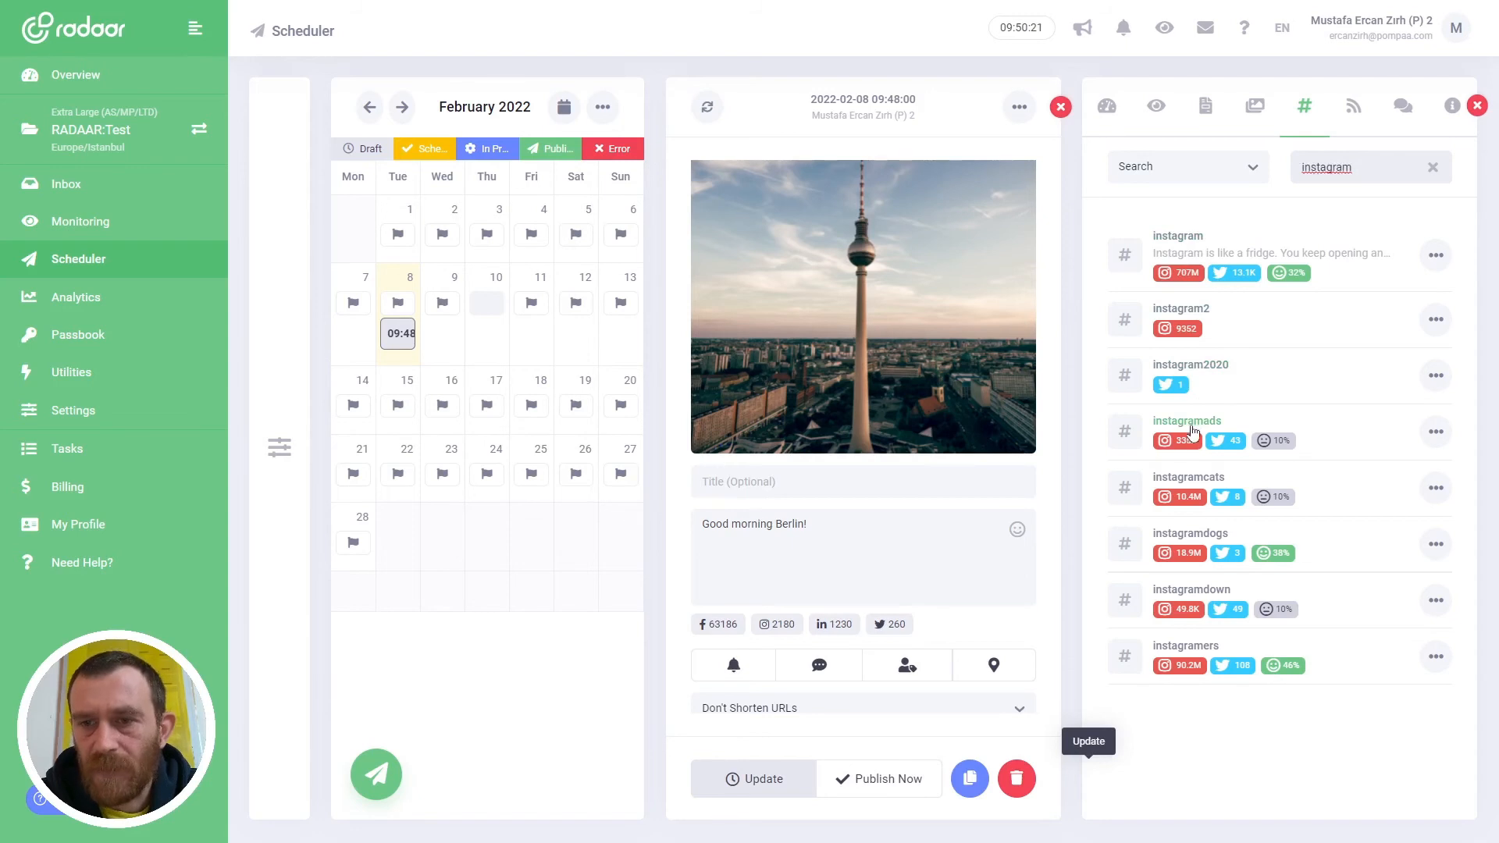
{"action": "mouse_move", "coordinate": [1197, 499]}
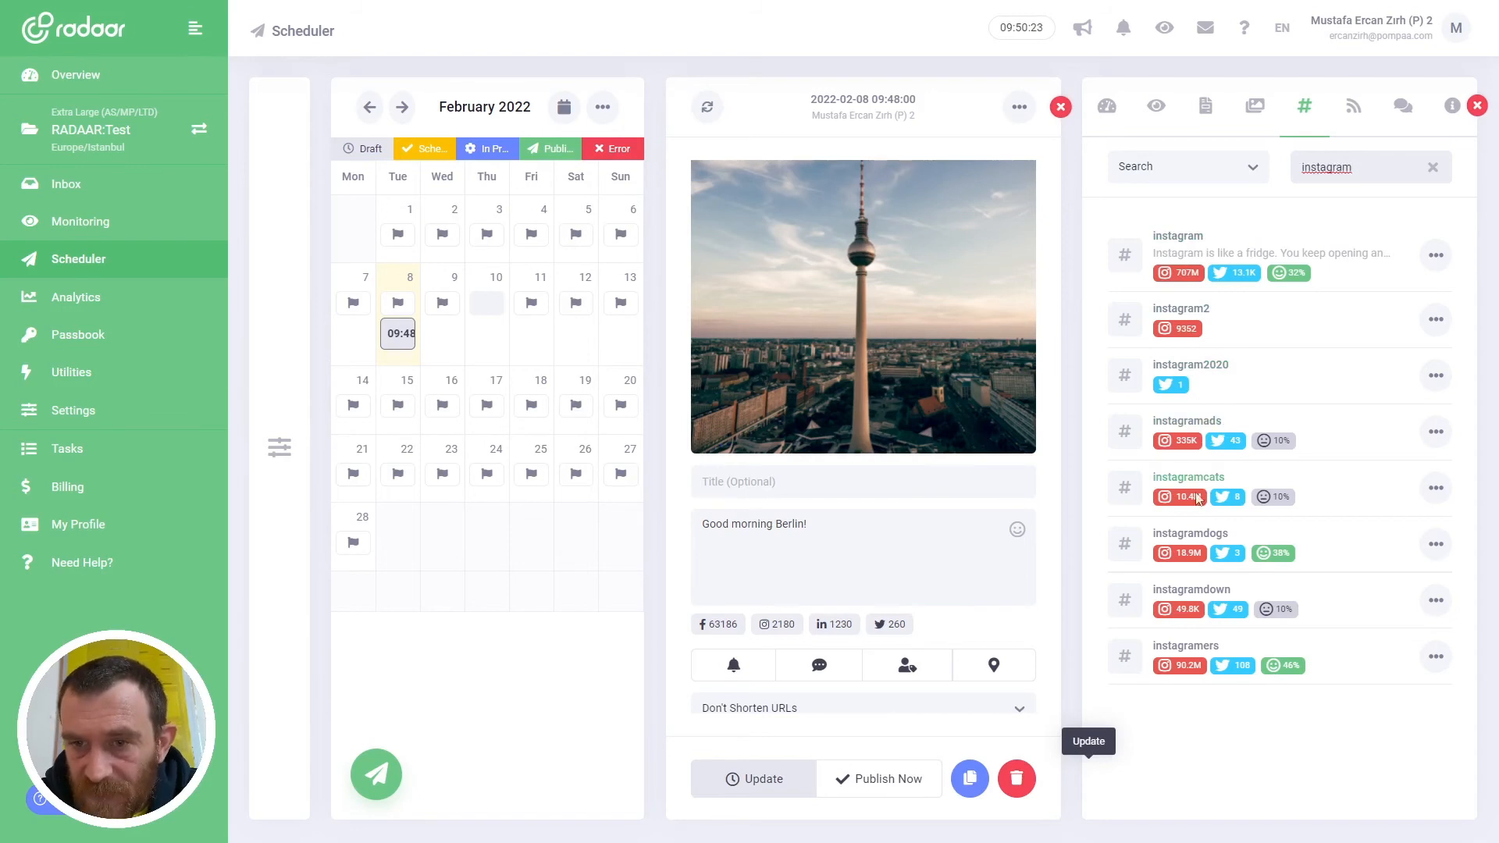
{"action": "mouse_move", "coordinate": [1245, 350]}
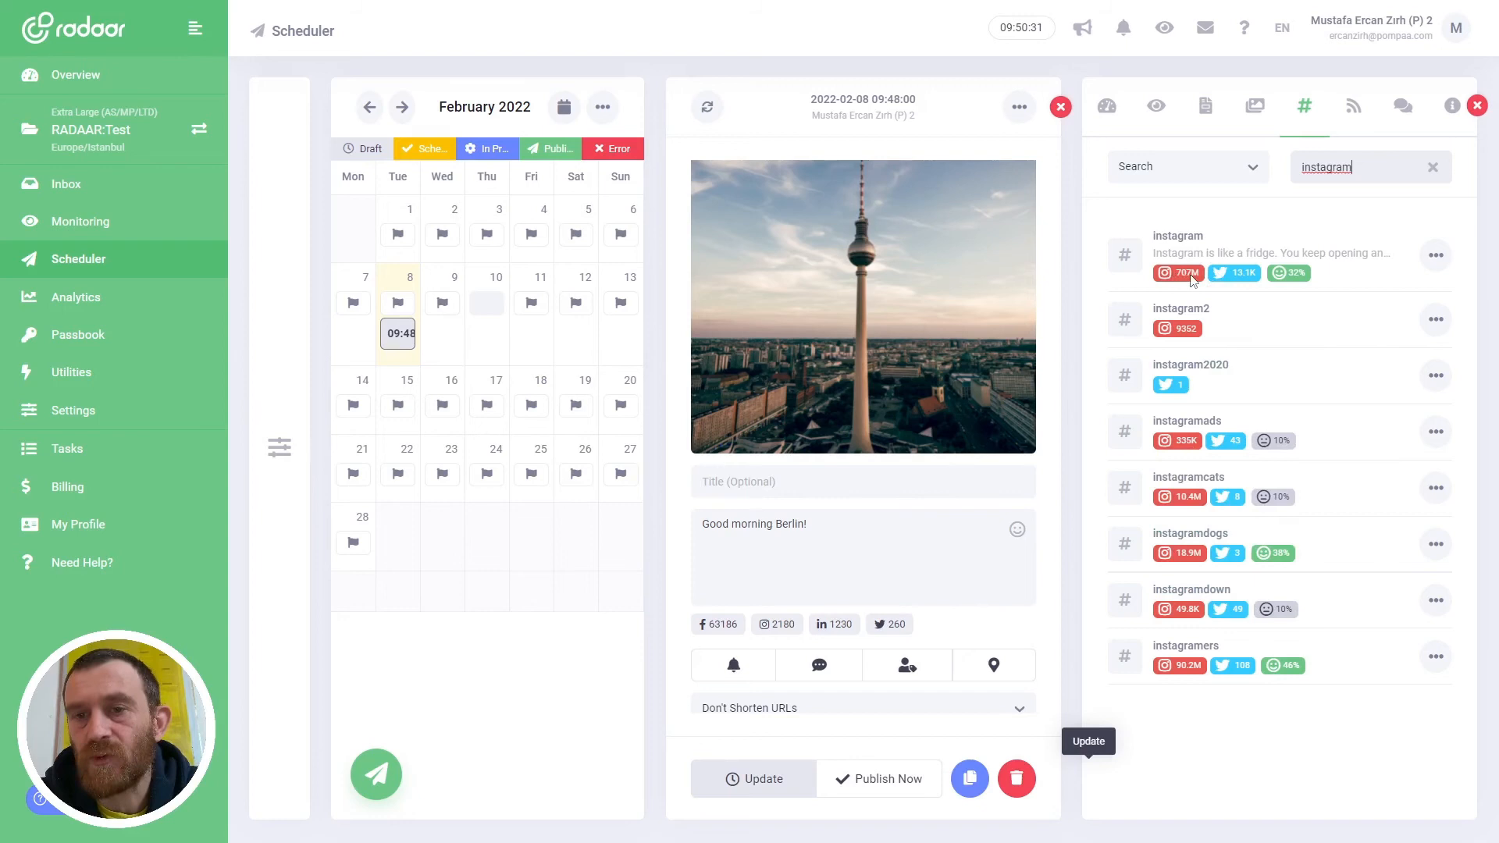
{"action": "mouse_move", "coordinate": [1232, 278]}
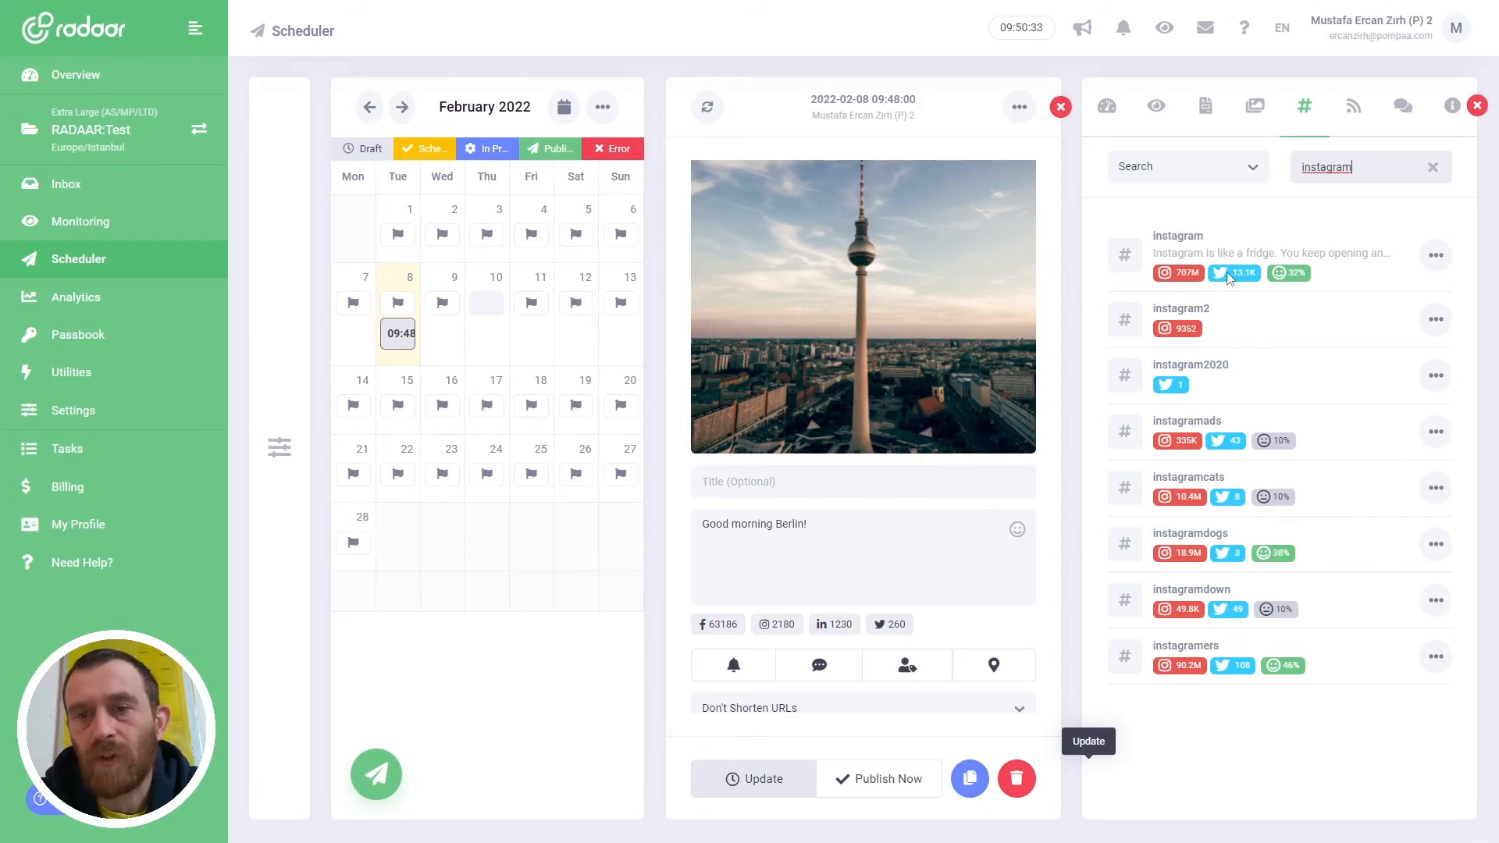
{"action": "mouse_move", "coordinate": [1288, 273]}
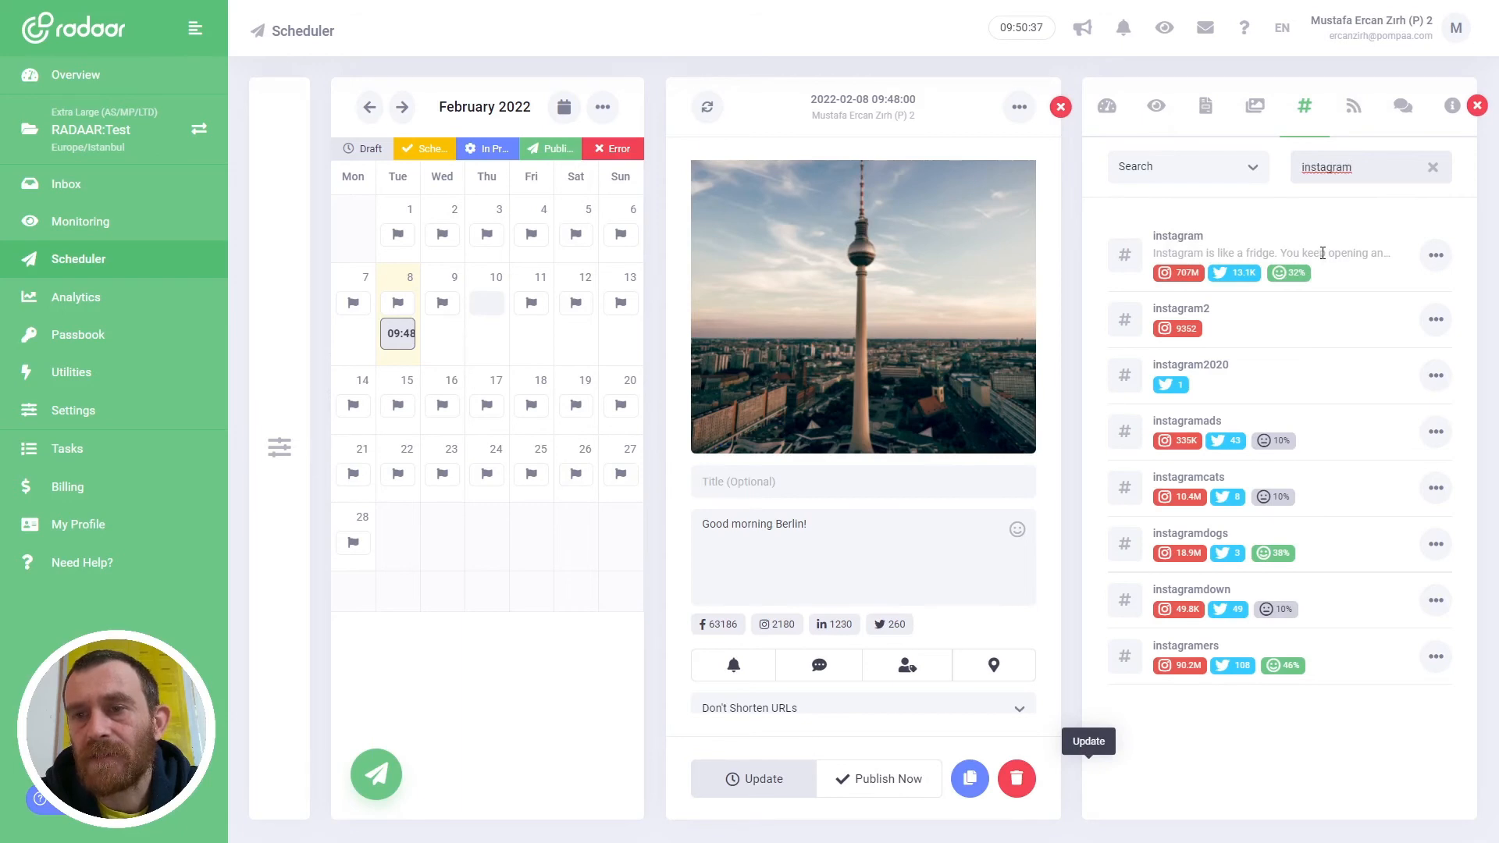
{"action": "mouse_move", "coordinate": [1288, 273]}
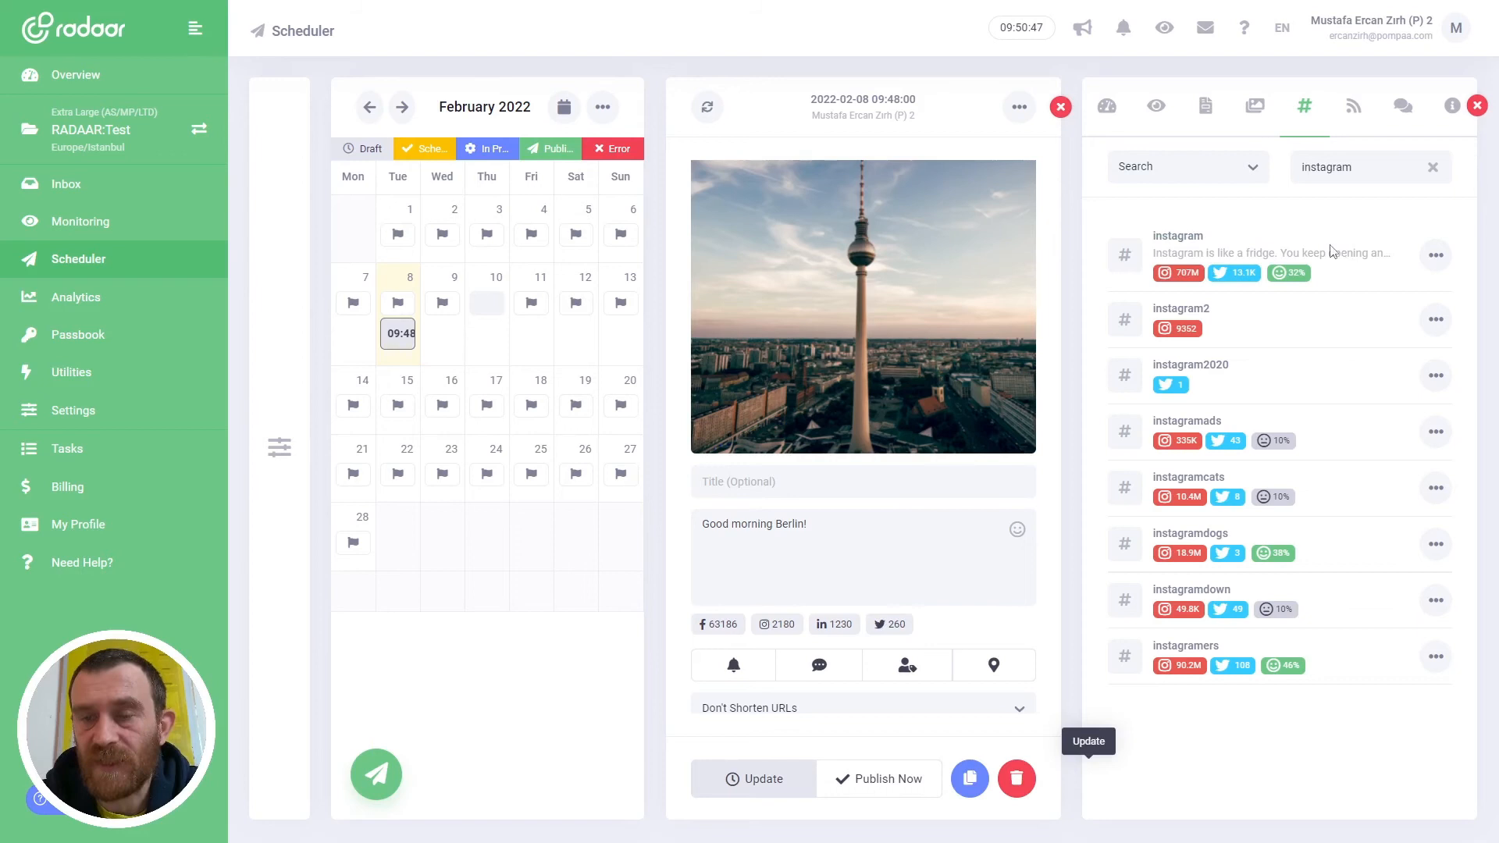
{"action": "mouse_move", "coordinate": [1177, 236]}
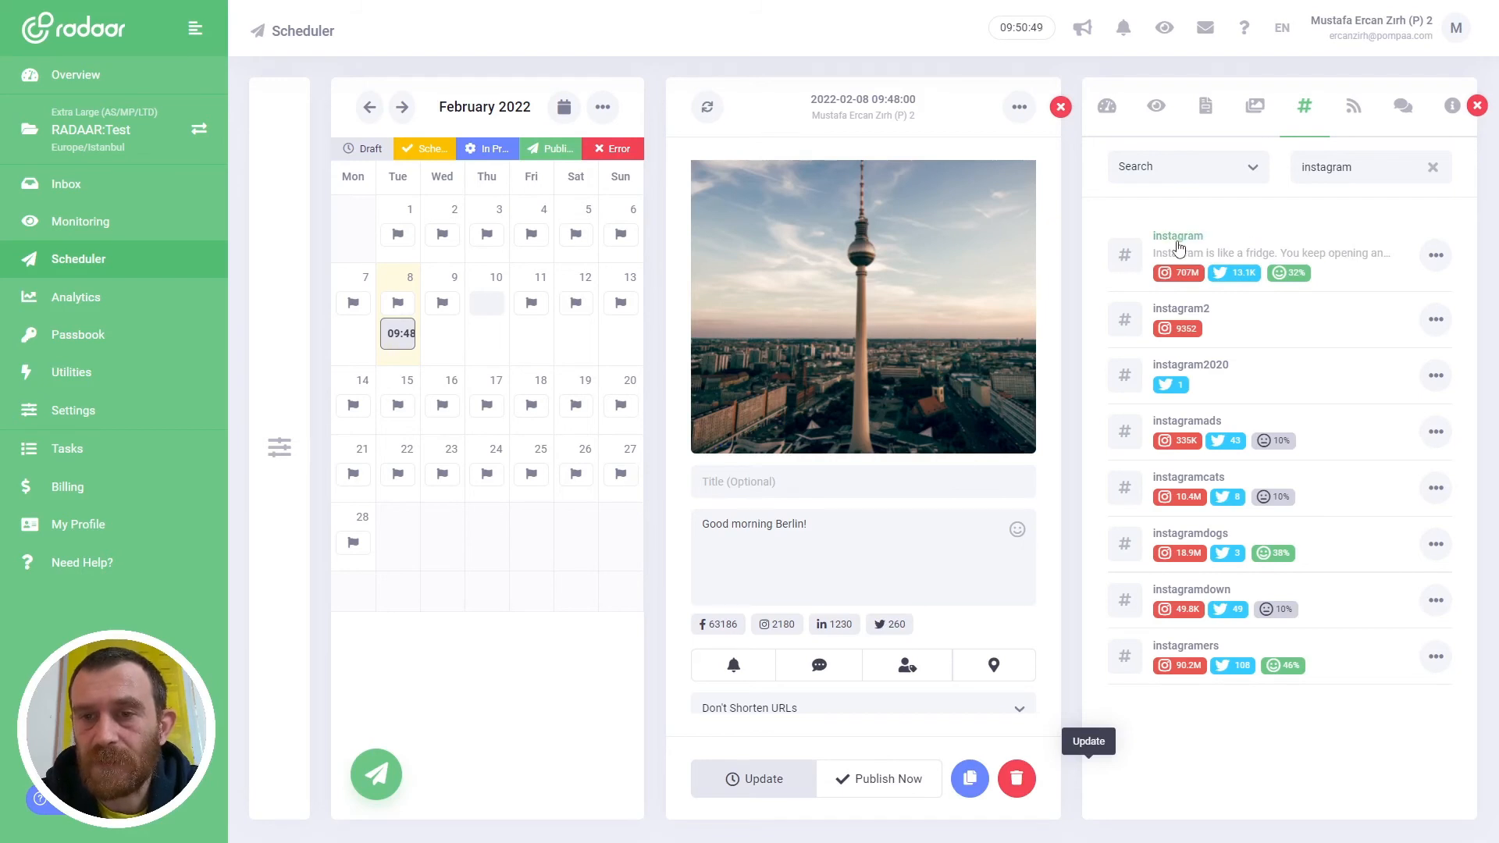
Add instagram to the hashtag basket and search for hashtags similar to it.
{"action": "left_click", "coordinate": [1435, 254]}
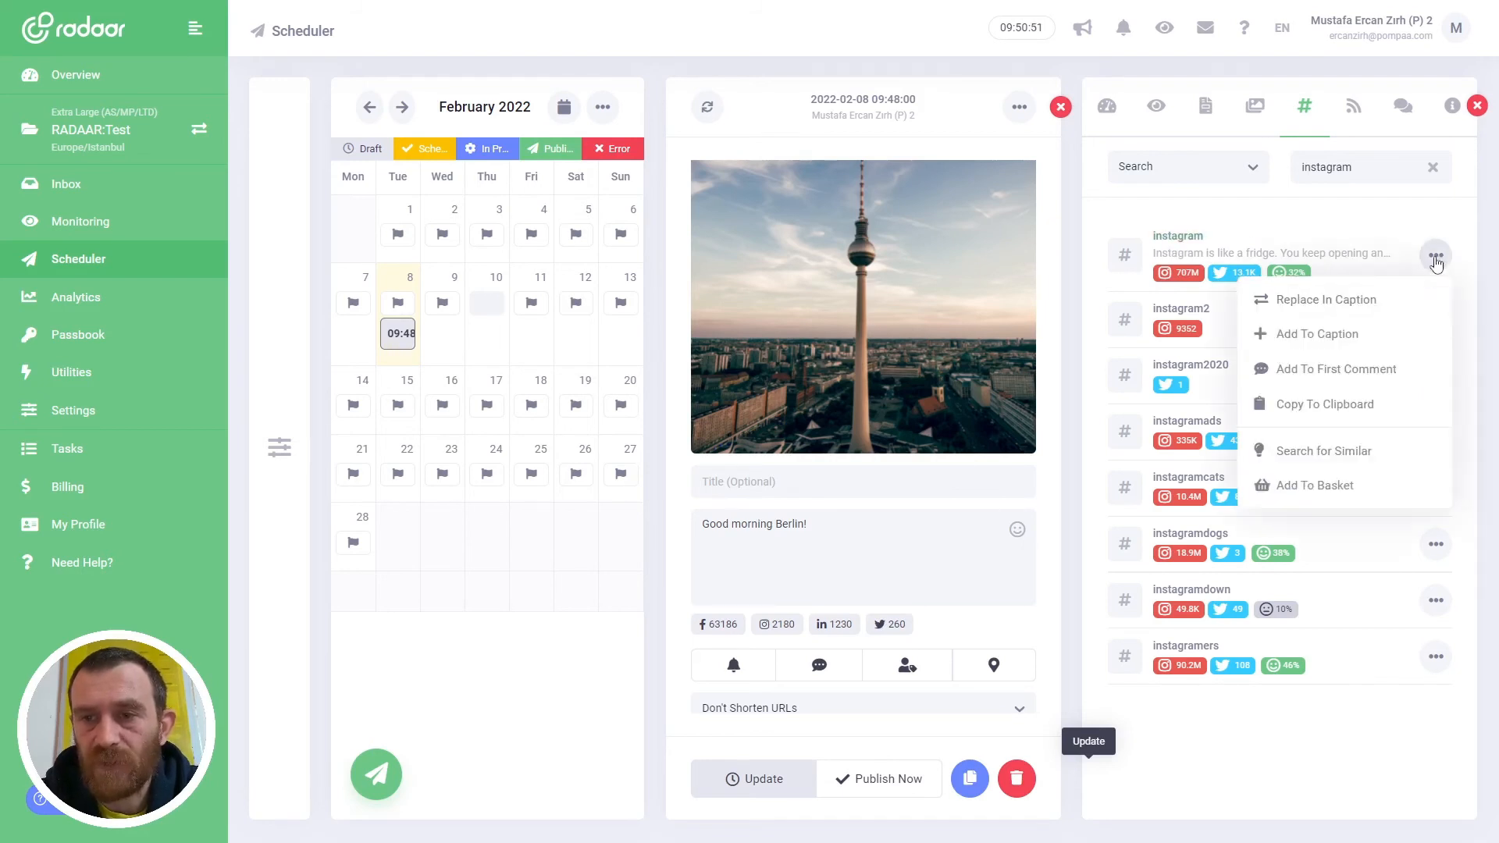
{"action": "mouse_move", "coordinate": [1324, 495]}
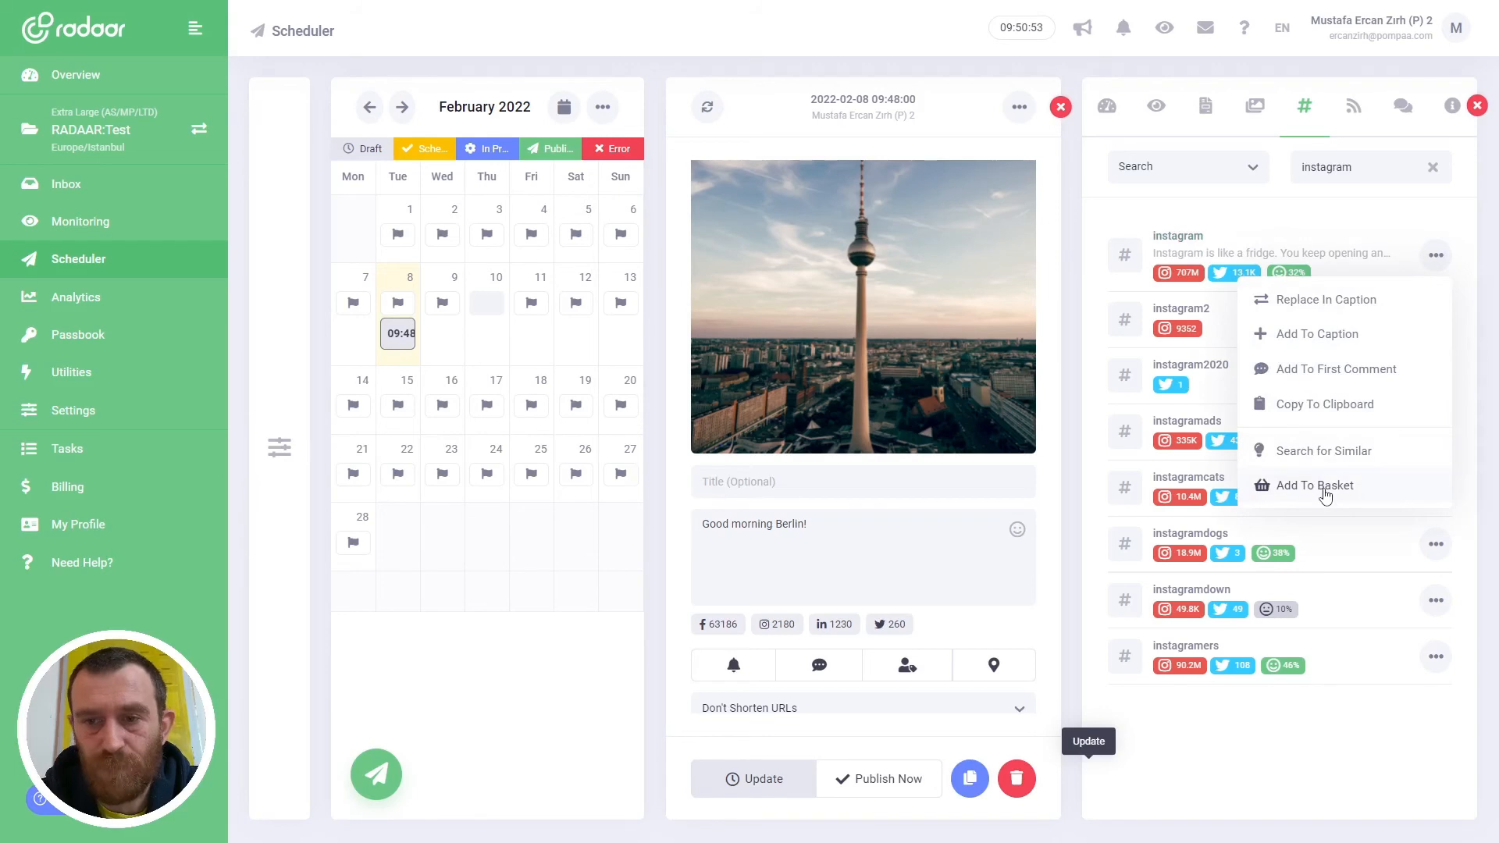
{"action": "left_click", "coordinate": [1316, 484]}
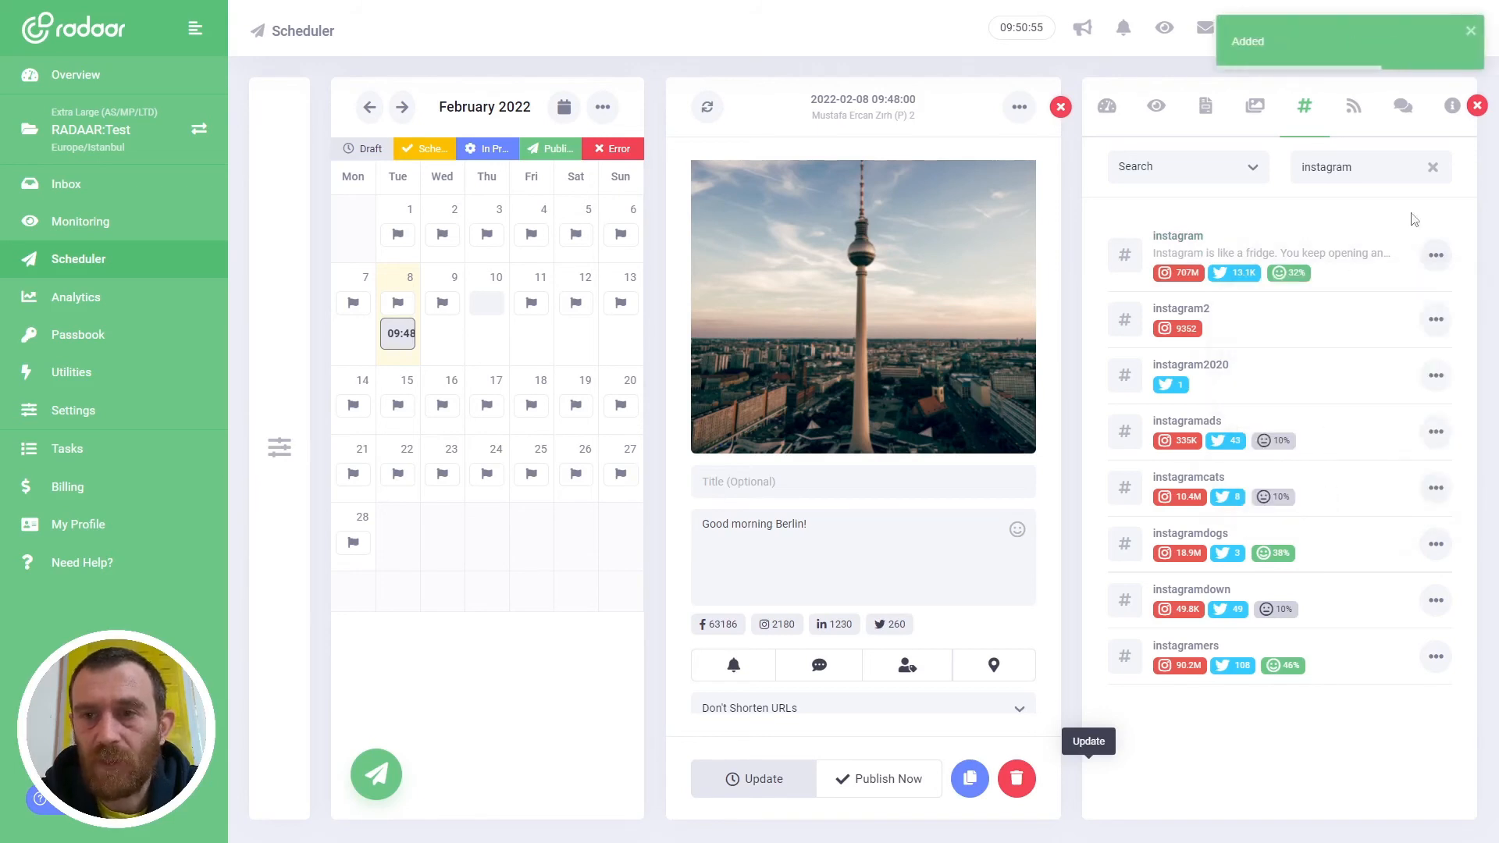
{"action": "left_click", "coordinate": [1434, 255]}
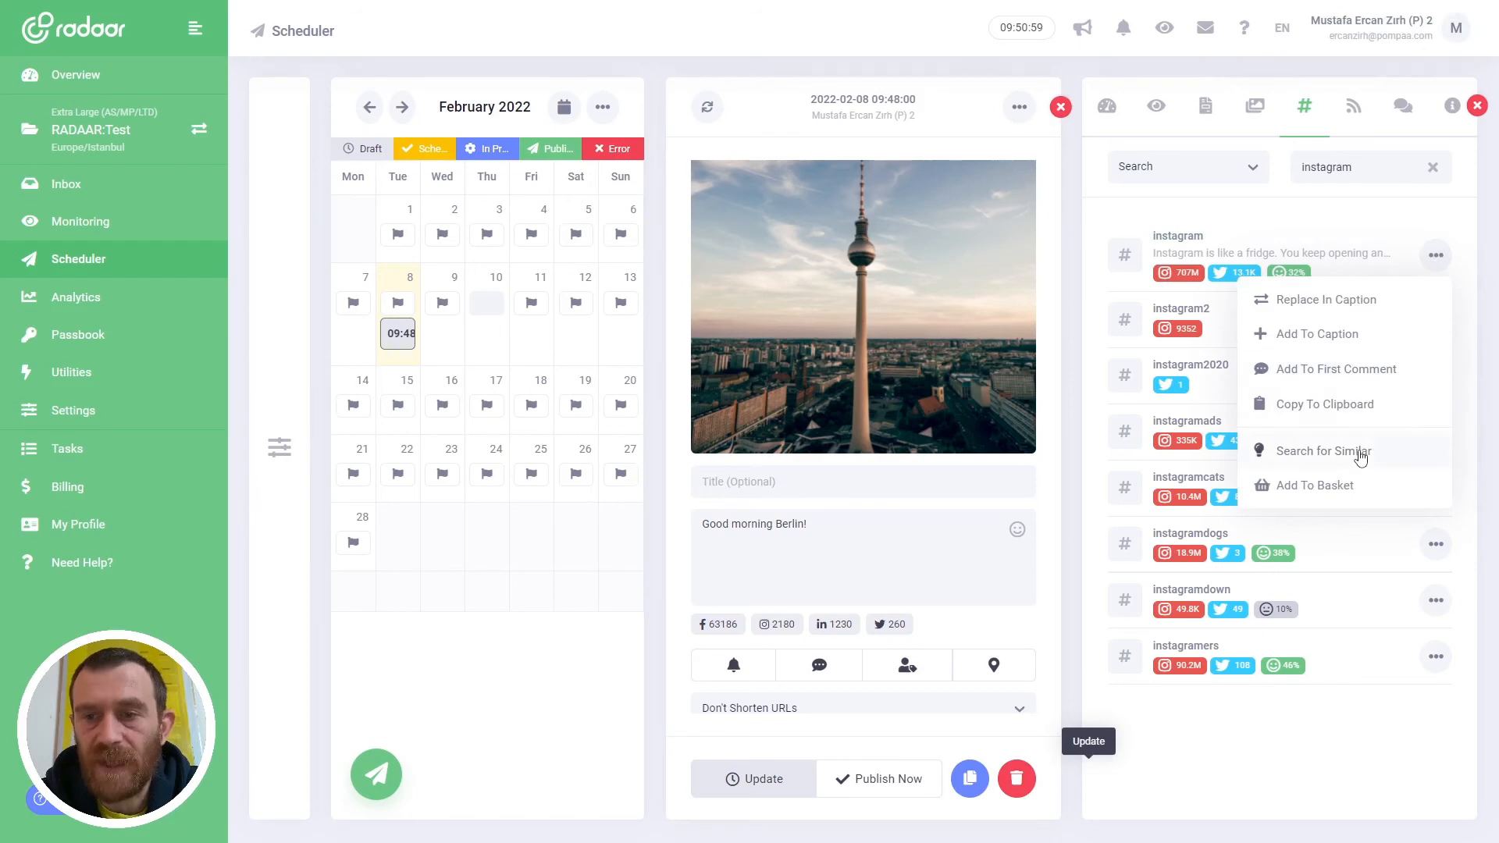
{"action": "mouse_move", "coordinate": [1326, 457]}
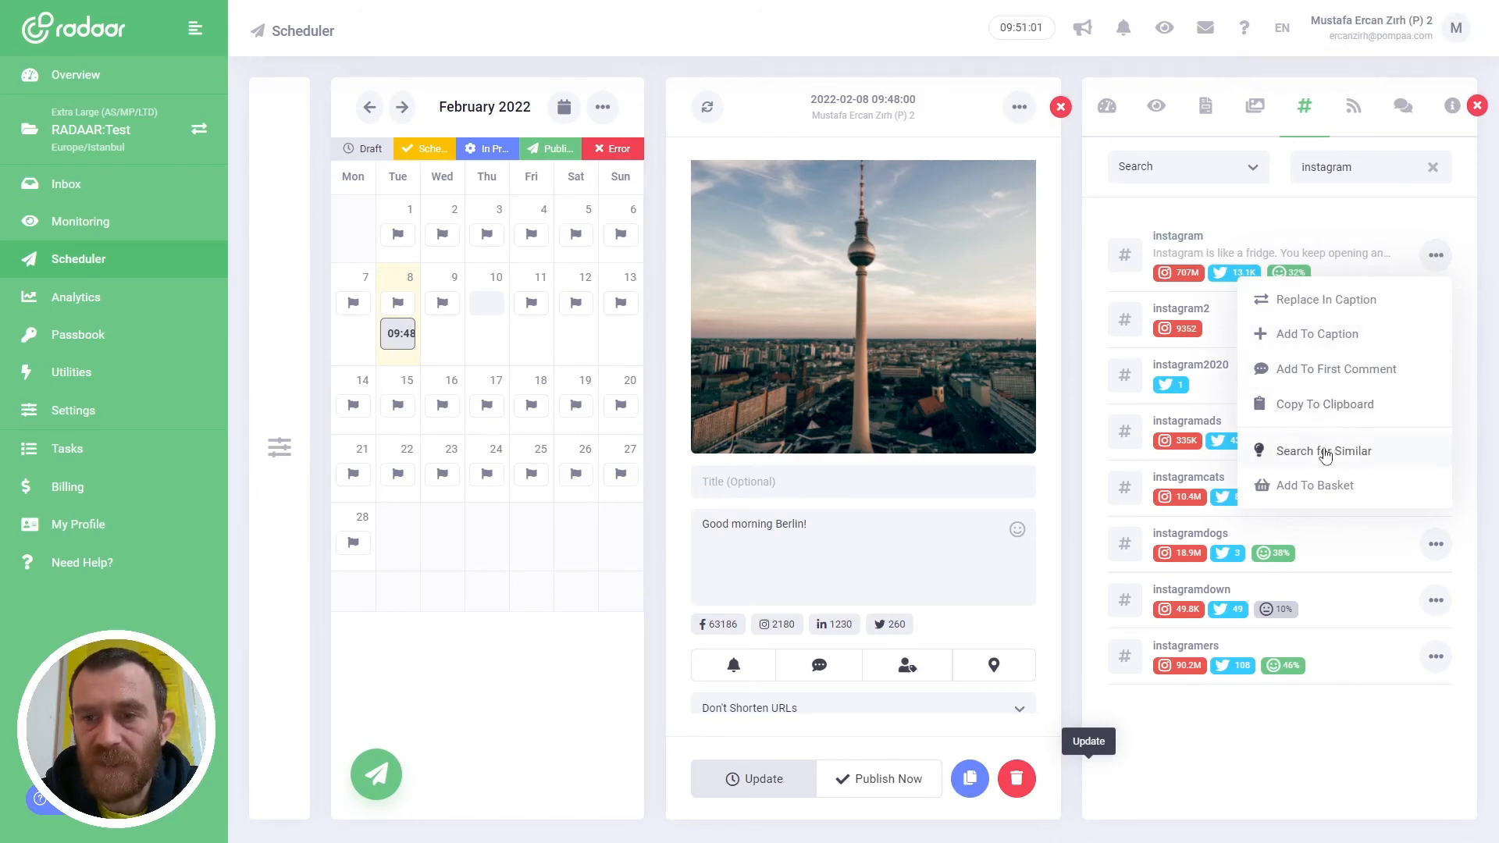
{"action": "mouse_move", "coordinate": [1323, 458]}
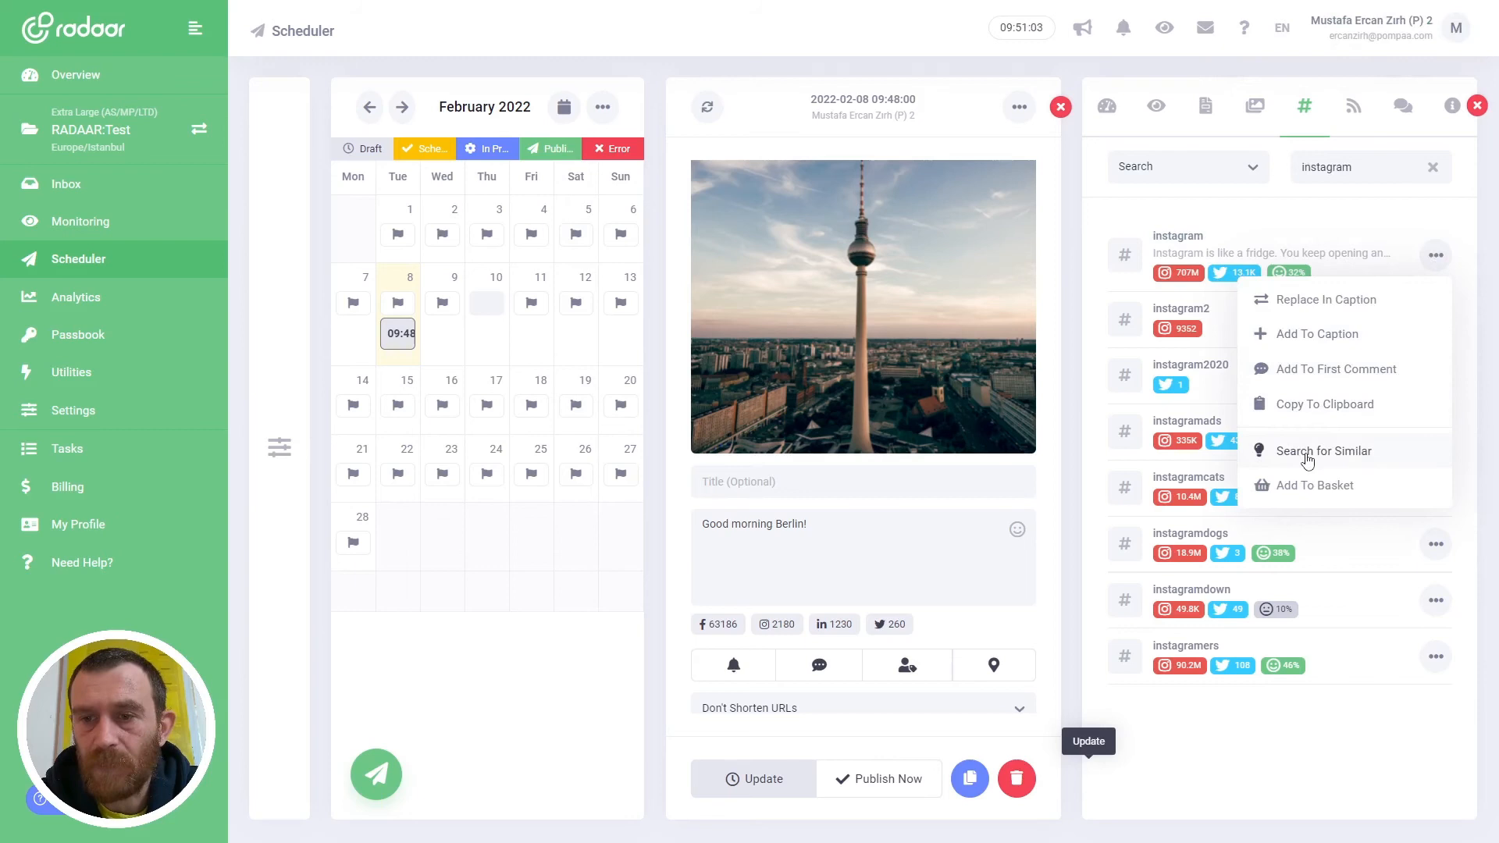
{"action": "left_click", "coordinate": [1323, 450]}
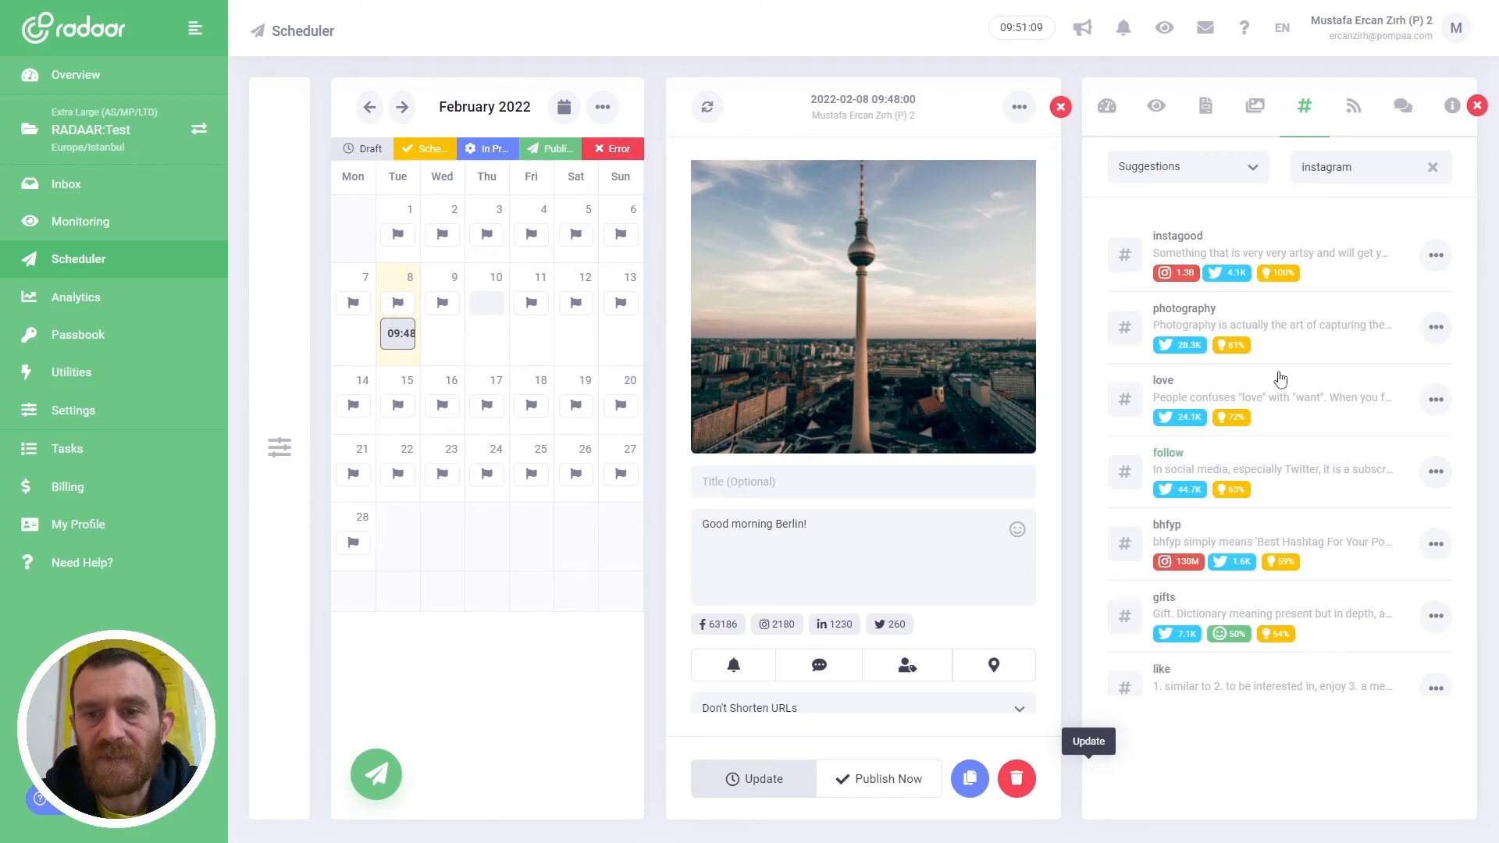
{"action": "mouse_move", "coordinate": [1263, 246]}
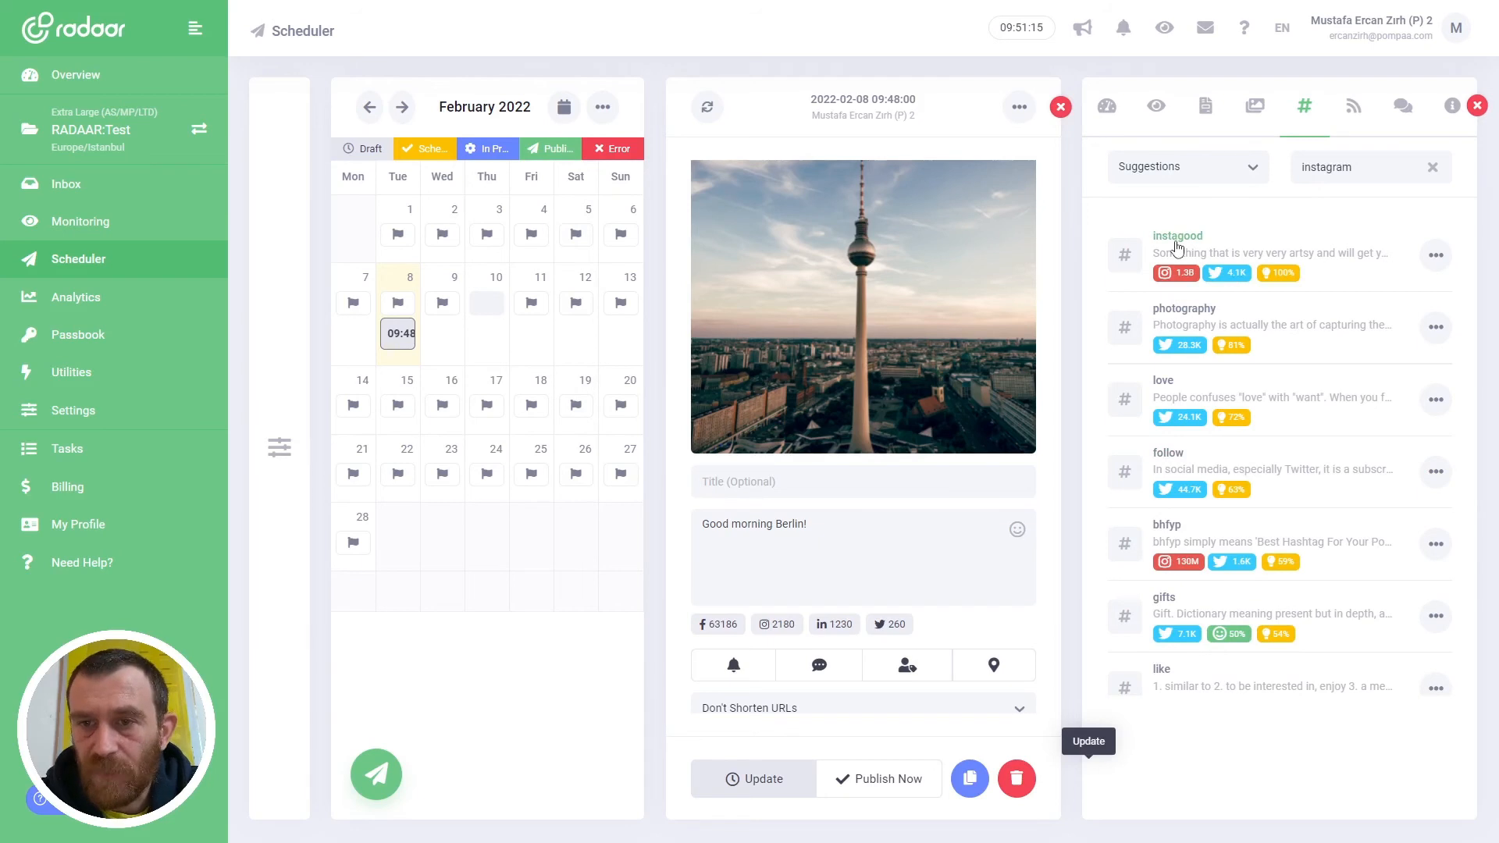
Add instagood from the similar results to the hashtag basket.
{"action": "left_click", "coordinate": [1434, 254]}
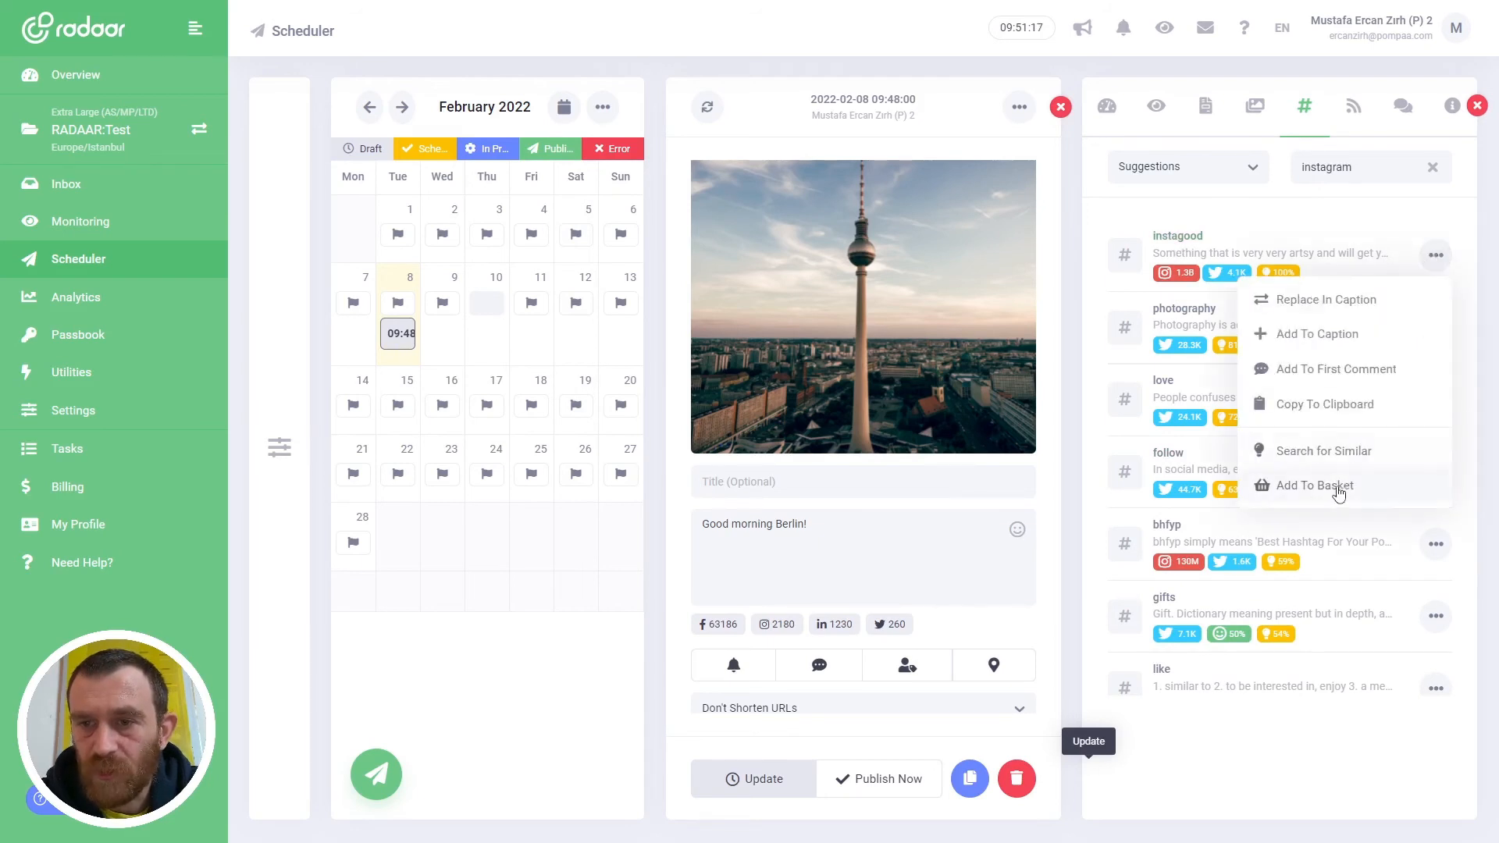
{"action": "left_click", "coordinate": [1313, 484]}
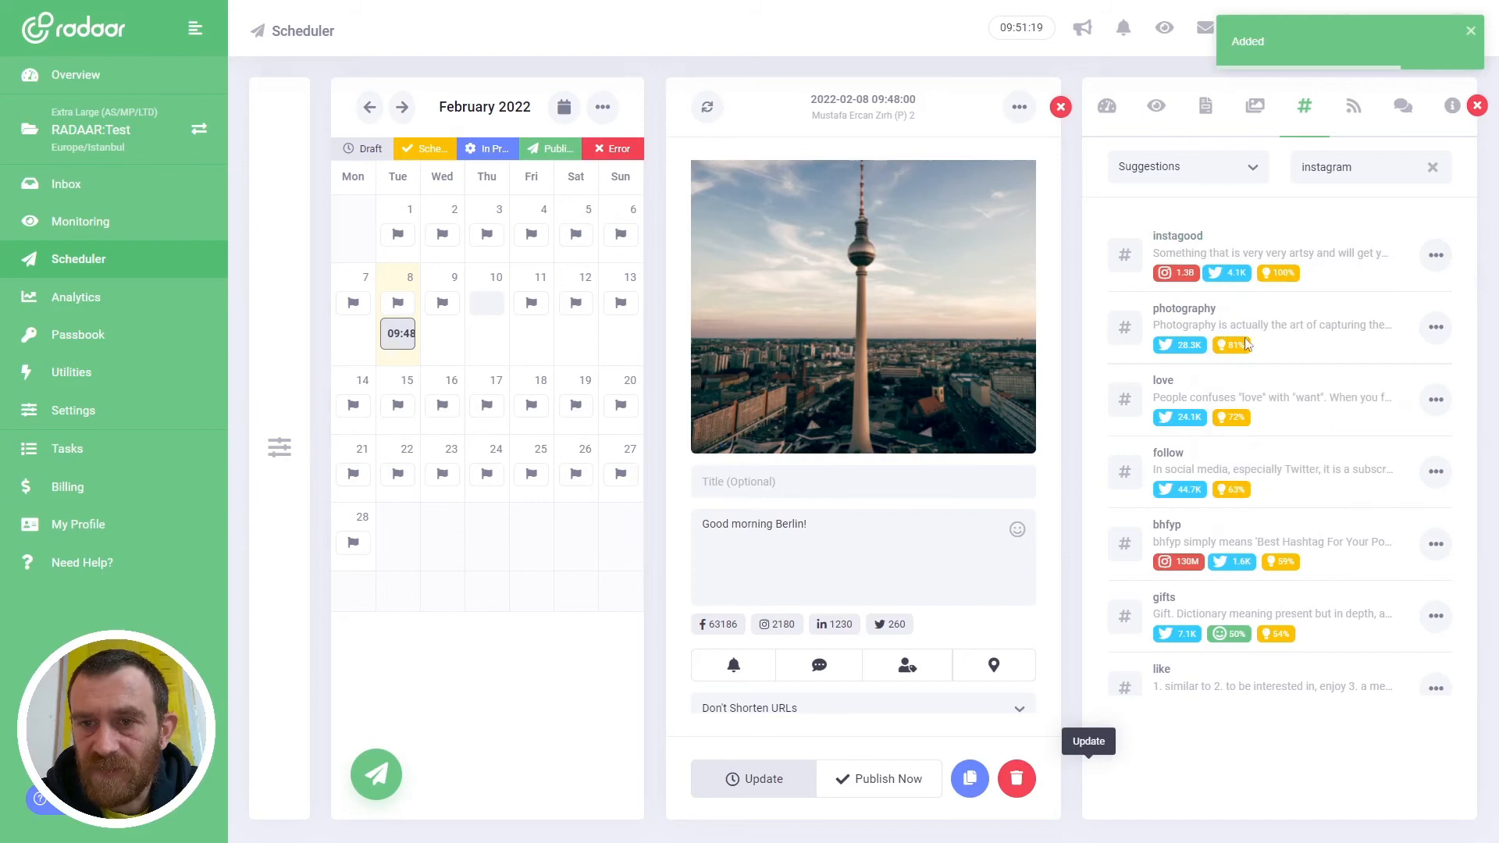
{"action": "left_click", "coordinate": [1433, 327]}
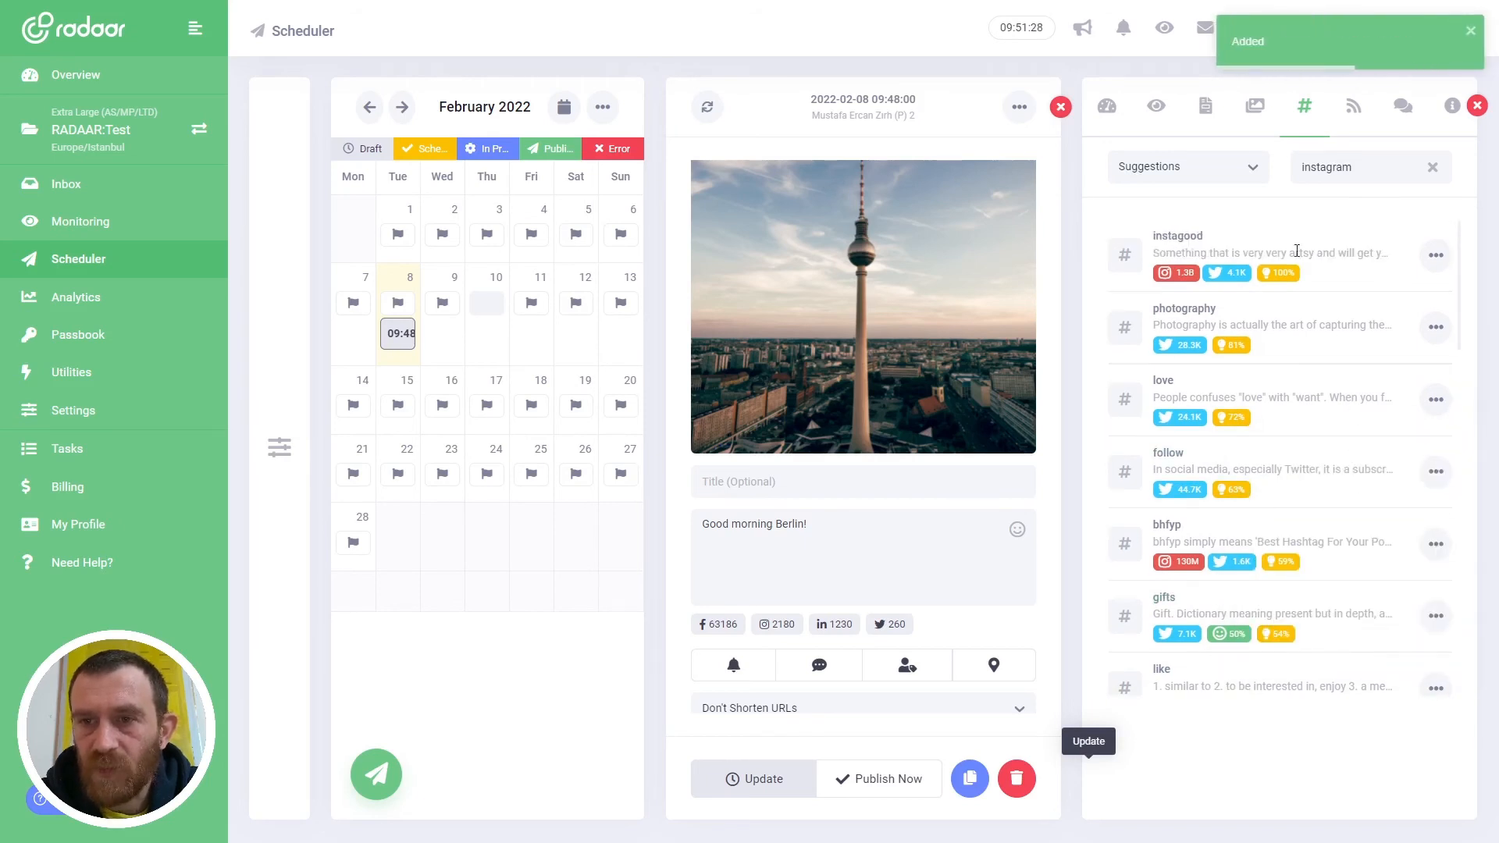
Switch the hashtag list to Top 25 and scroll through the most popular hashtags.
{"action": "left_click", "coordinate": [1184, 167]}
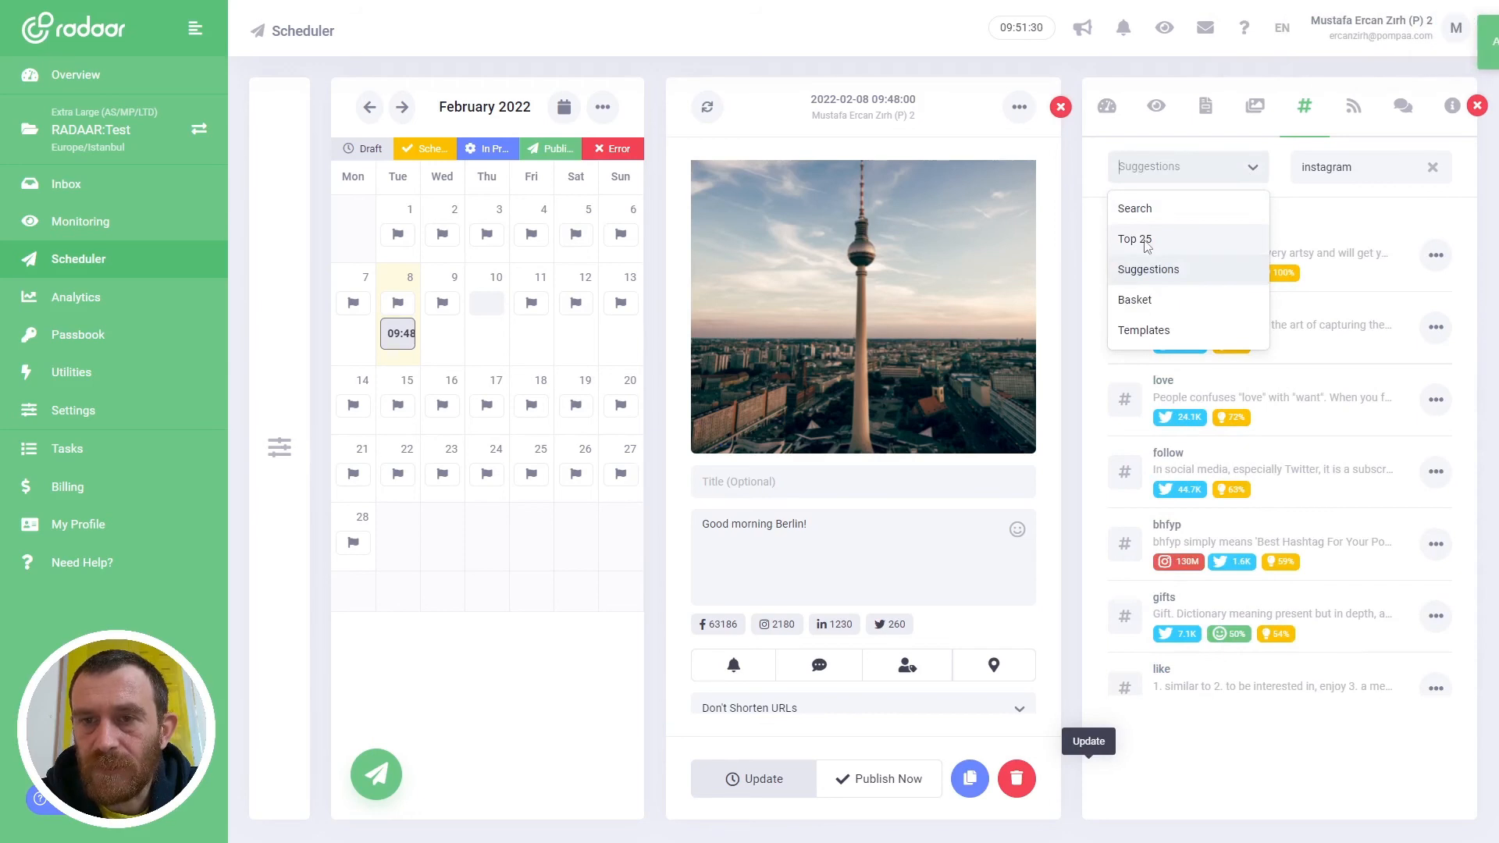
{"action": "left_click", "coordinate": [1135, 239]}
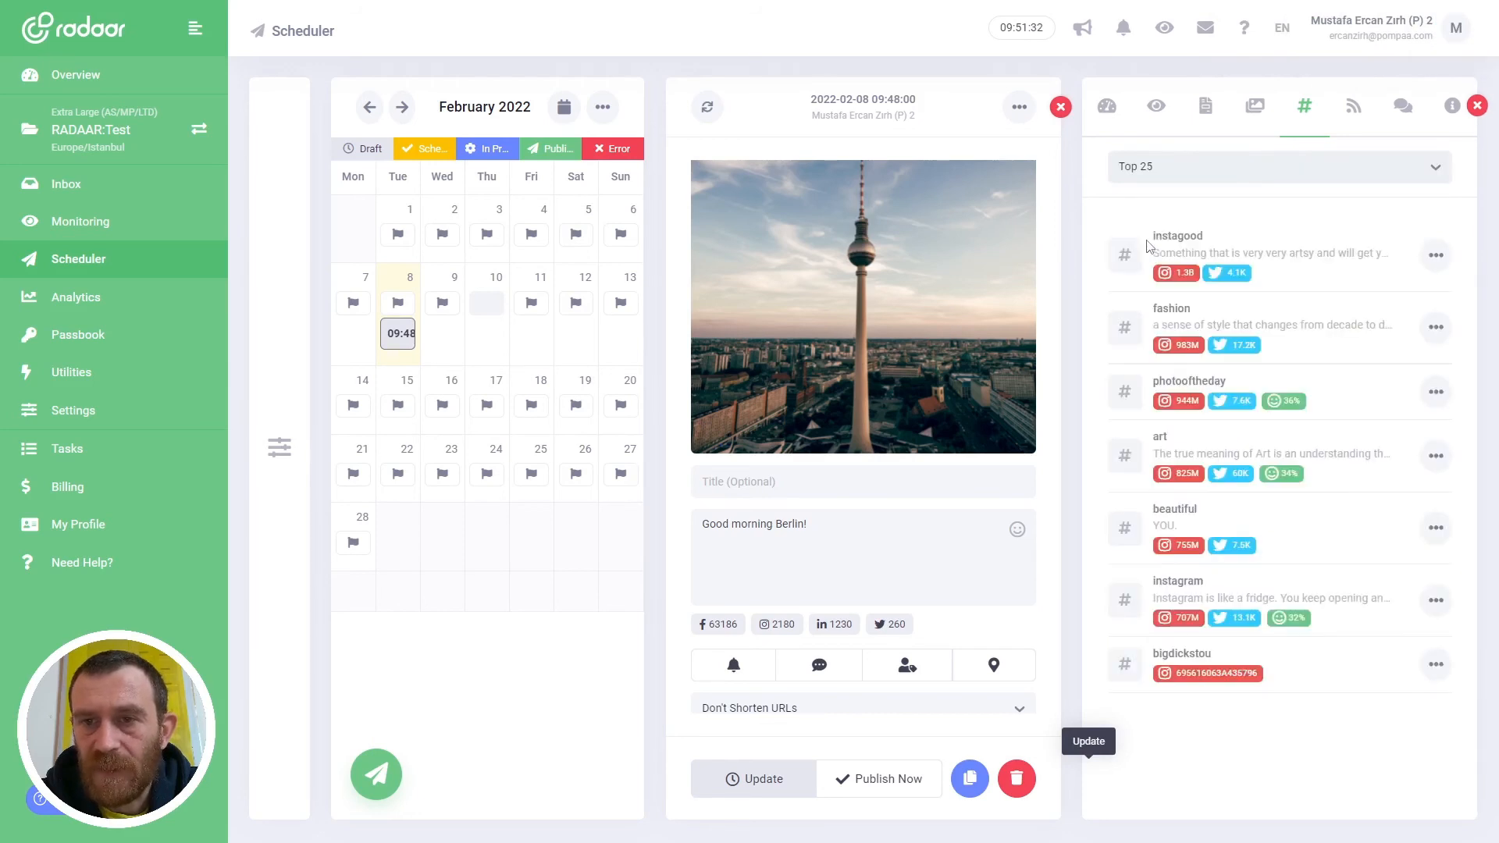
{"action": "mouse_move", "coordinate": [1423, 259]}
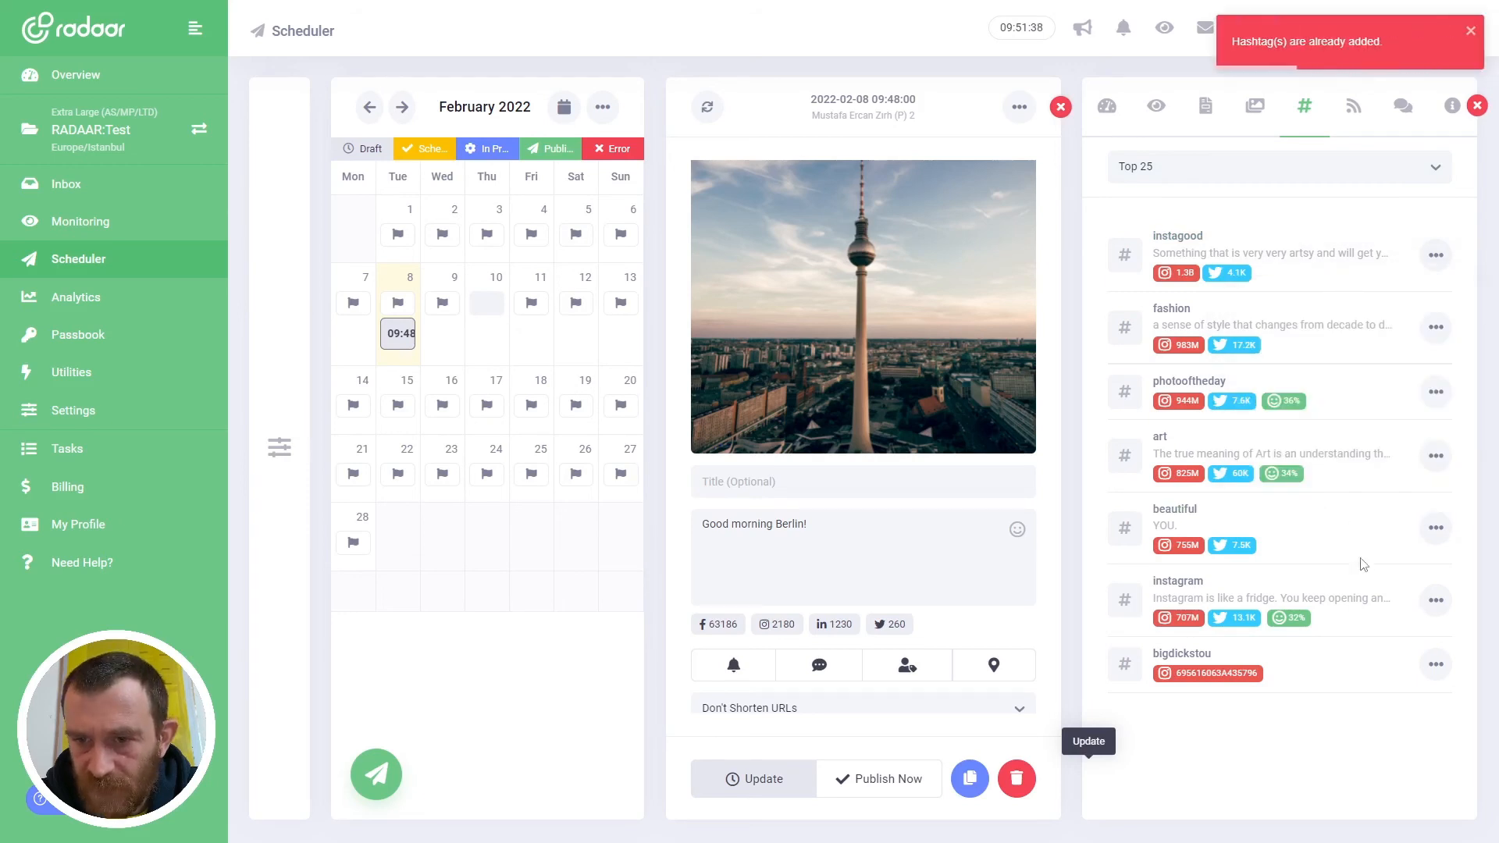
{"action": "scroll", "scroll_direction": "down", "scroll_amount": 3}
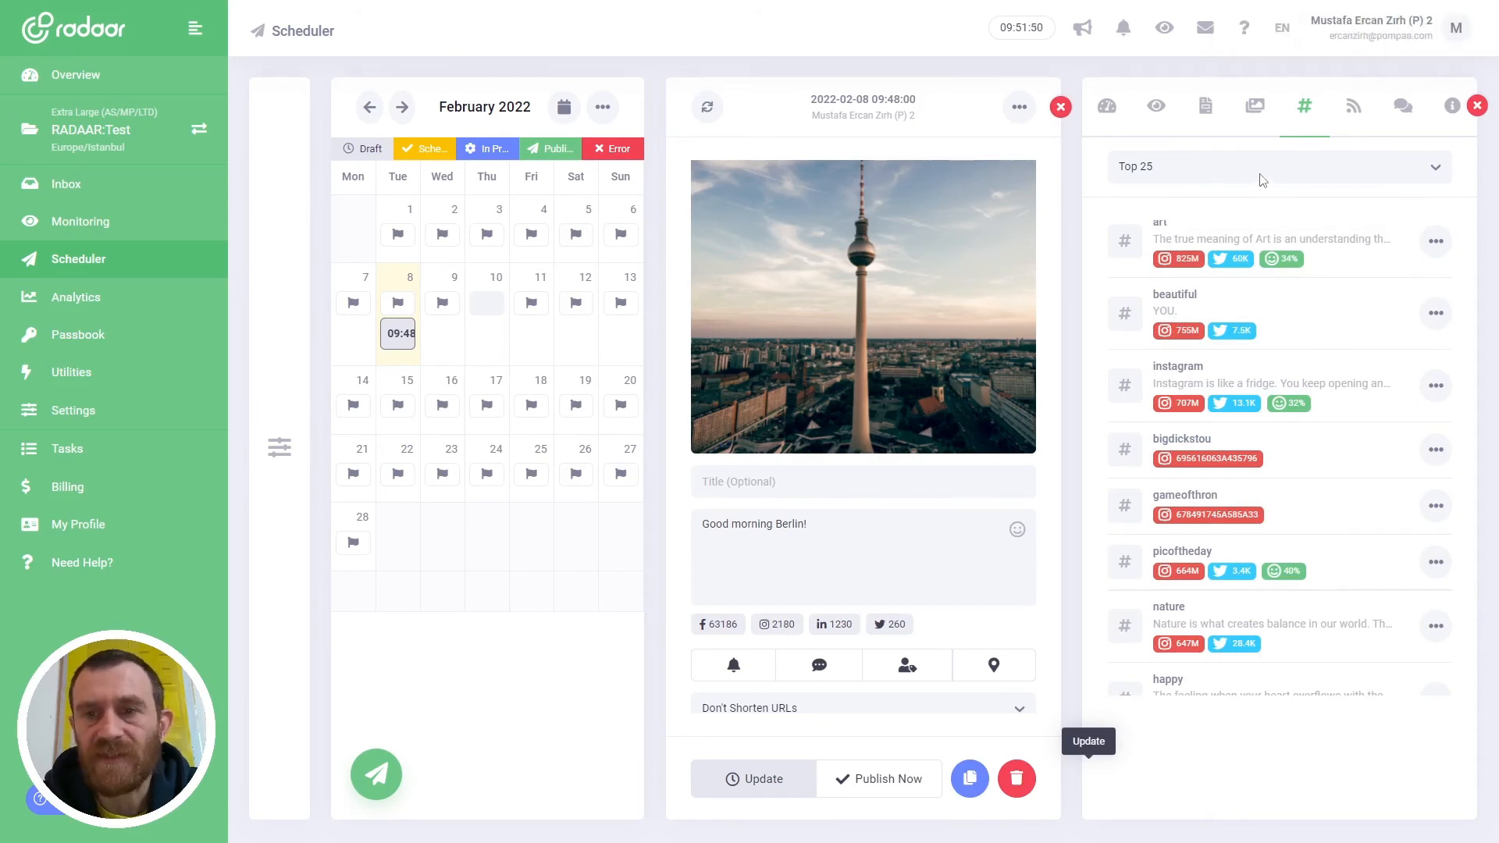
{"action": "left_click", "coordinate": [1276, 167]}
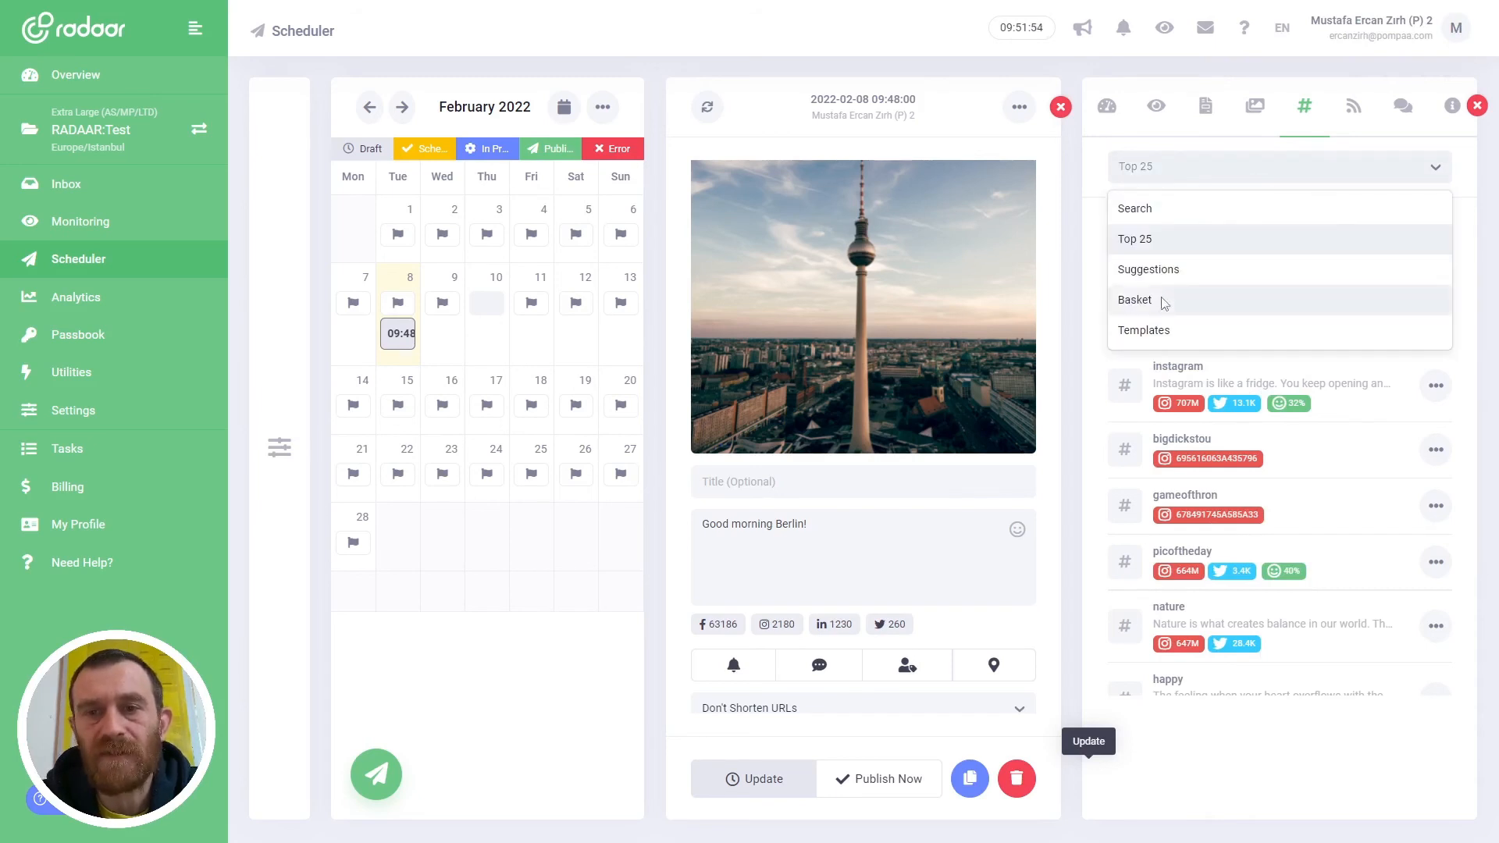
From the Basket view, append the seven hashtags to the caption and add them to the first comment.
{"action": "left_click", "coordinate": [1135, 299]}
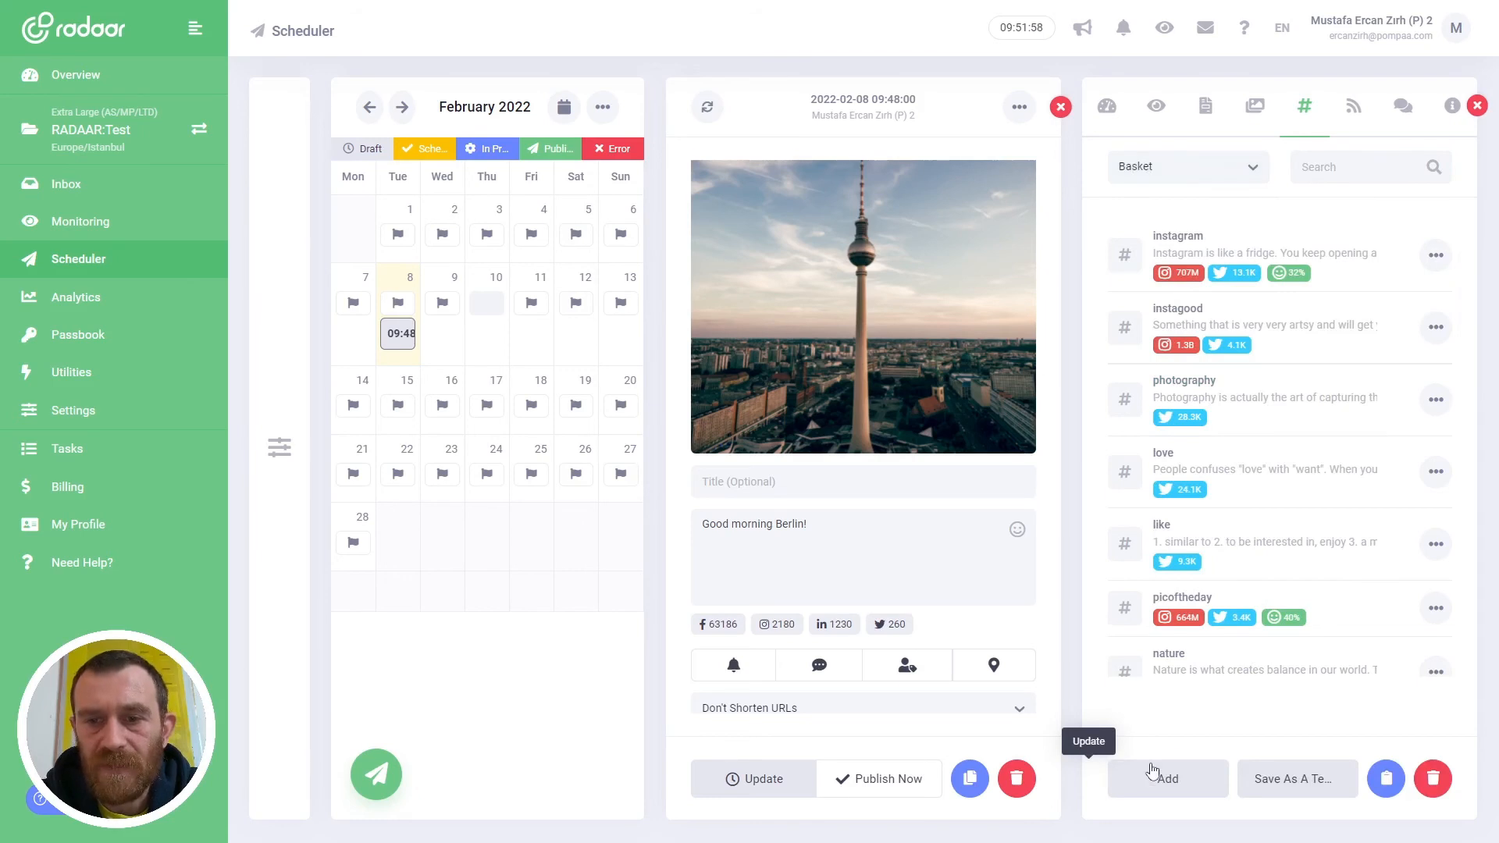
{"action": "left_click", "coordinate": [1433, 607]}
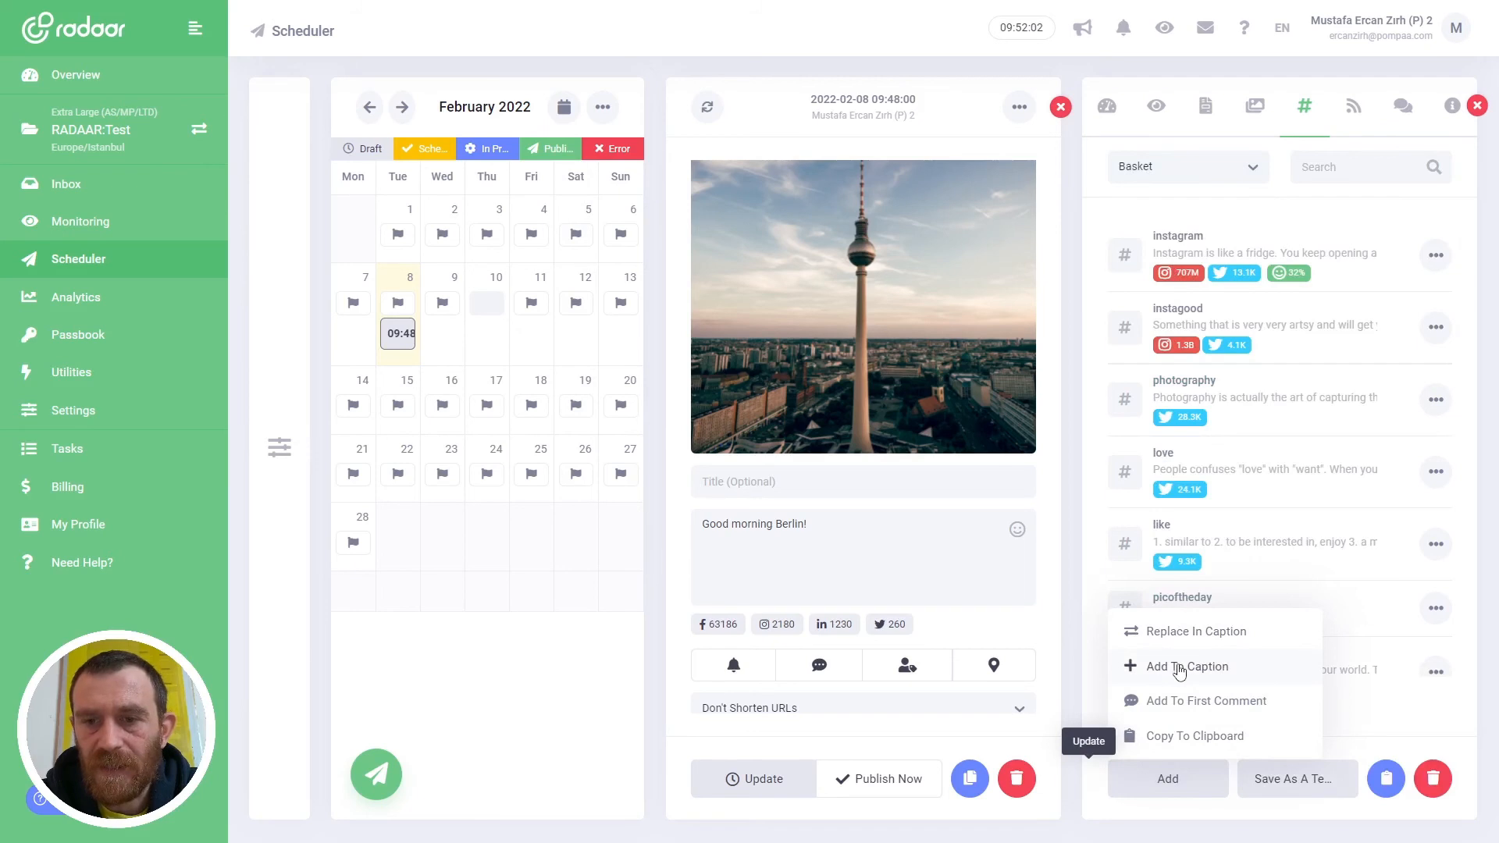
{"action": "mouse_move", "coordinate": [1185, 666]}
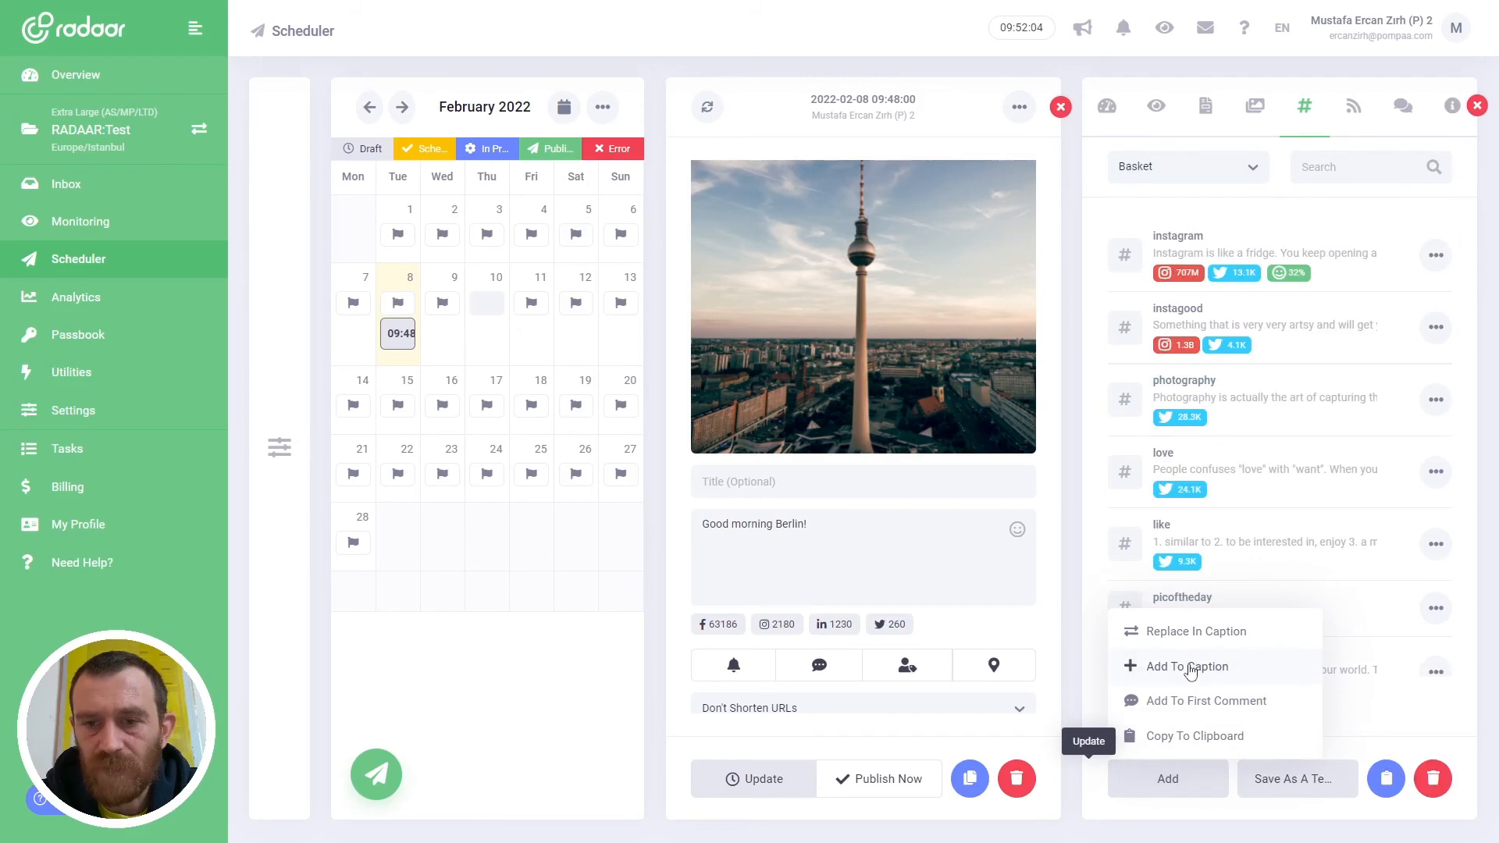
{"action": "left_click", "coordinate": [1185, 667]}
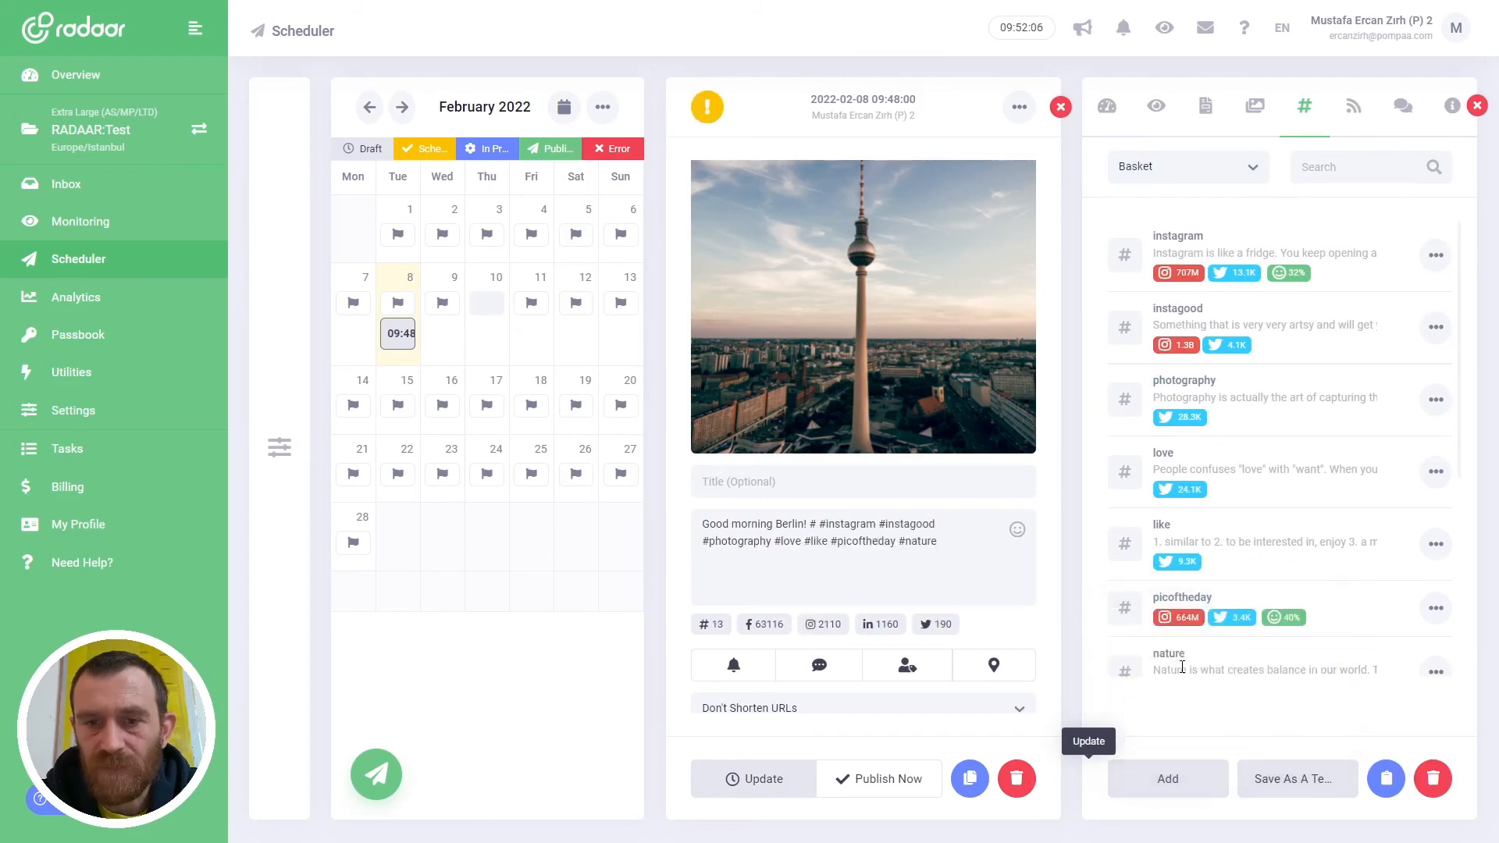
{"action": "left_click", "coordinate": [1434, 607]}
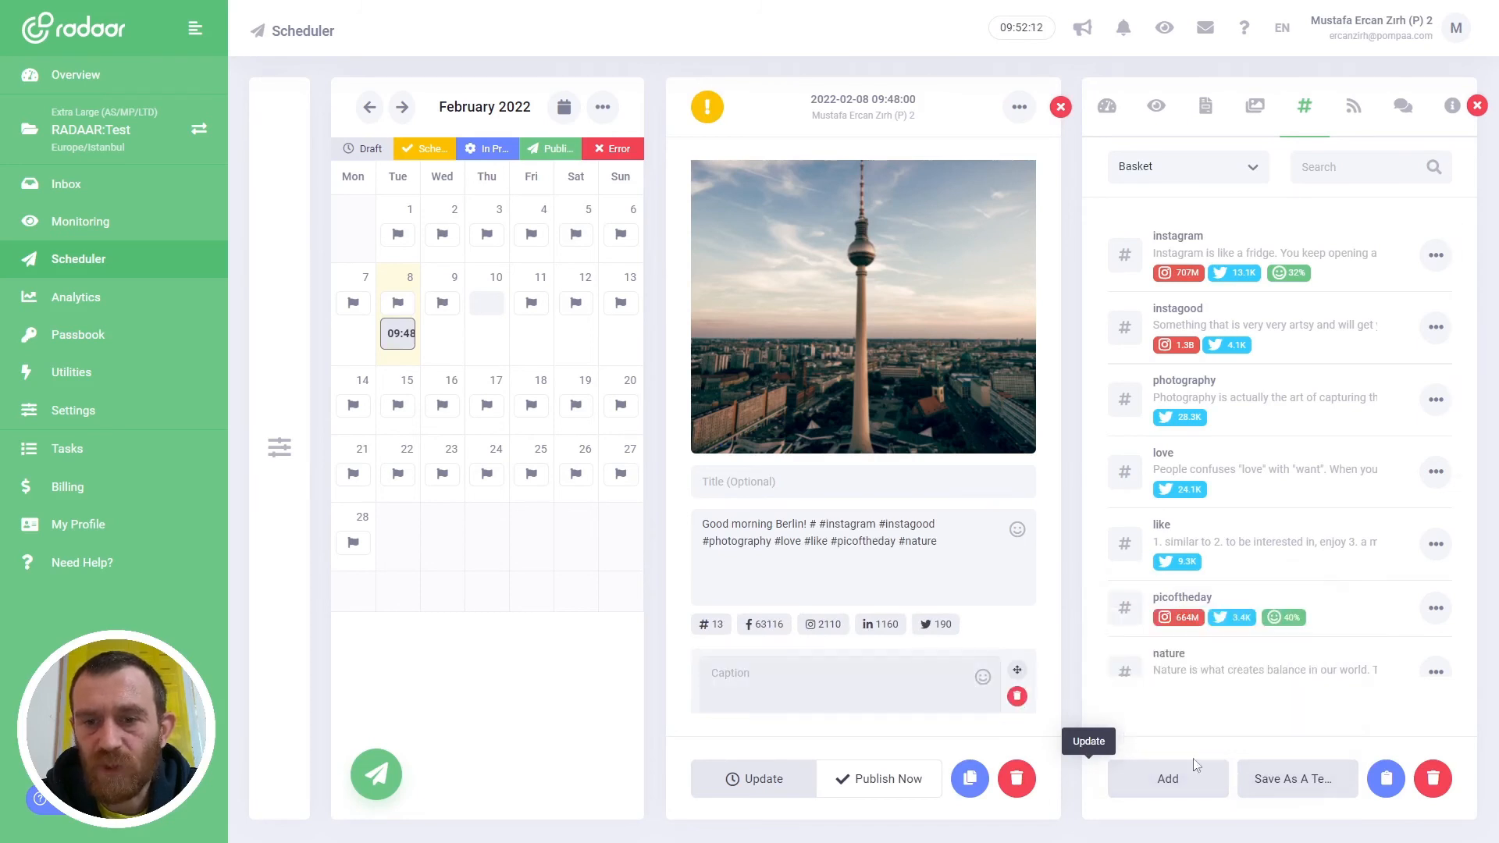
{"action": "left_click", "coordinate": [1168, 777]}
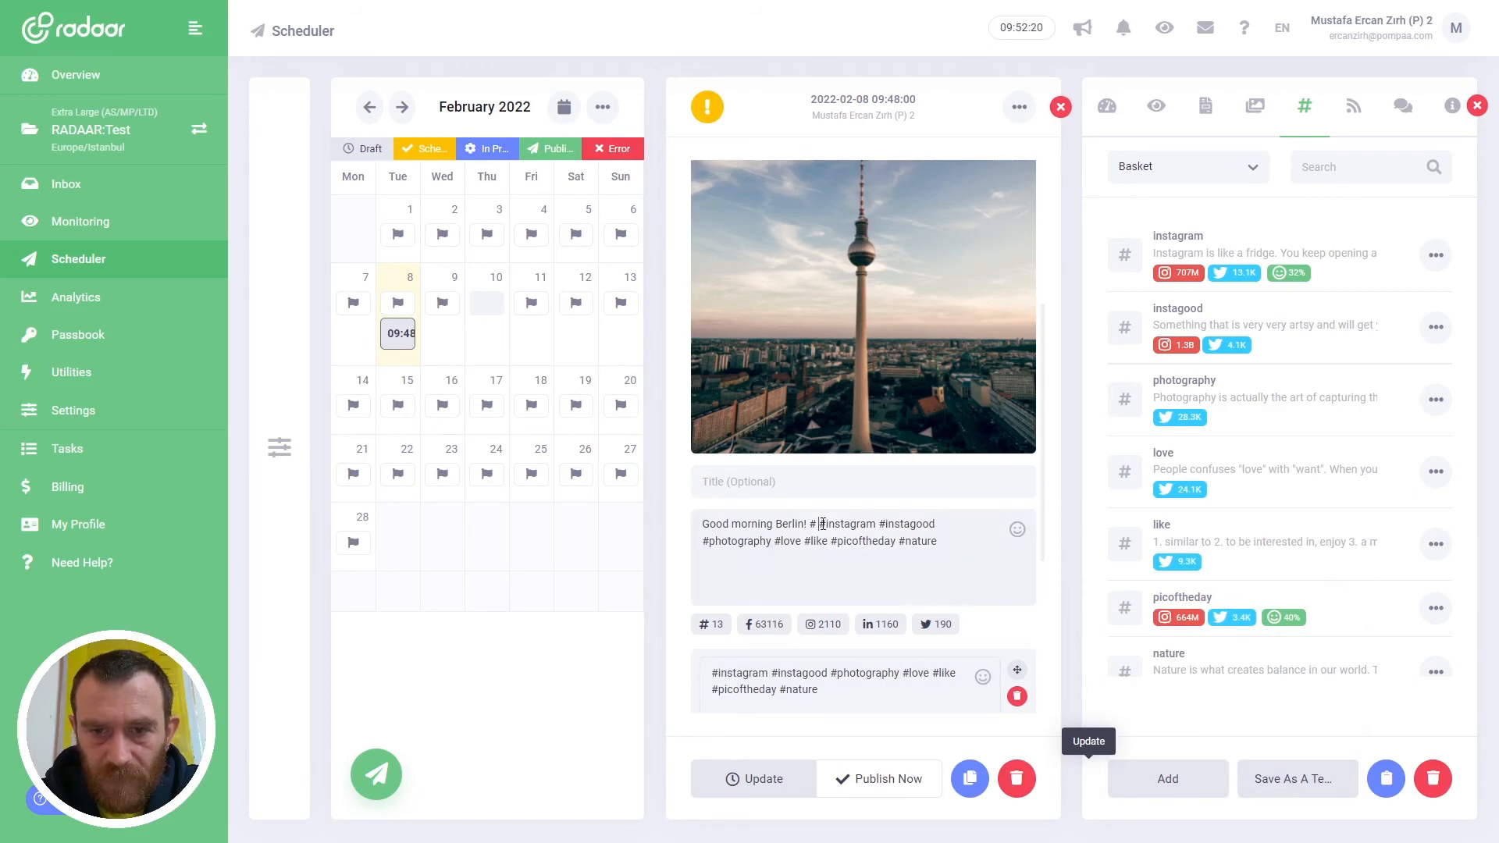
Delete the lone '#' before #instagram in the caption and update the post.
{"action": "left_click", "coordinate": [752, 777]}
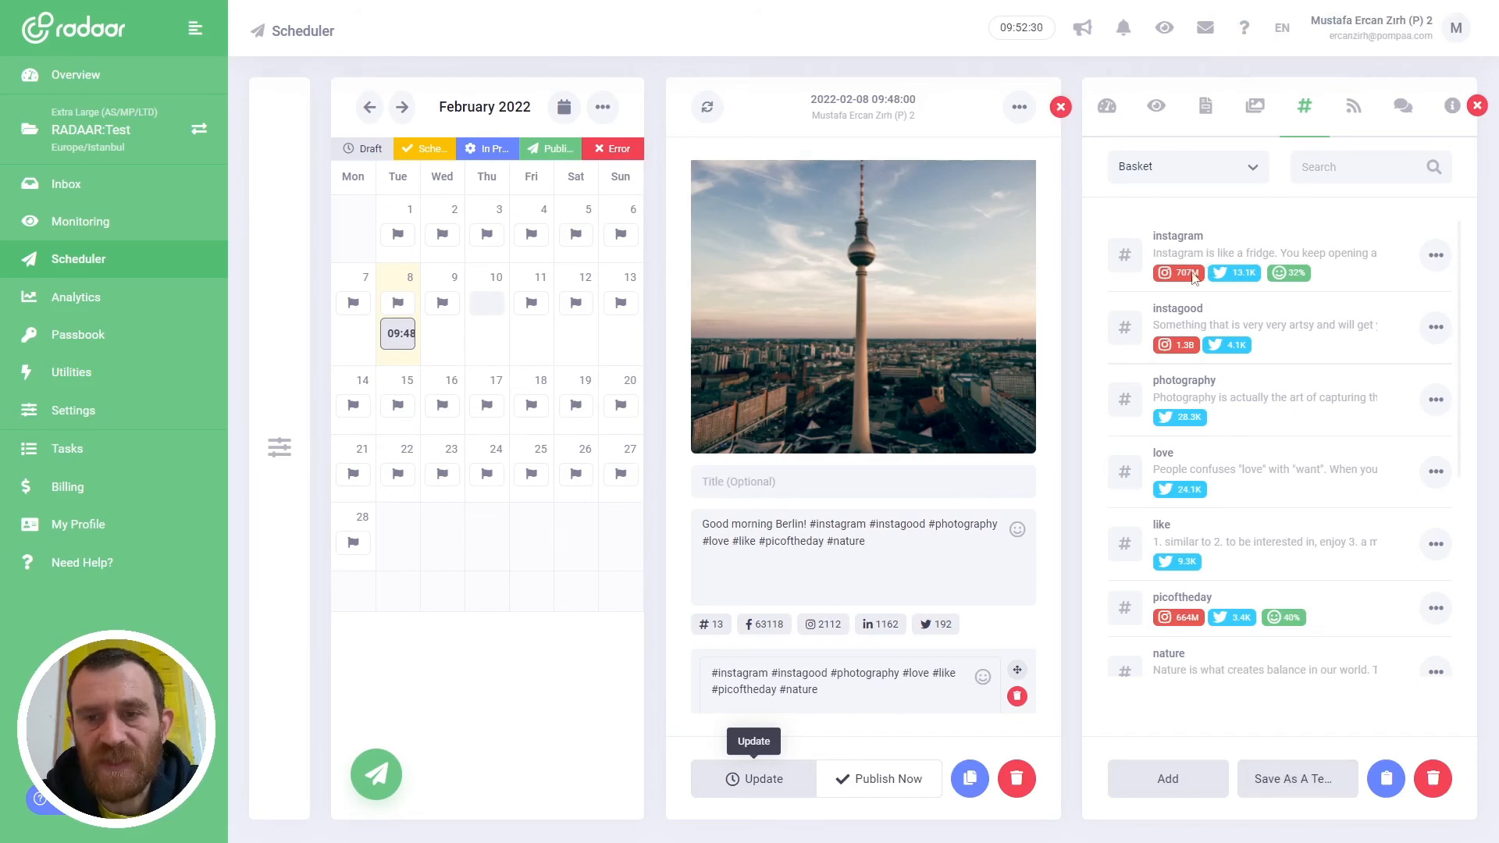
{"action": "mouse_move", "coordinate": [1221, 445]}
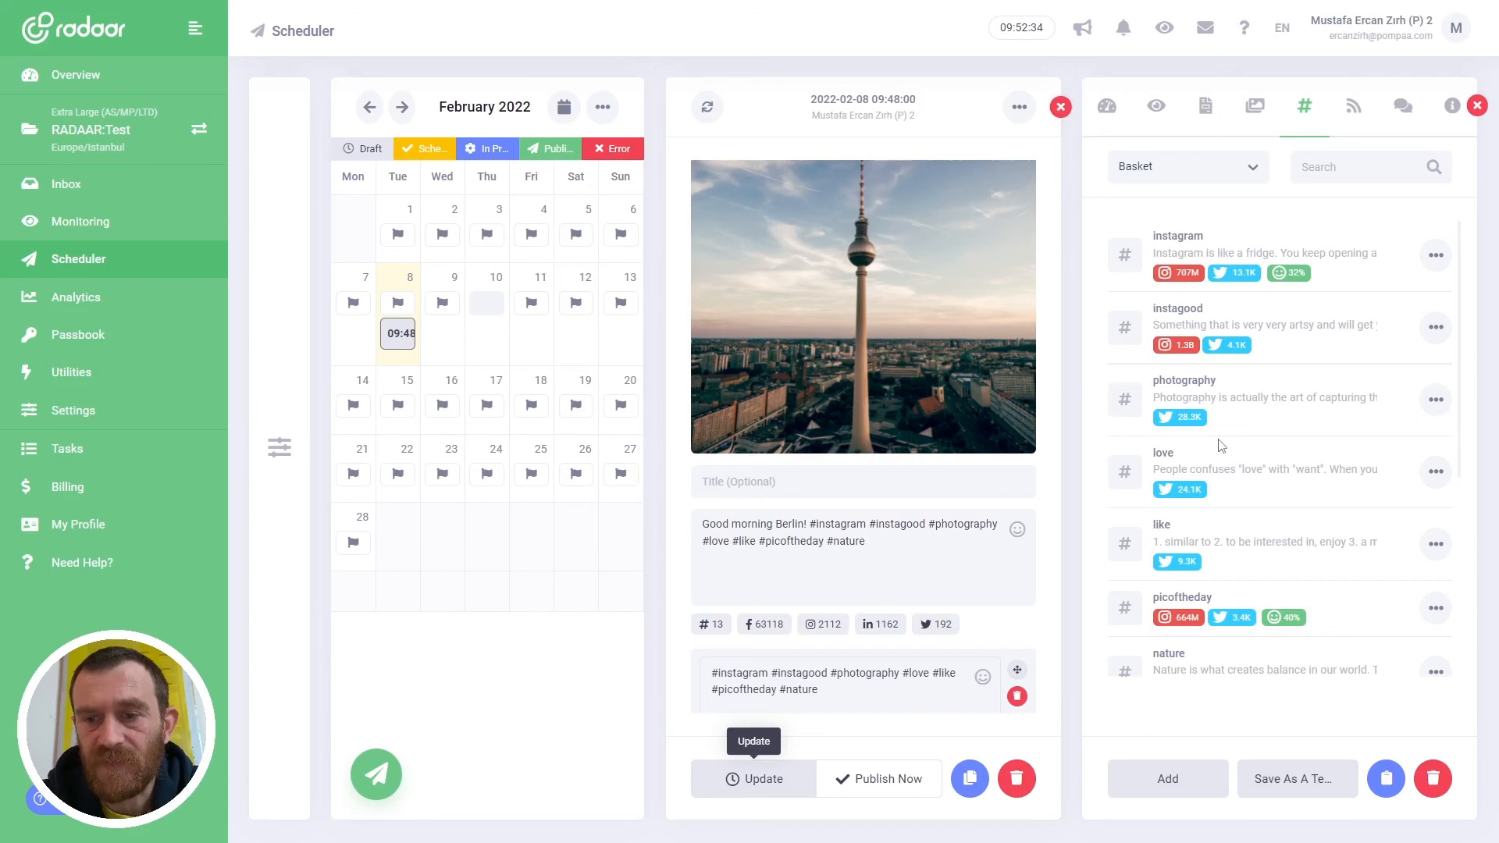
{"action": "mouse_move", "coordinate": [1297, 777]}
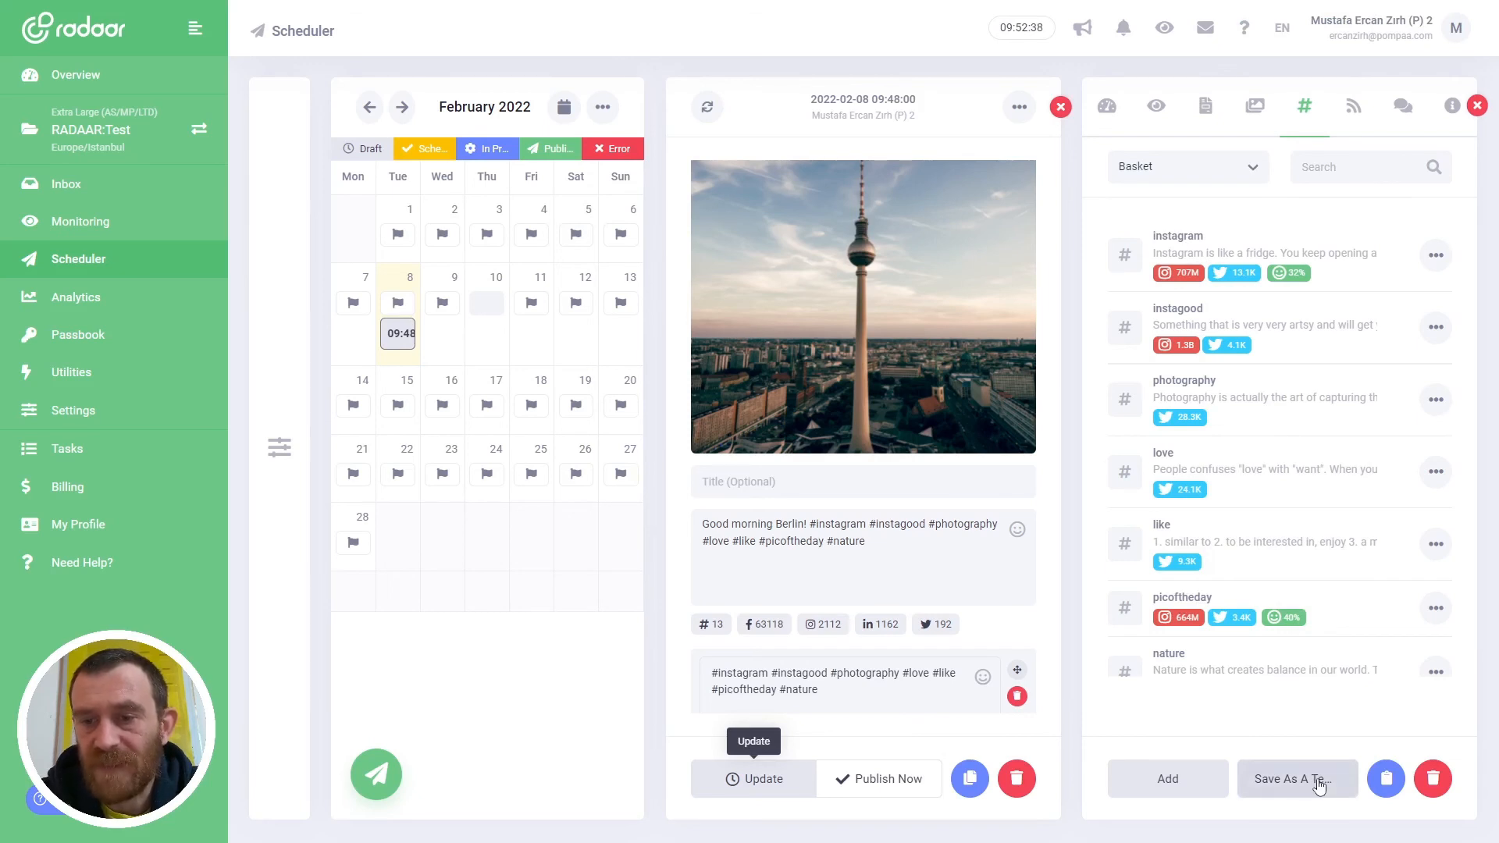
Save the caption hashtags as a new template and show the saved Templates list.
{"action": "left_click", "coordinate": [1296, 778]}
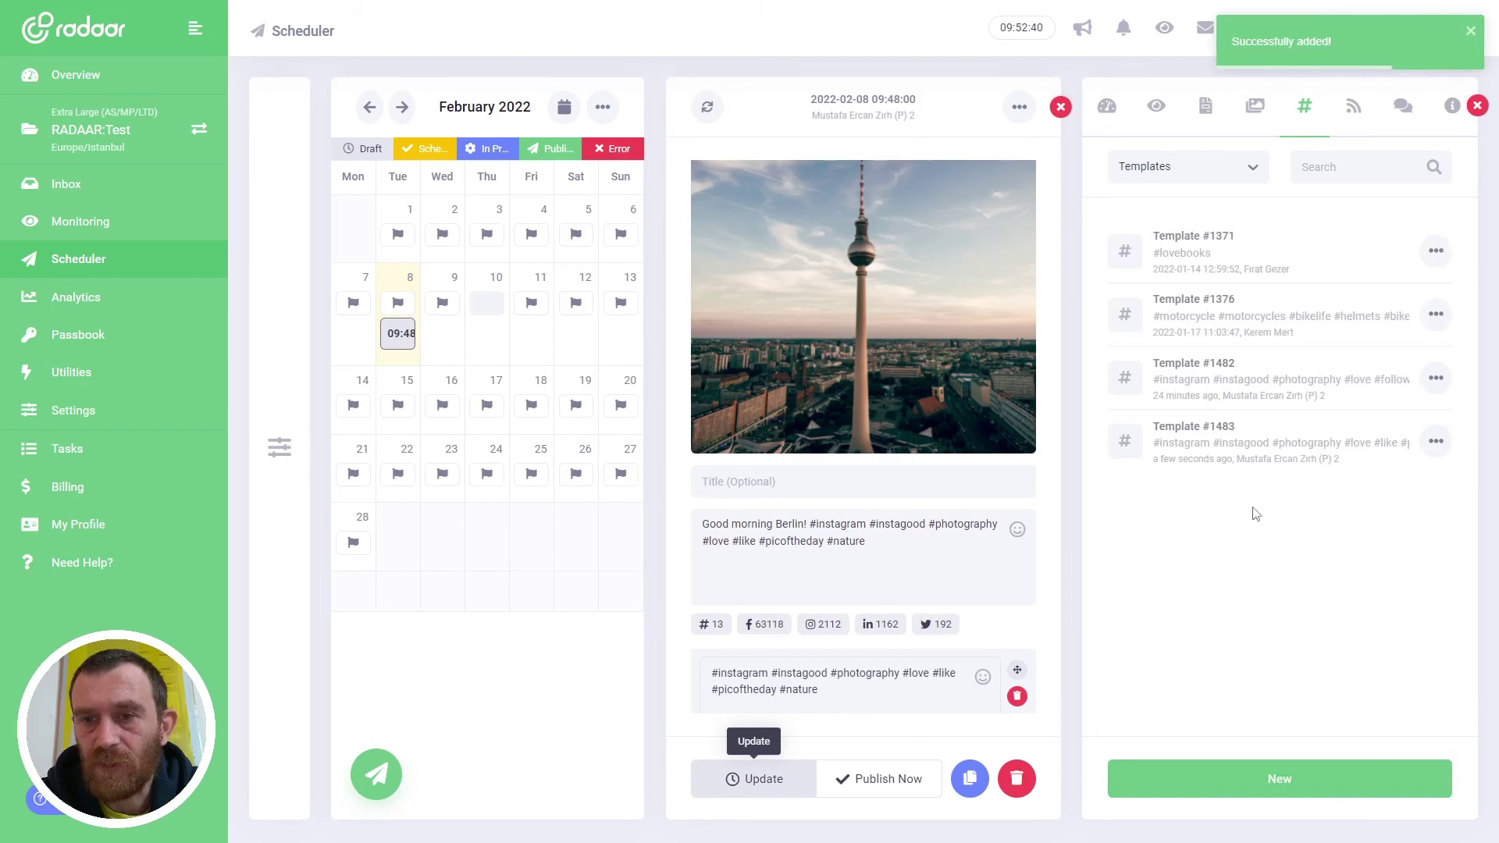
{"action": "mouse_move", "coordinate": [1215, 423]}
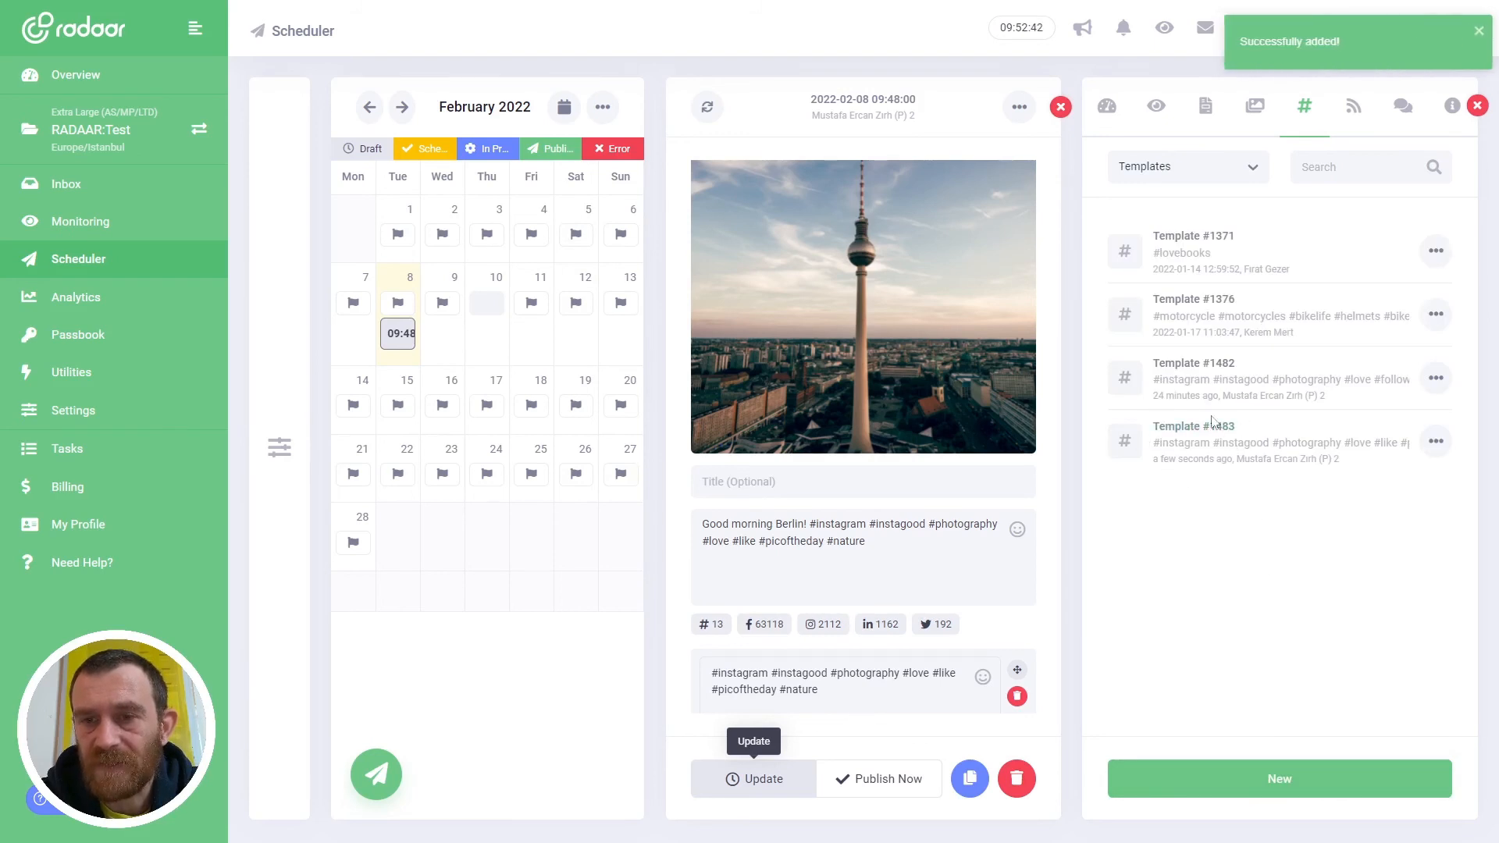
{"action": "left_click", "coordinate": [1185, 167]}
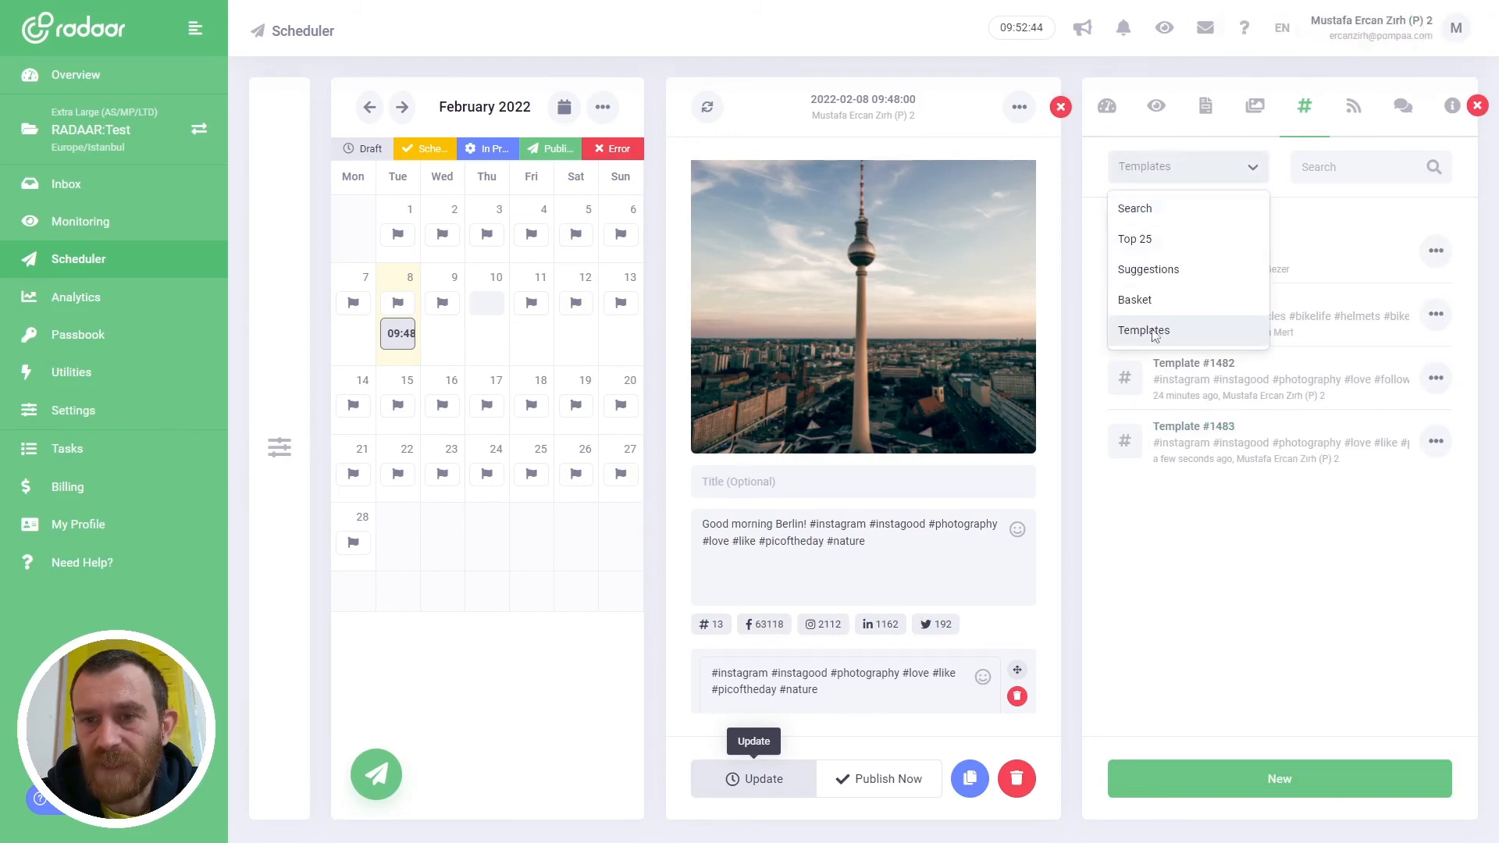
{"action": "left_click", "coordinate": [1143, 329]}
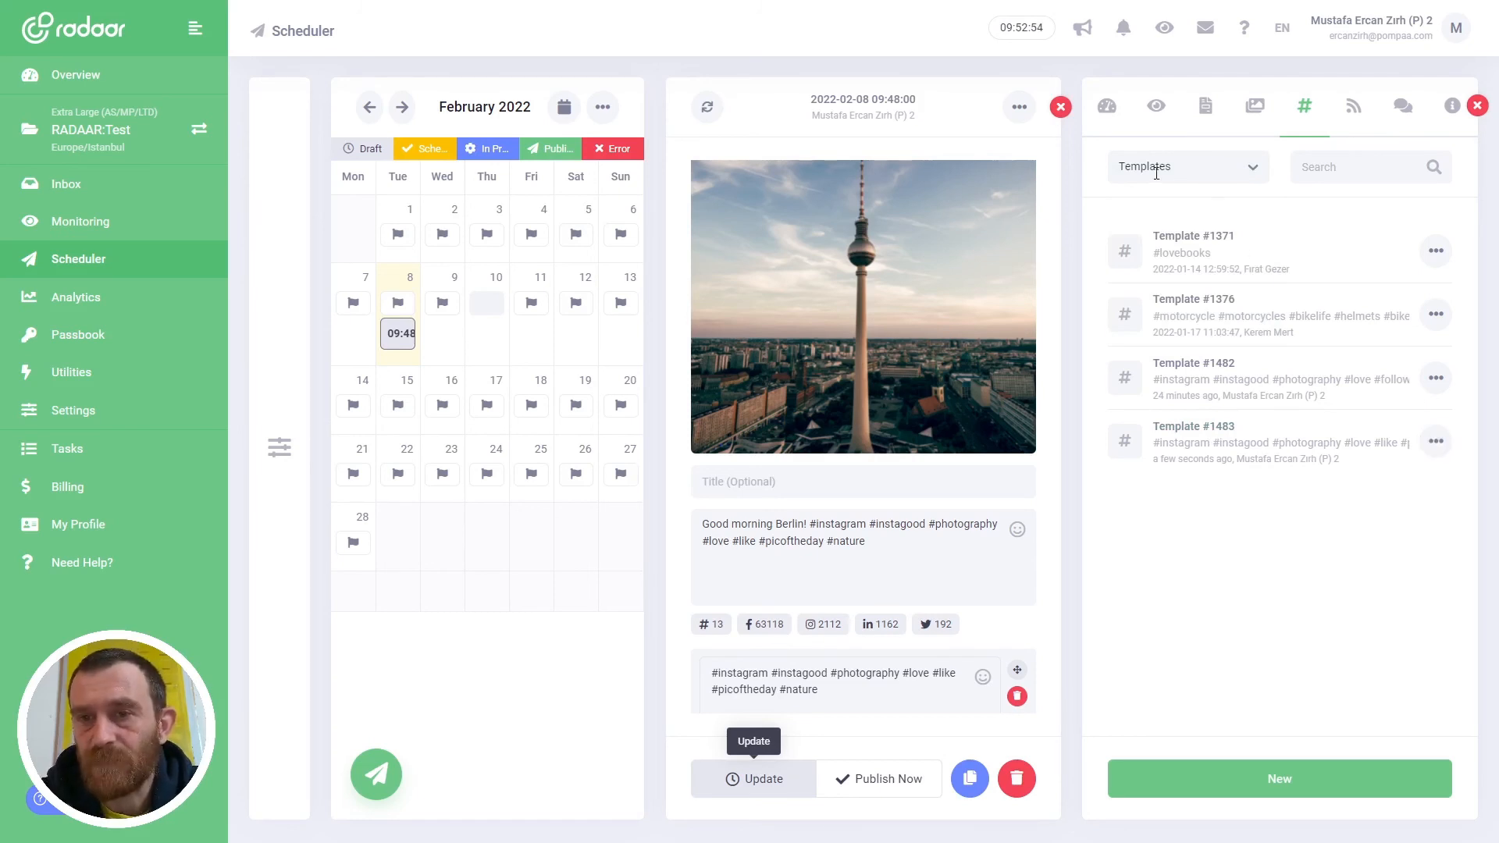
Choose Add To Caption from Template #1483's menu, which is refused as already added.
{"action": "left_click", "coordinate": [1434, 442]}
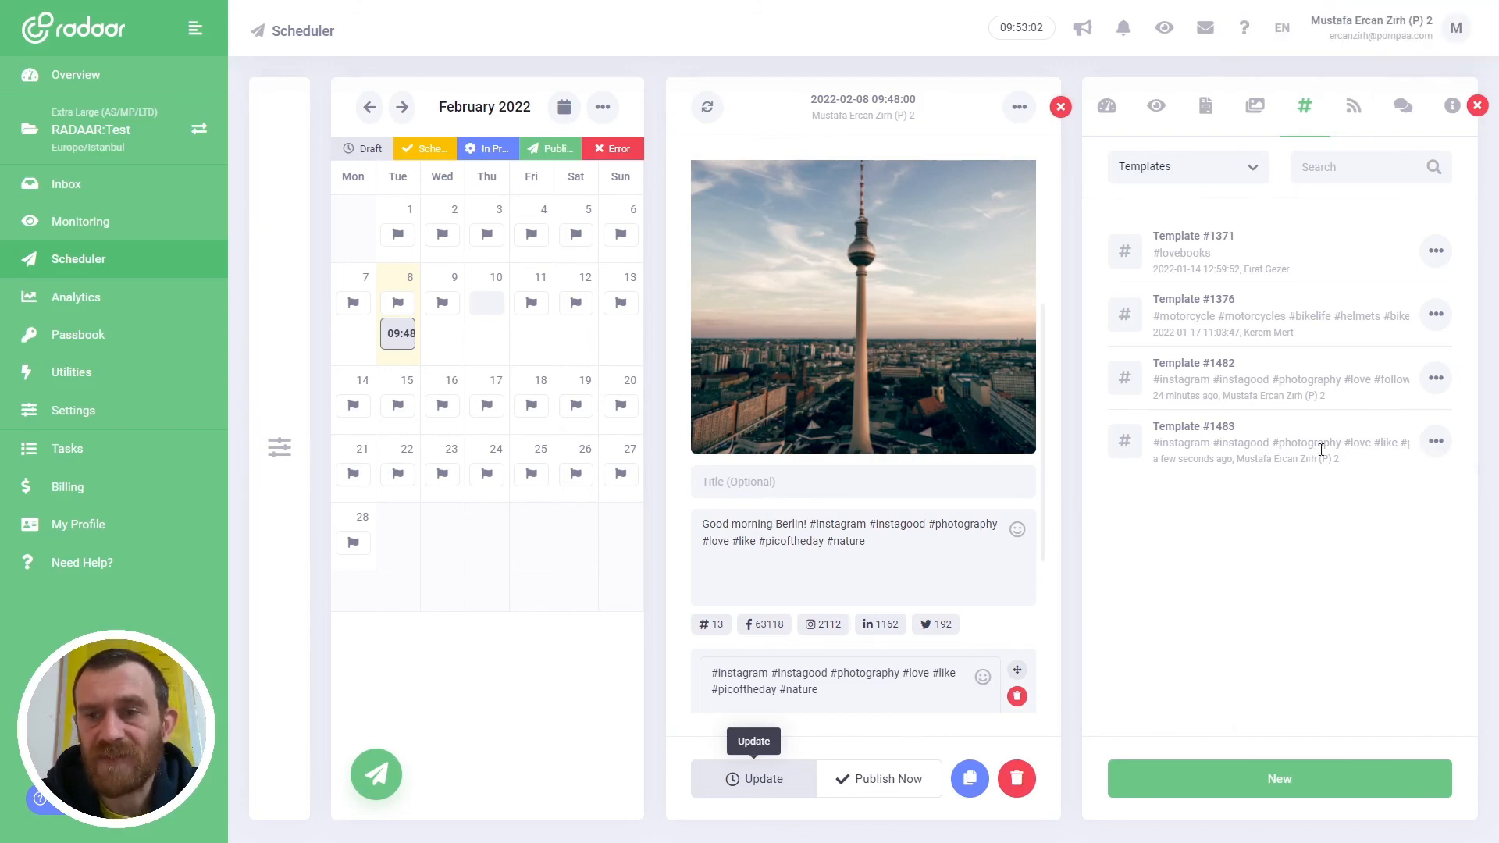
{"action": "left_click", "coordinate": [1433, 440]}
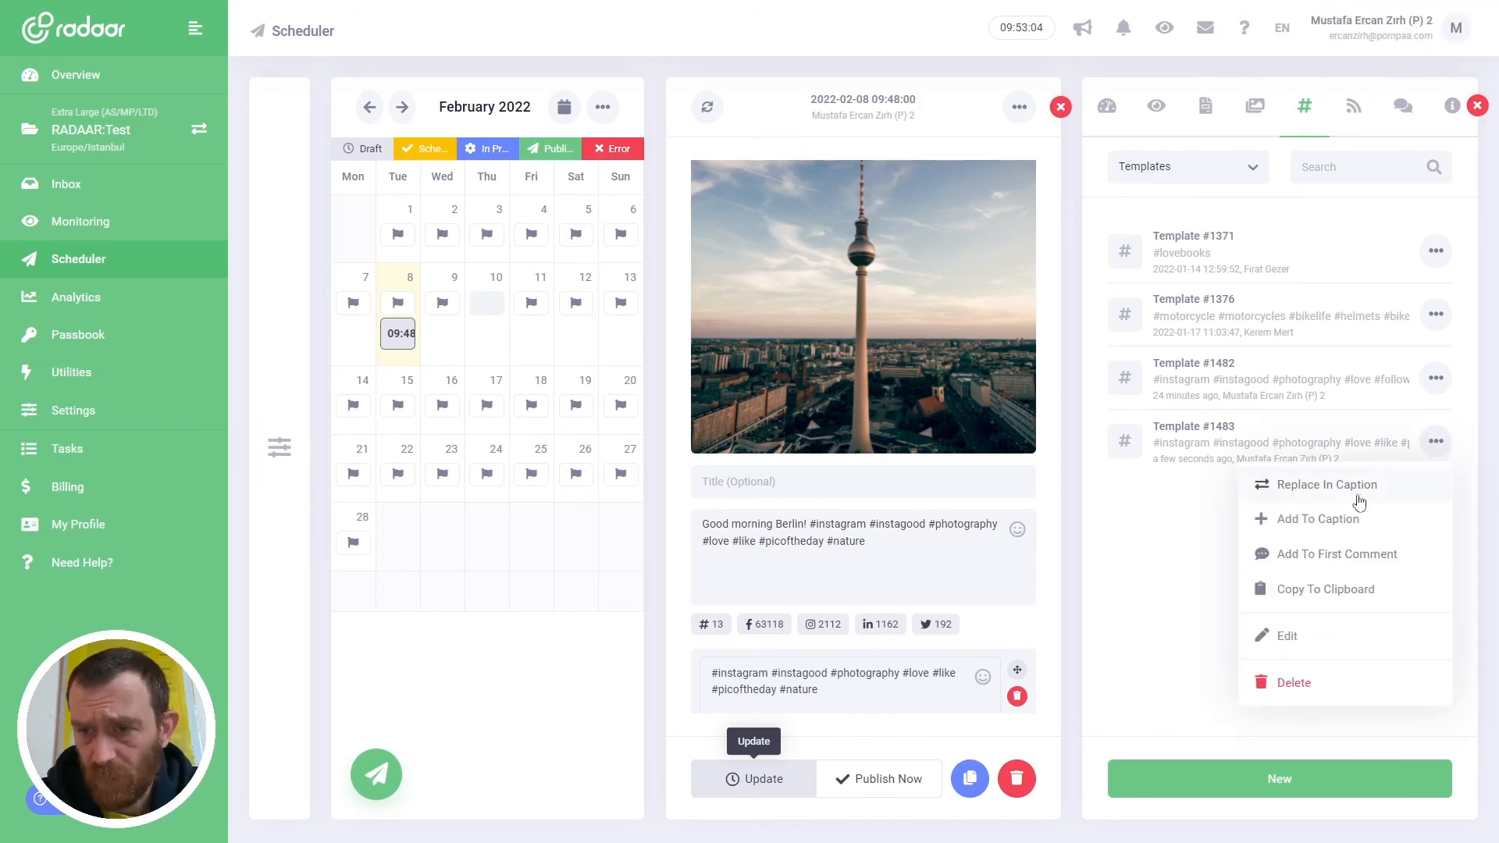
{"action": "left_click", "coordinate": [1318, 518]}
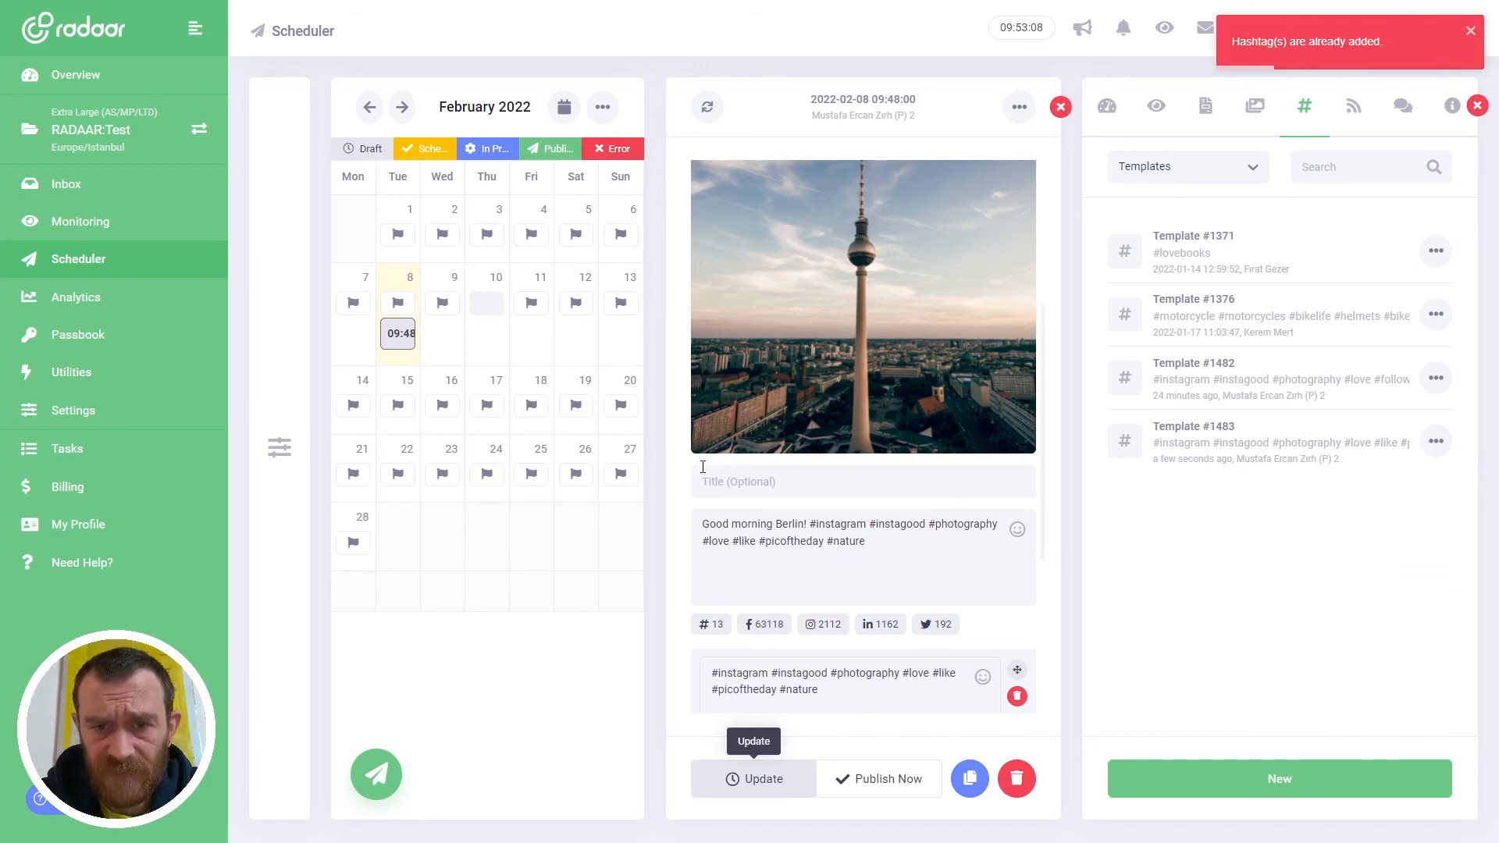
{"action": "mouse_move", "coordinate": [877, 778]}
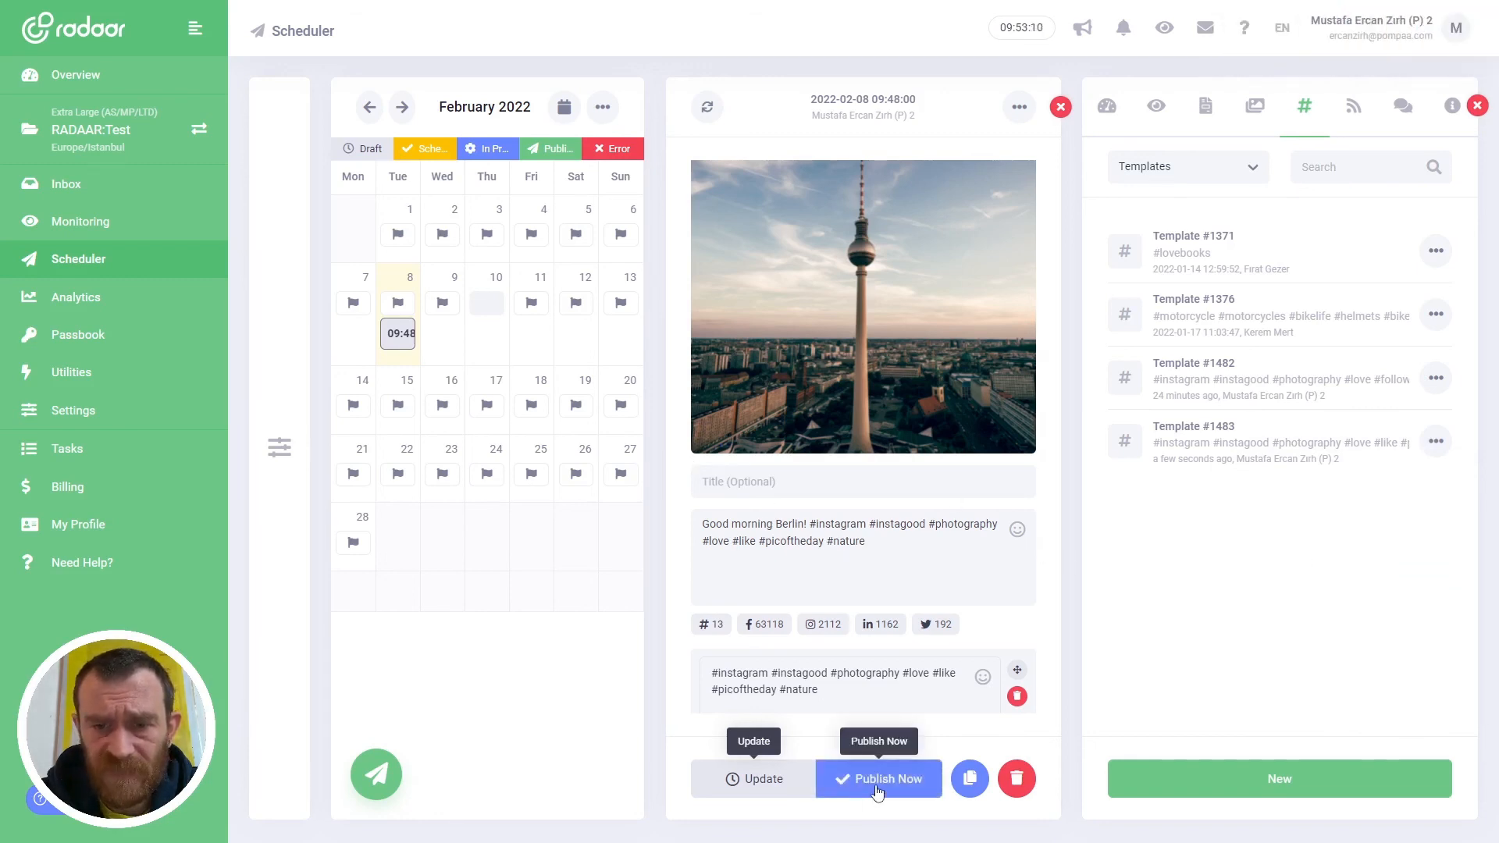
Publish the Berlin TV tower post now so its four channels start going live.
{"action": "left_click", "coordinate": [876, 778]}
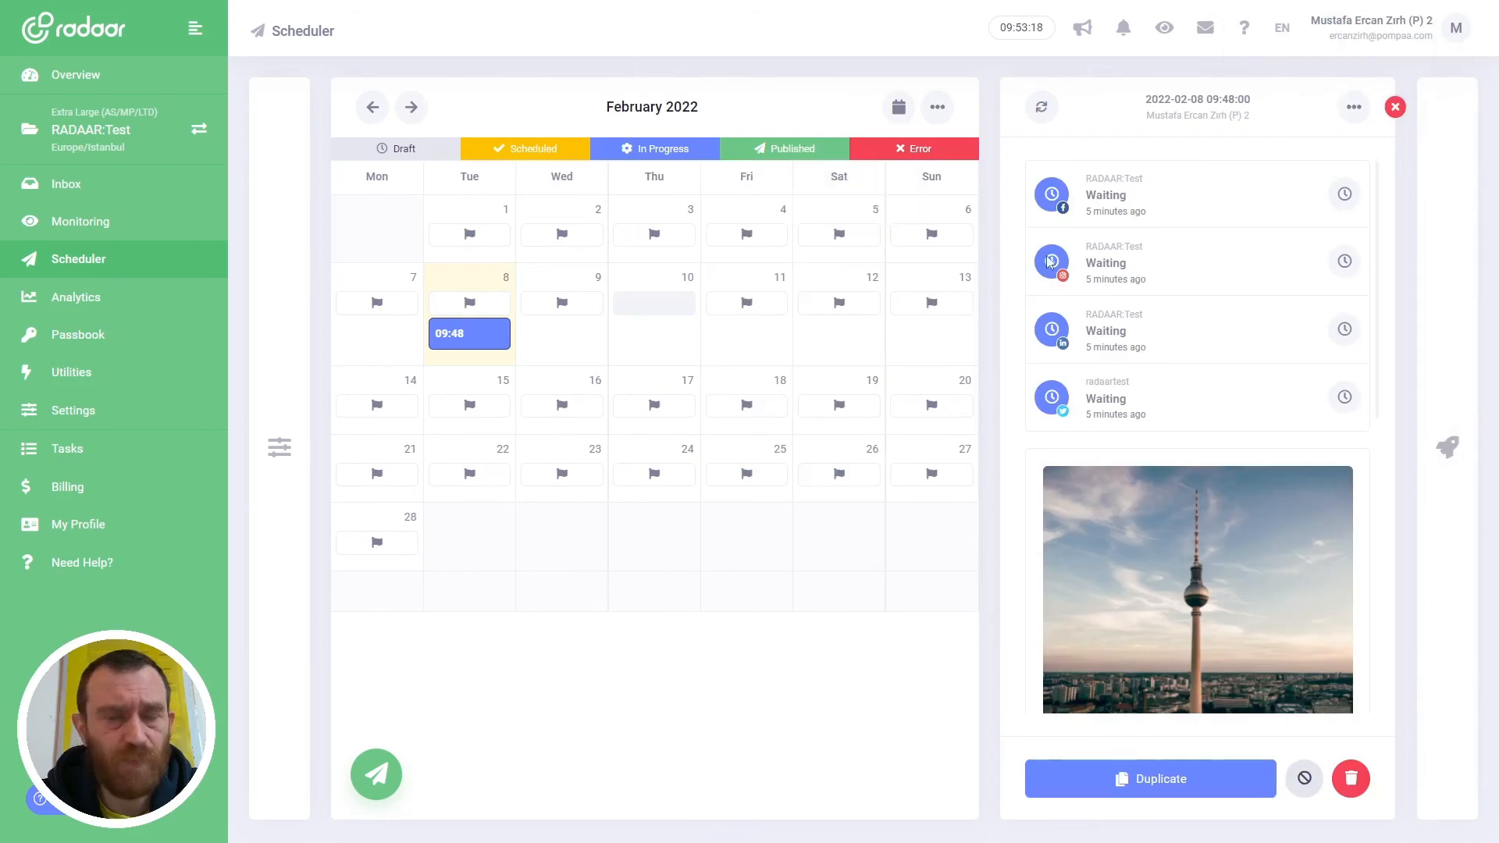
{"action": "mouse_move", "coordinate": [1087, 110]}
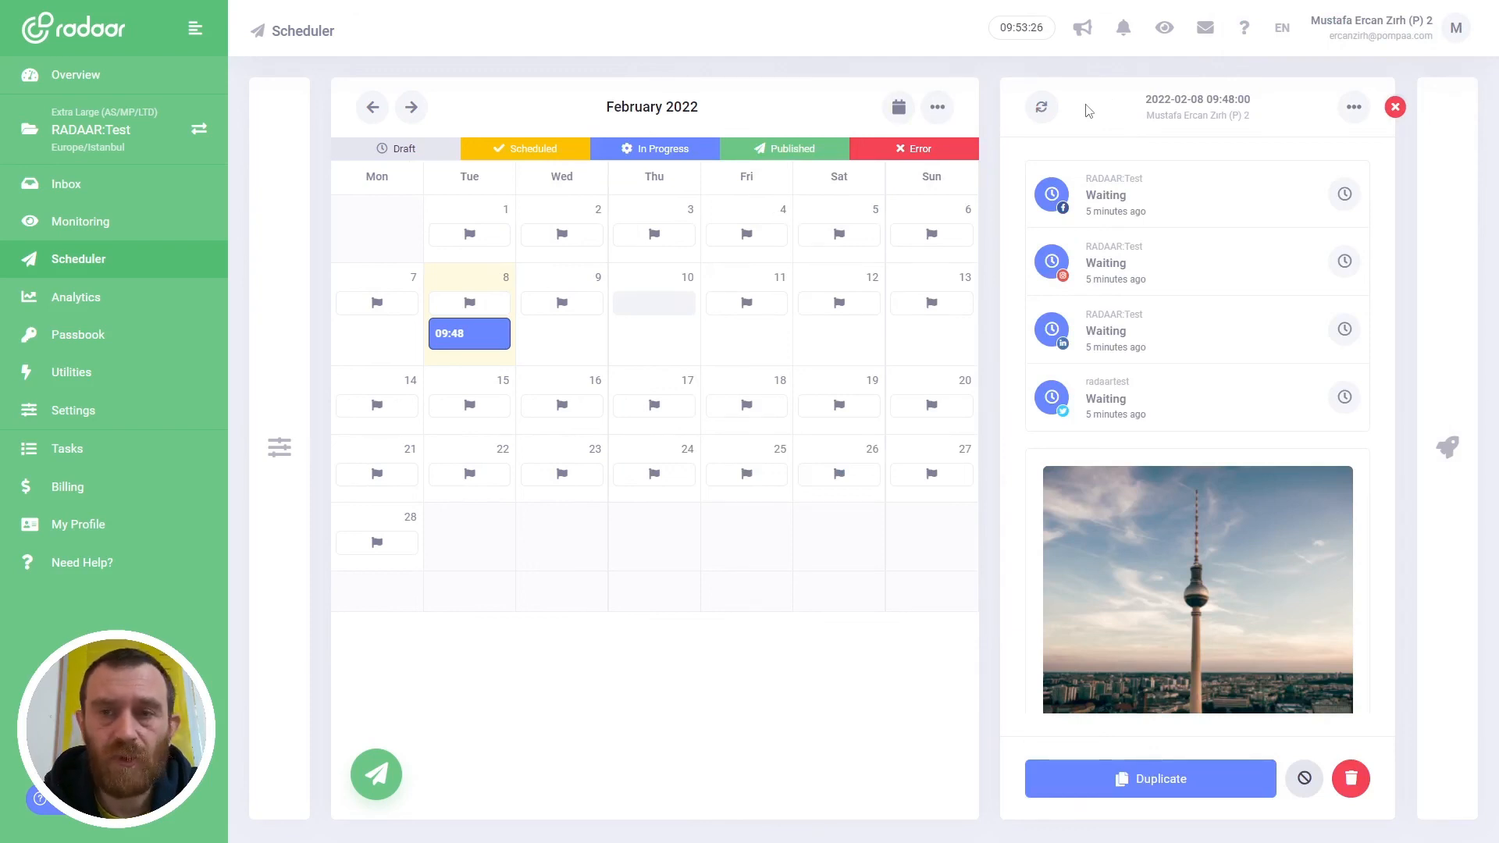
{"action": "mouse_move", "coordinate": [431, 297]}
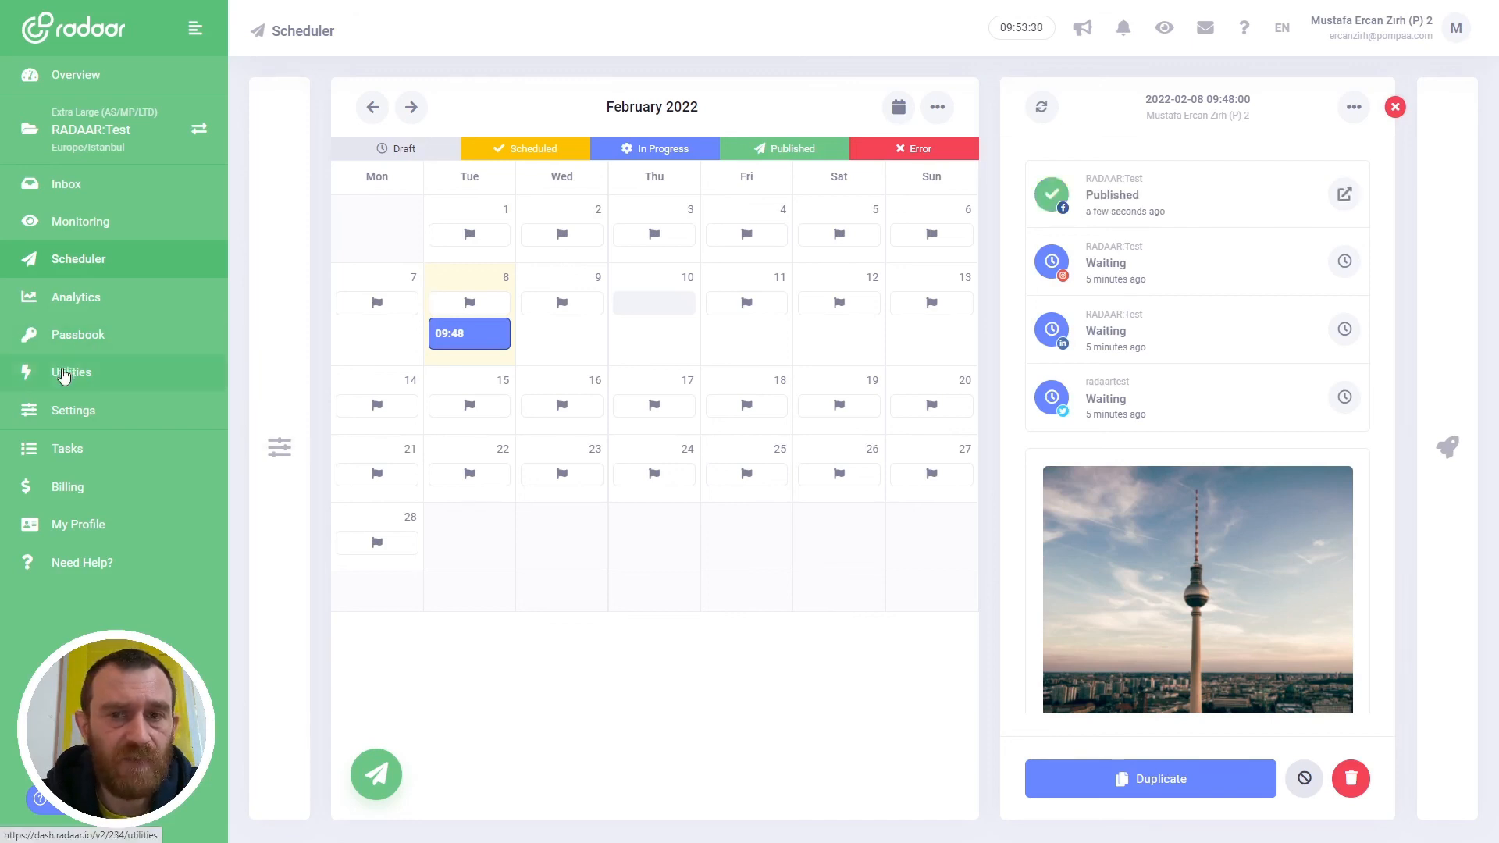
In Utilities > Hashtag Manager, browse the Top 25, Suggestions and Basket tabs.
{"action": "left_click", "coordinate": [72, 372]}
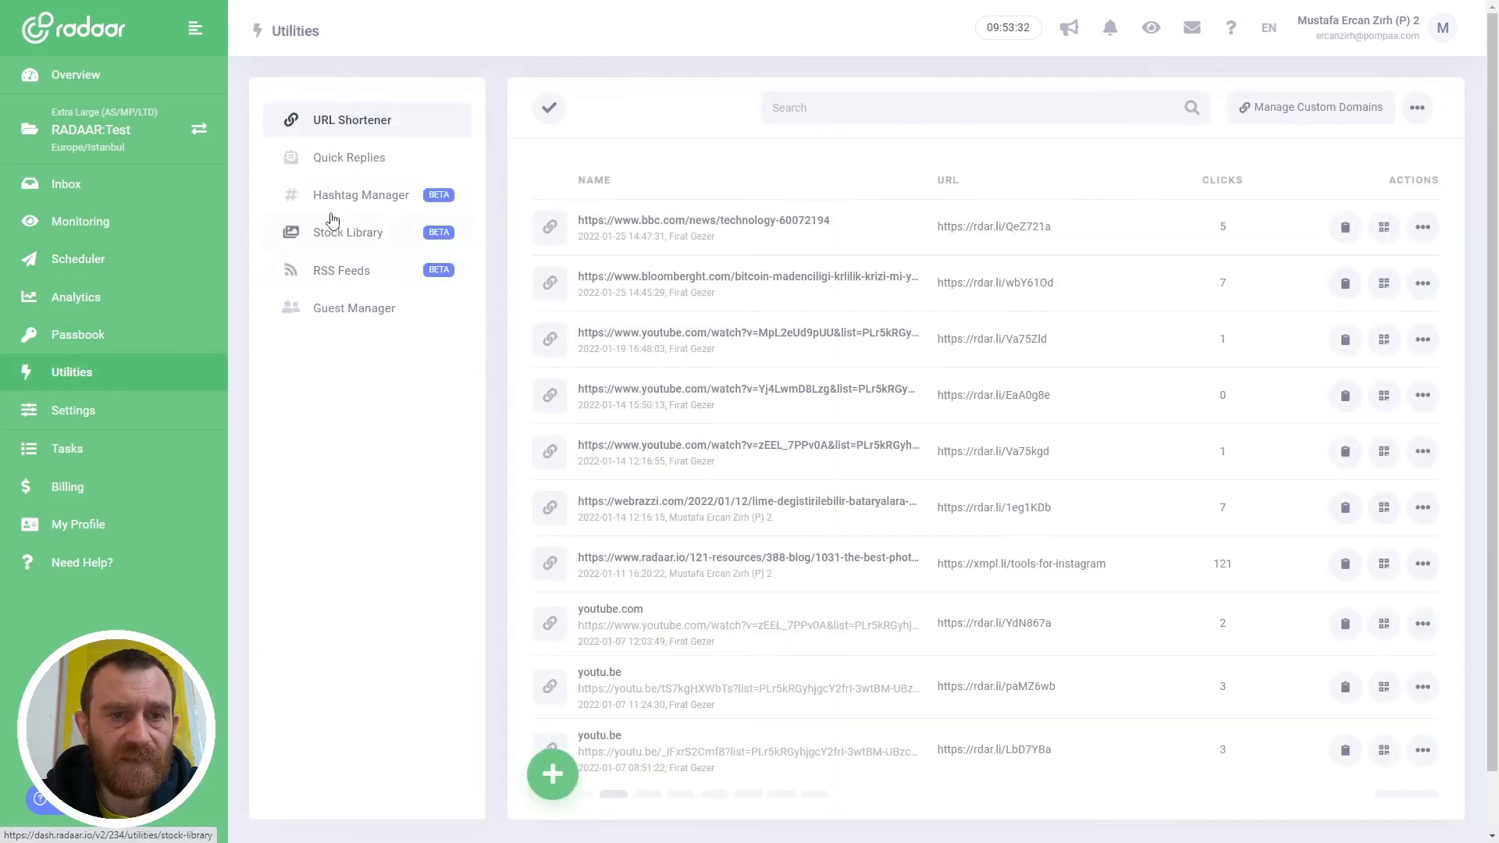
{"action": "left_click", "coordinate": [360, 196]}
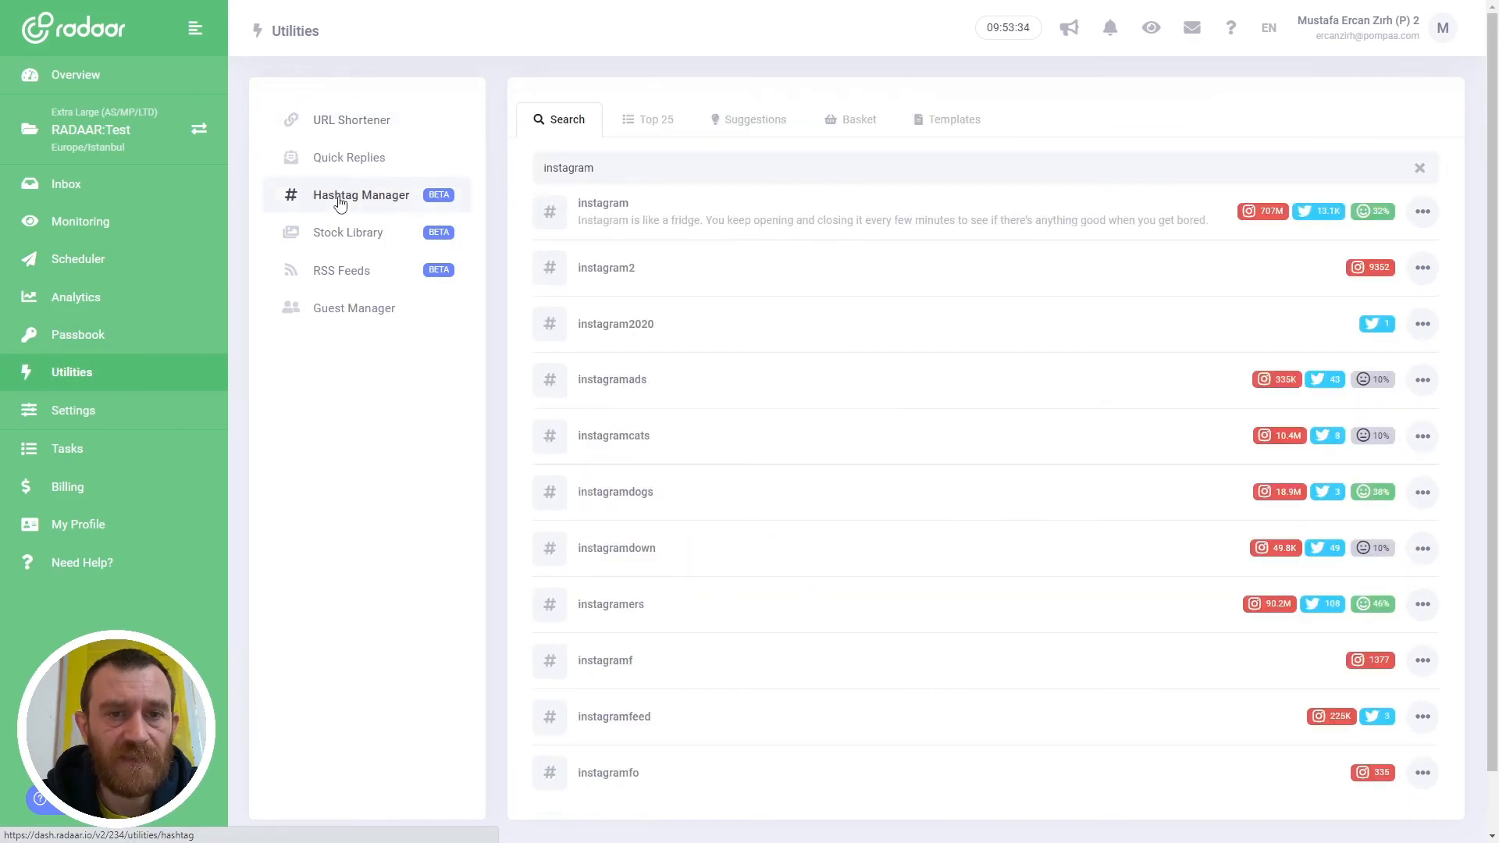
{"action": "mouse_move", "coordinate": [687, 133]}
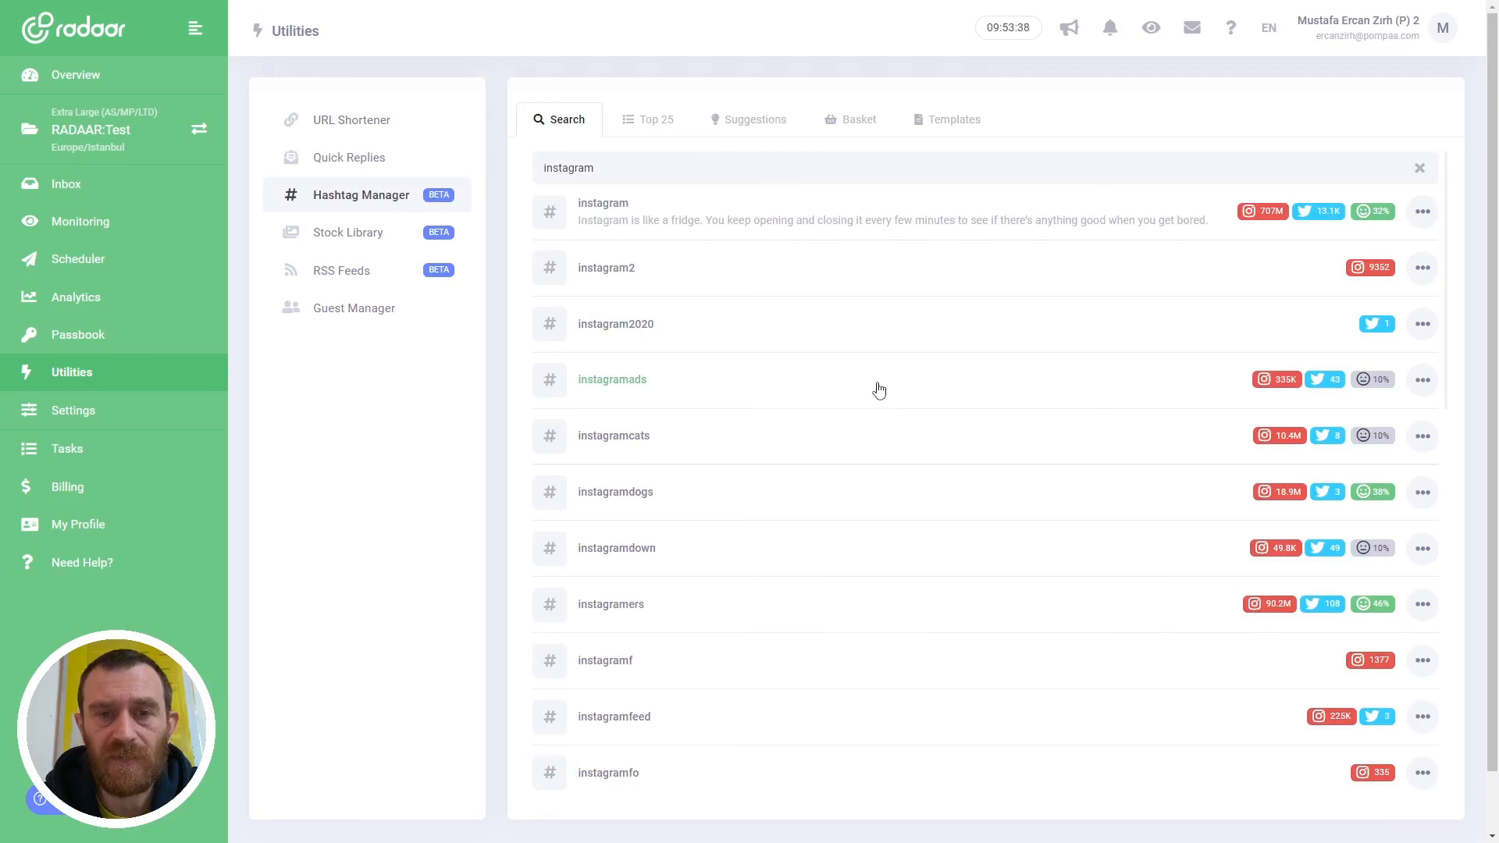
{"action": "mouse_move", "coordinate": [675, 214]}
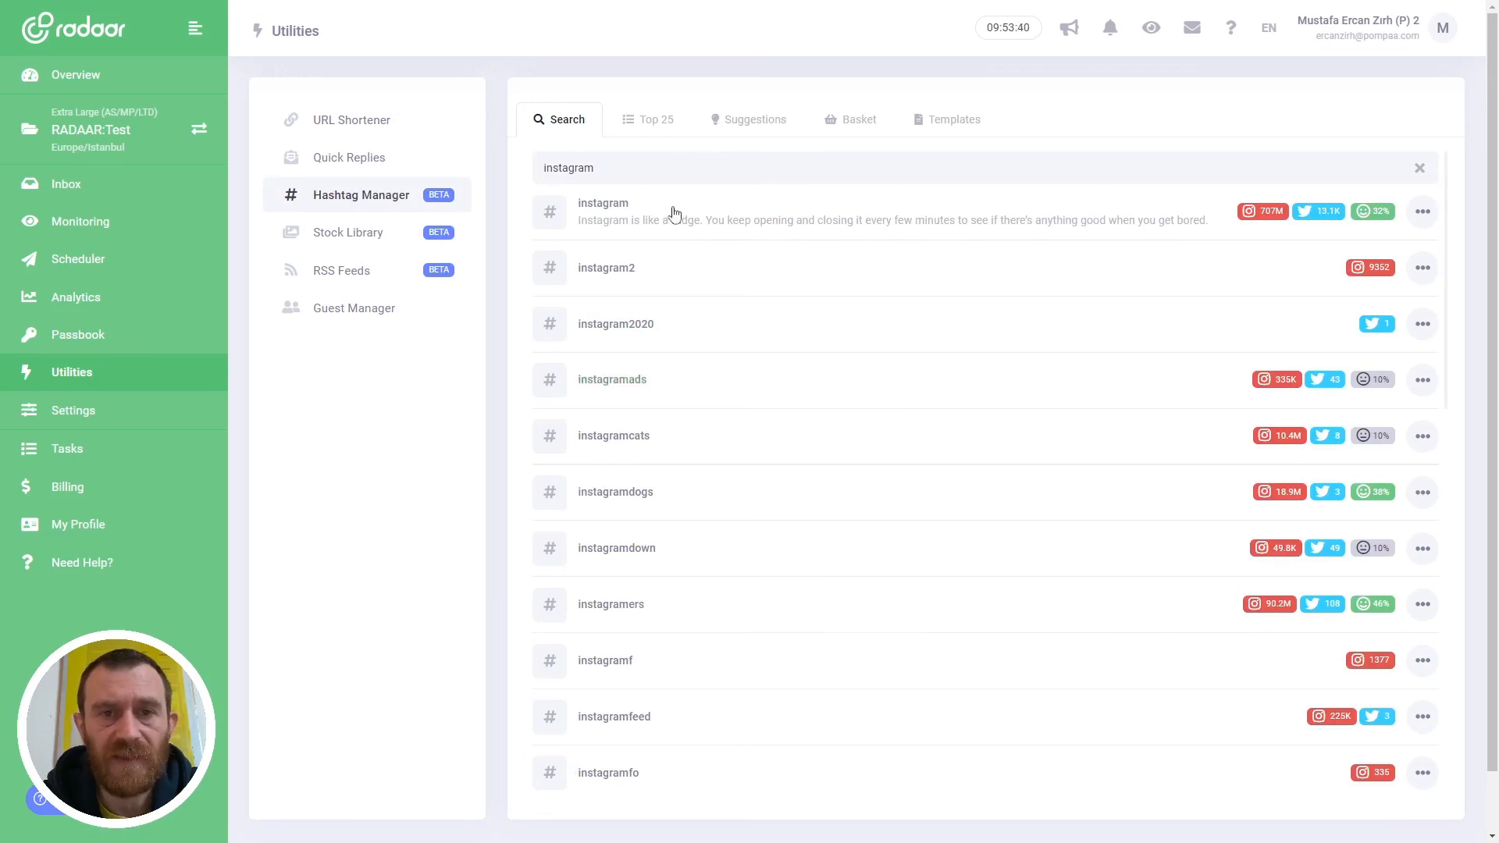
{"action": "left_click", "coordinate": [655, 121]}
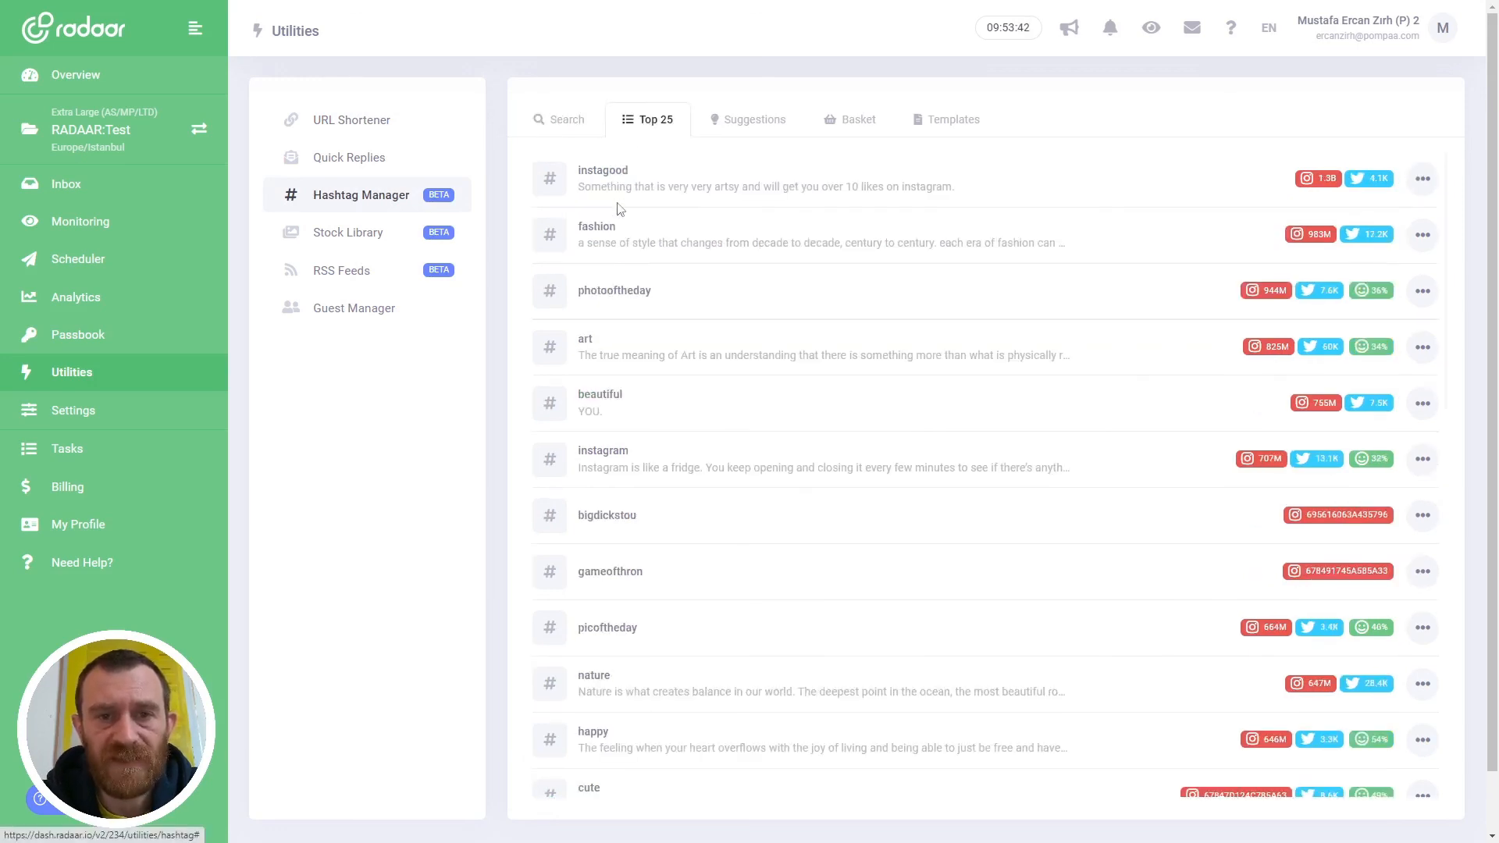
{"action": "left_click", "coordinate": [754, 118]}
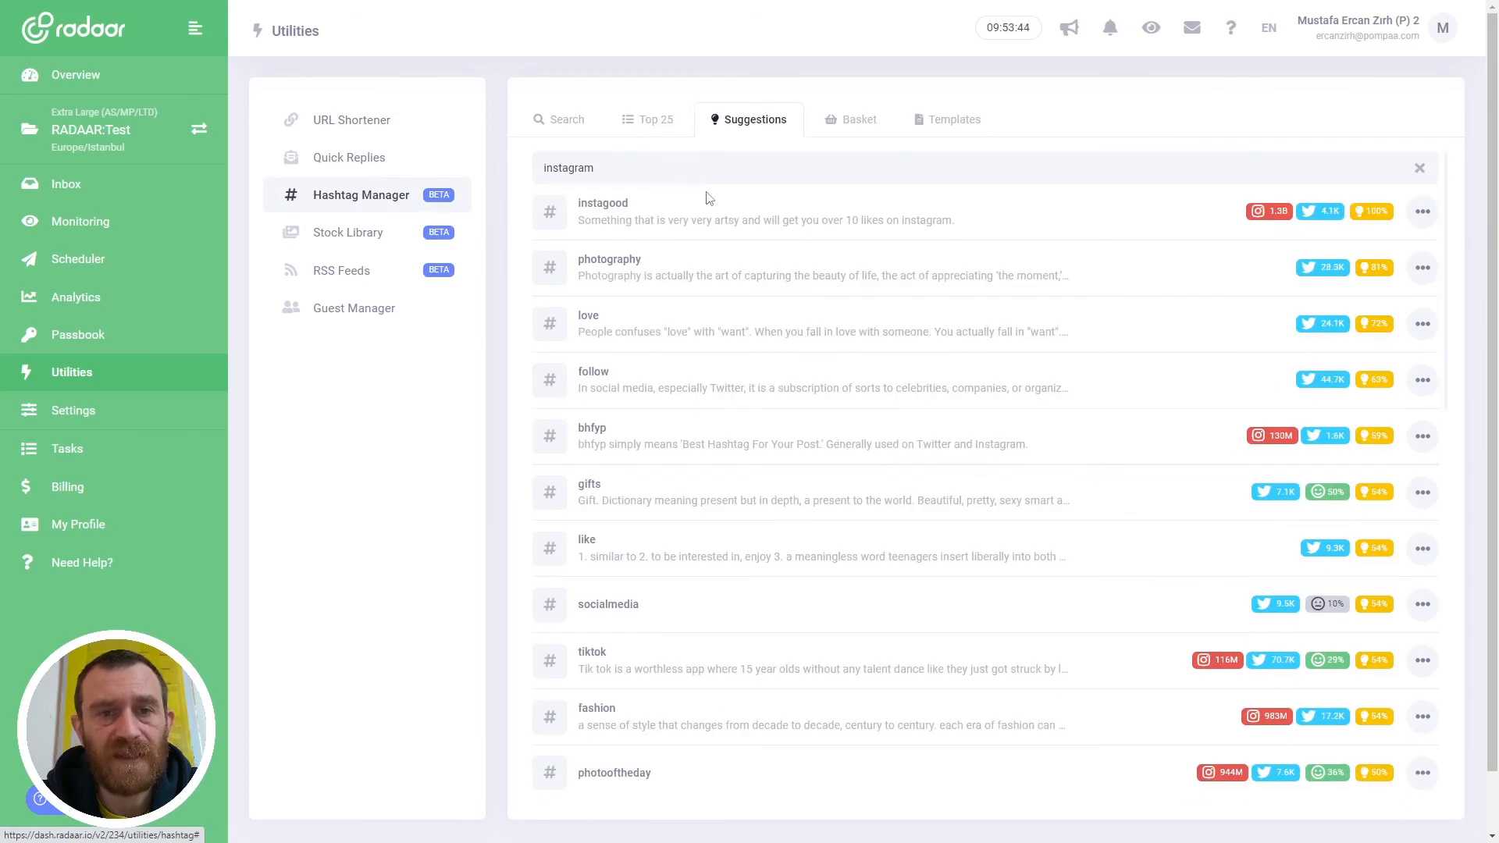
{"action": "left_click", "coordinate": [849, 119]}
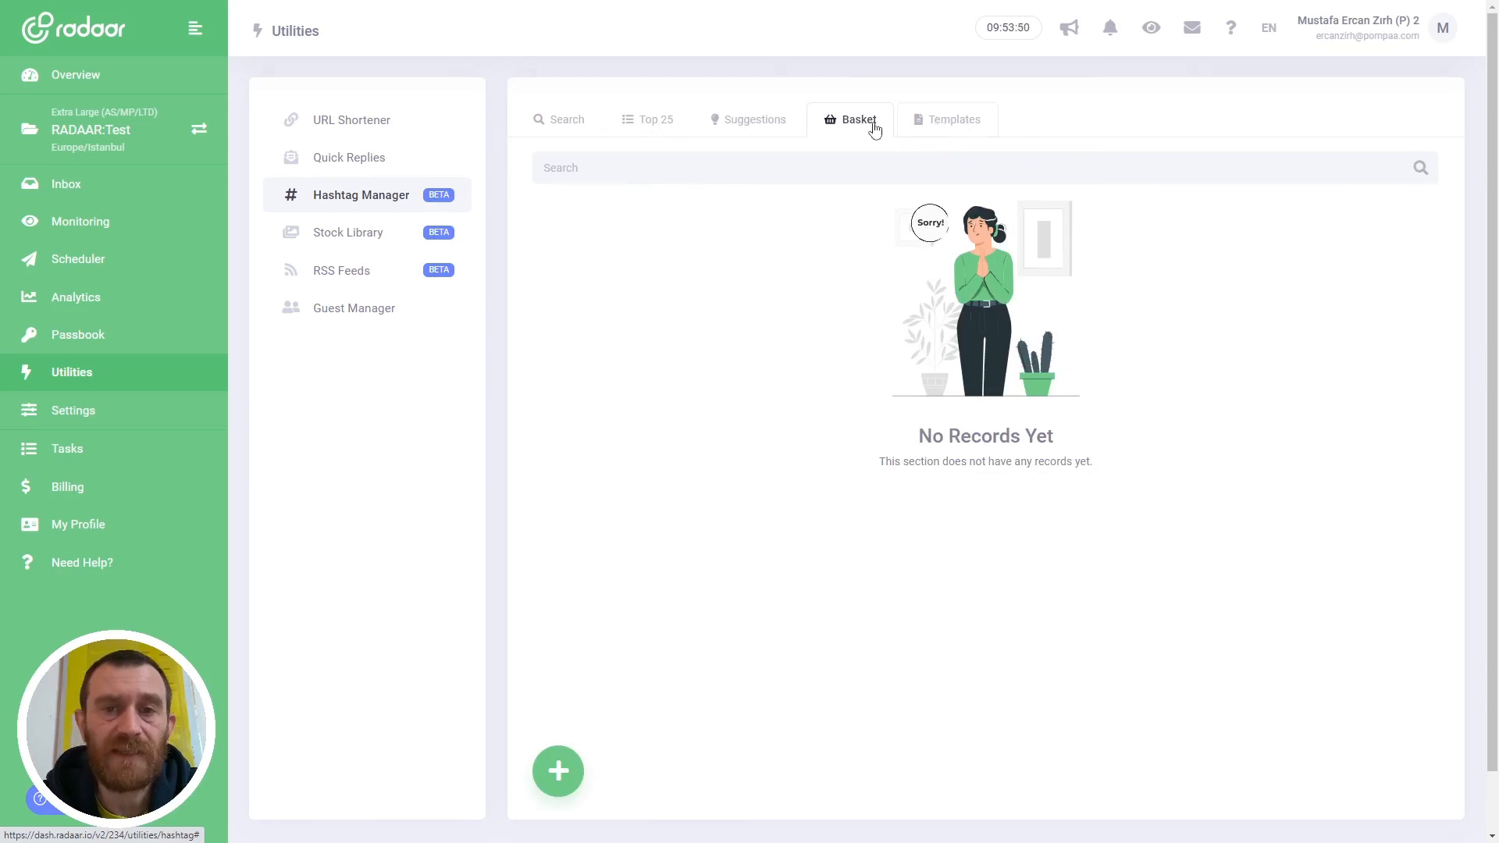
{"action": "mouse_move", "coordinate": [857, 131]}
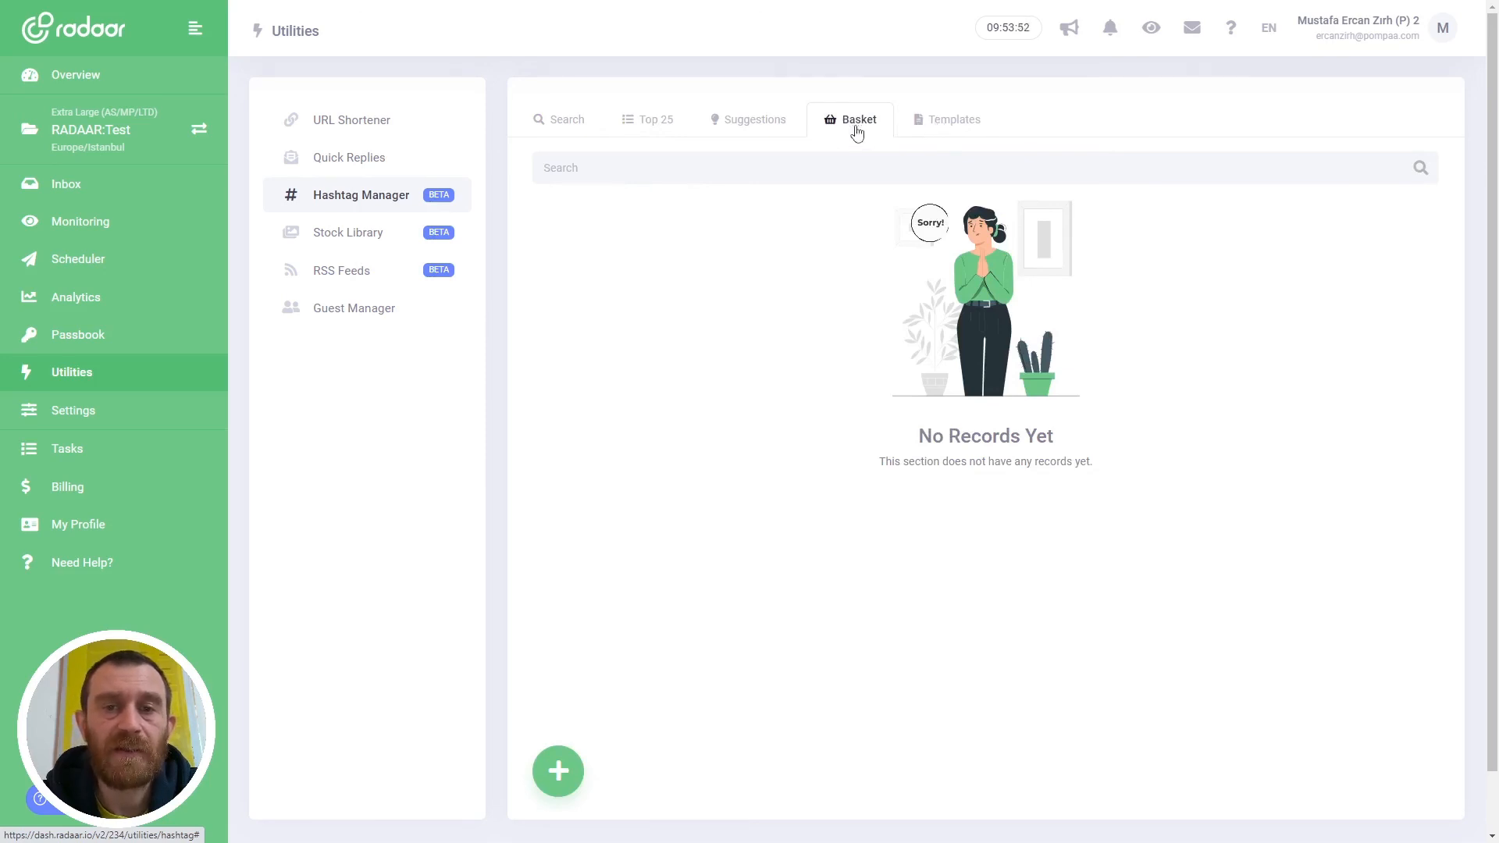
{"action": "mouse_move", "coordinate": [790, 263]}
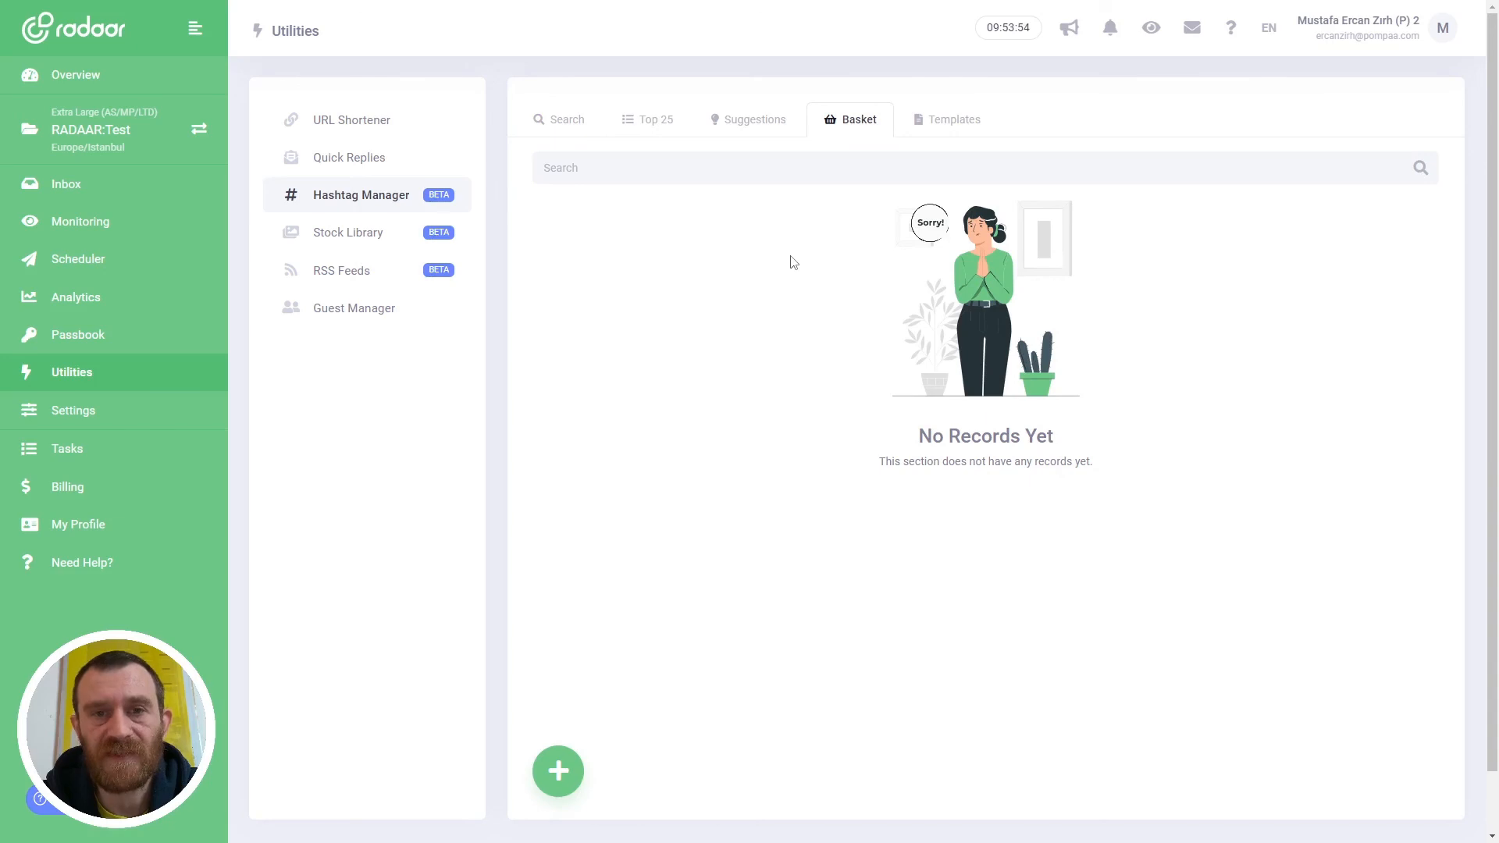
Confirm Template #1483 among the saved templates, then return to the Scheduler calendar.
{"action": "left_click", "coordinate": [952, 118]}
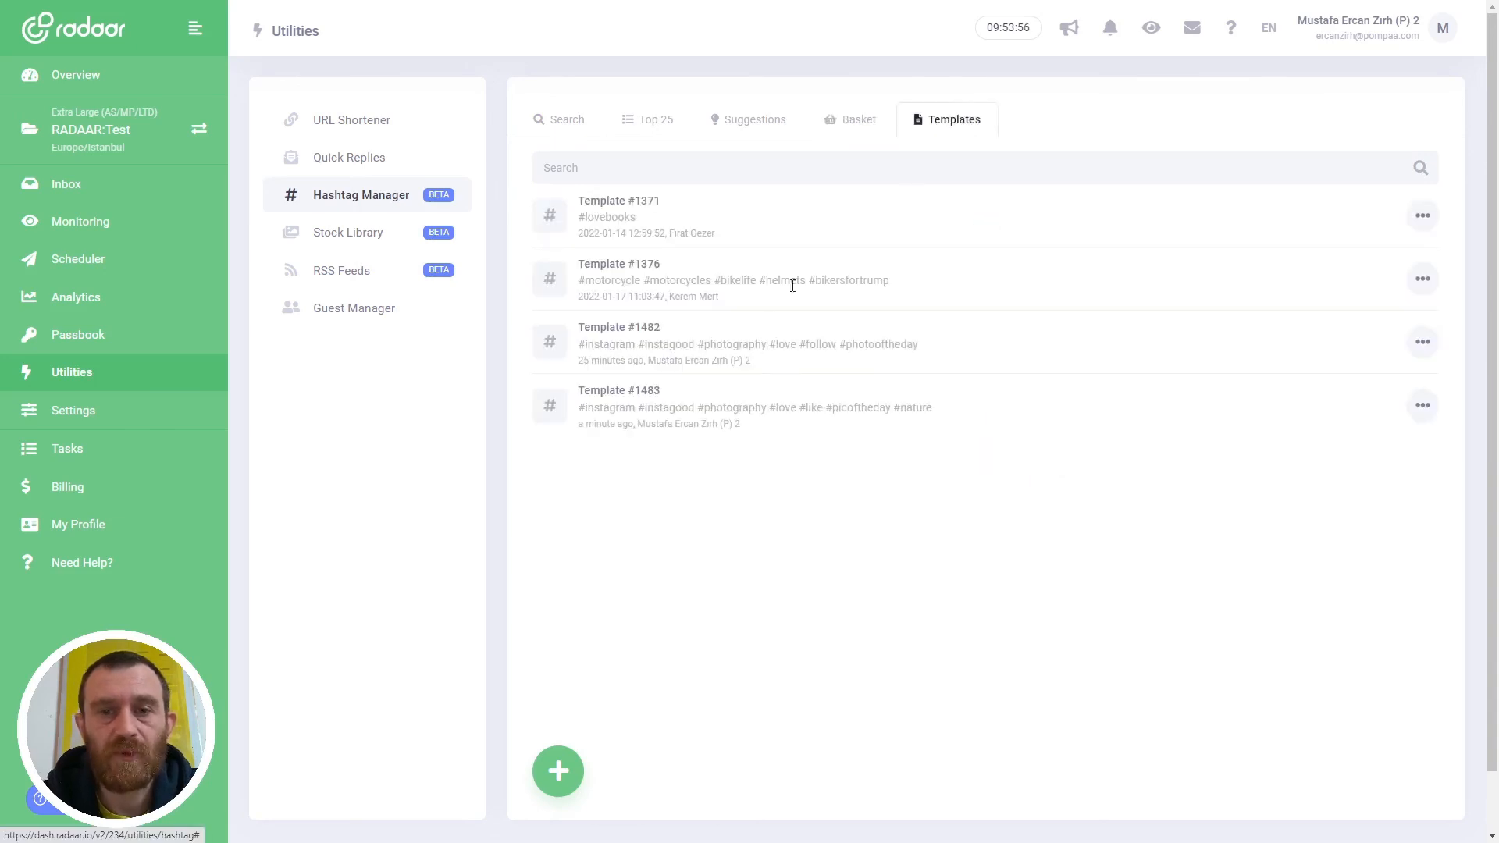
{"action": "mouse_move", "coordinate": [1421, 406]}
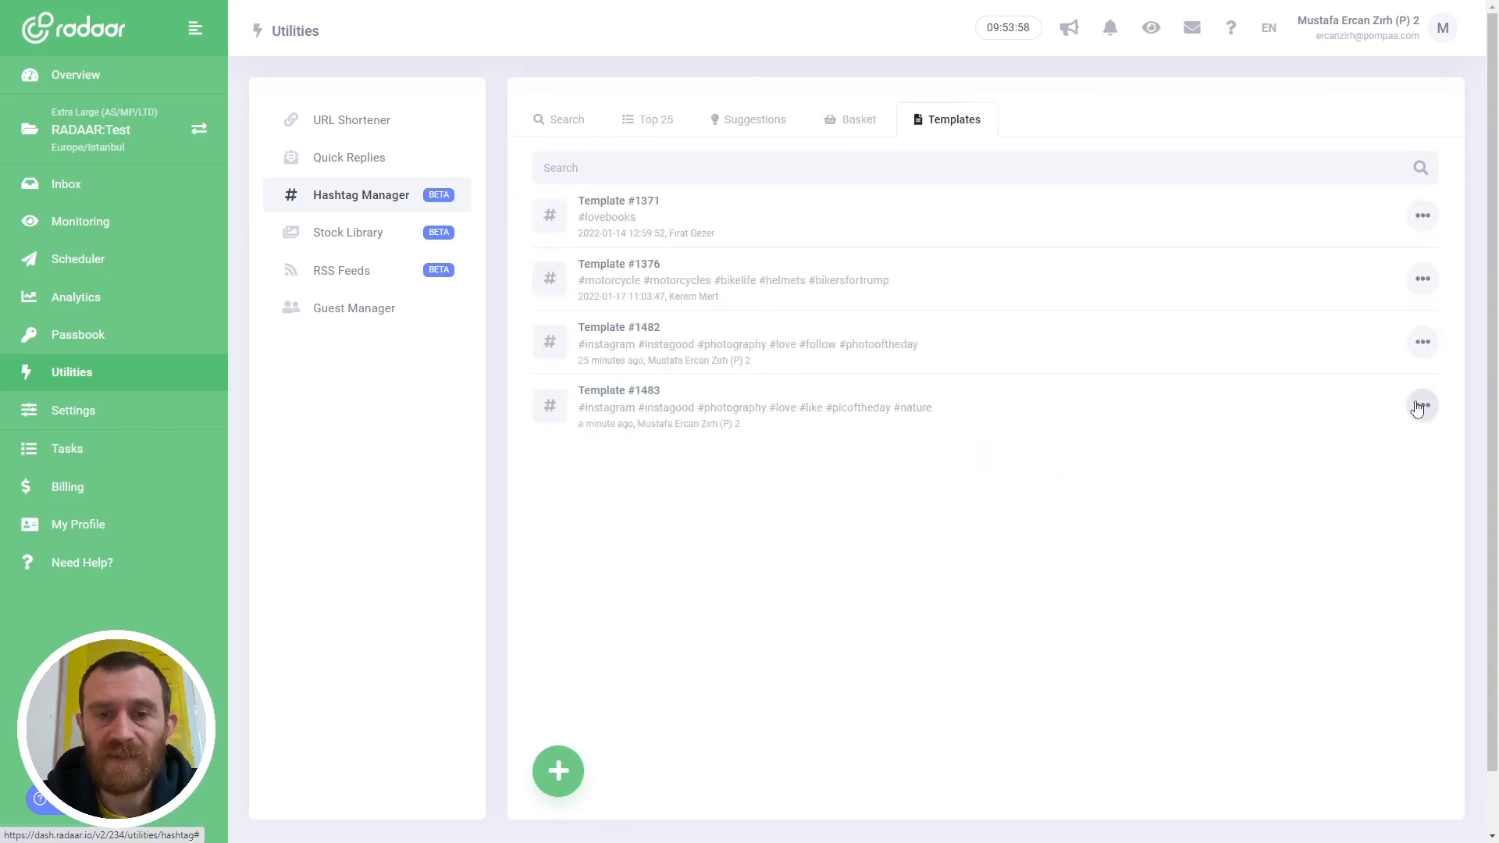
{"action": "mouse_move", "coordinate": [560, 299]}
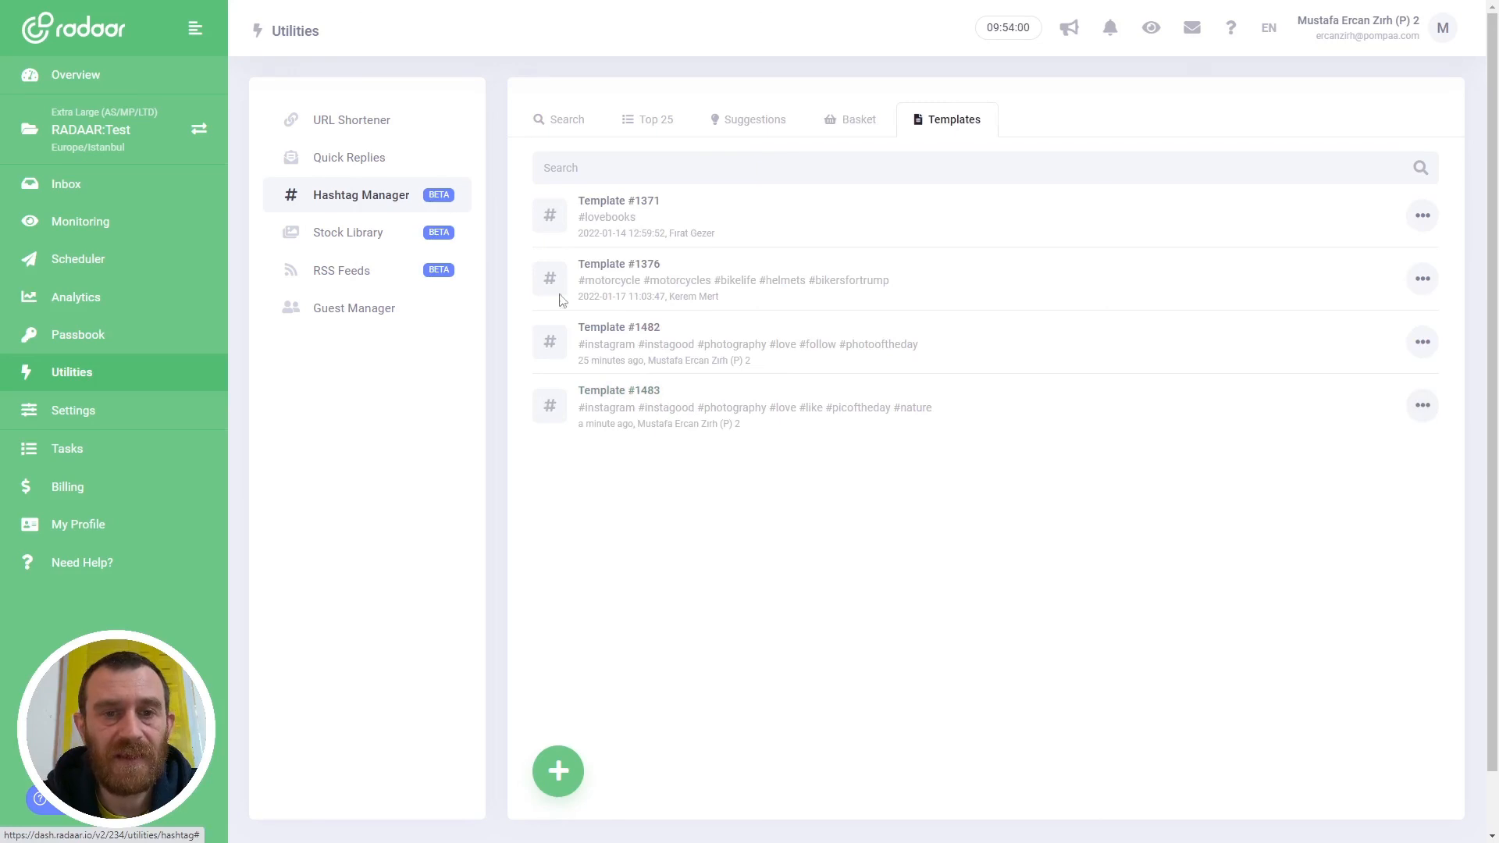
{"action": "mouse_move", "coordinate": [736, 359]}
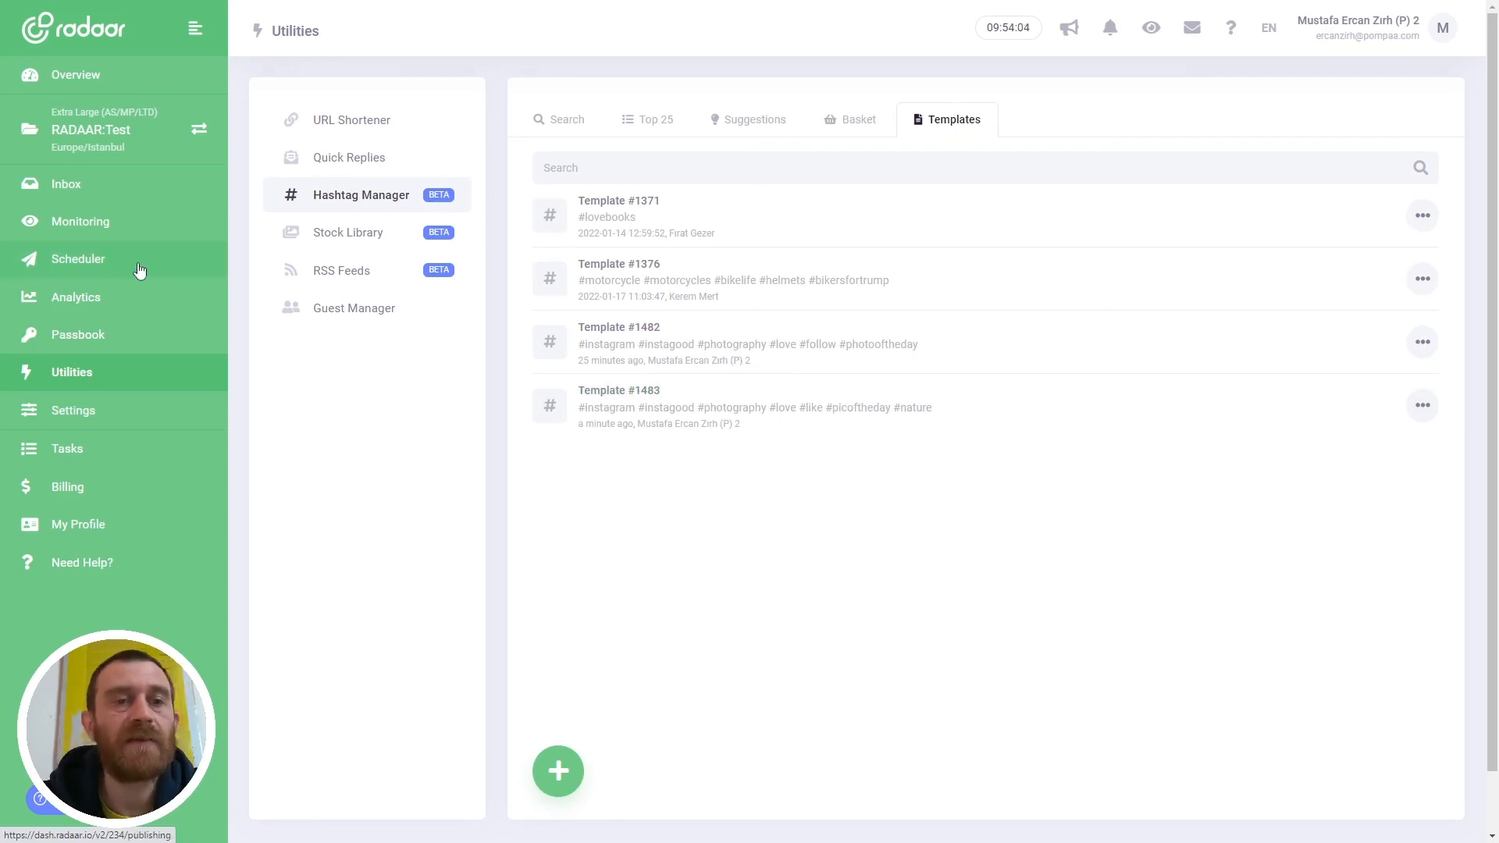
{"action": "left_click", "coordinate": [78, 258]}
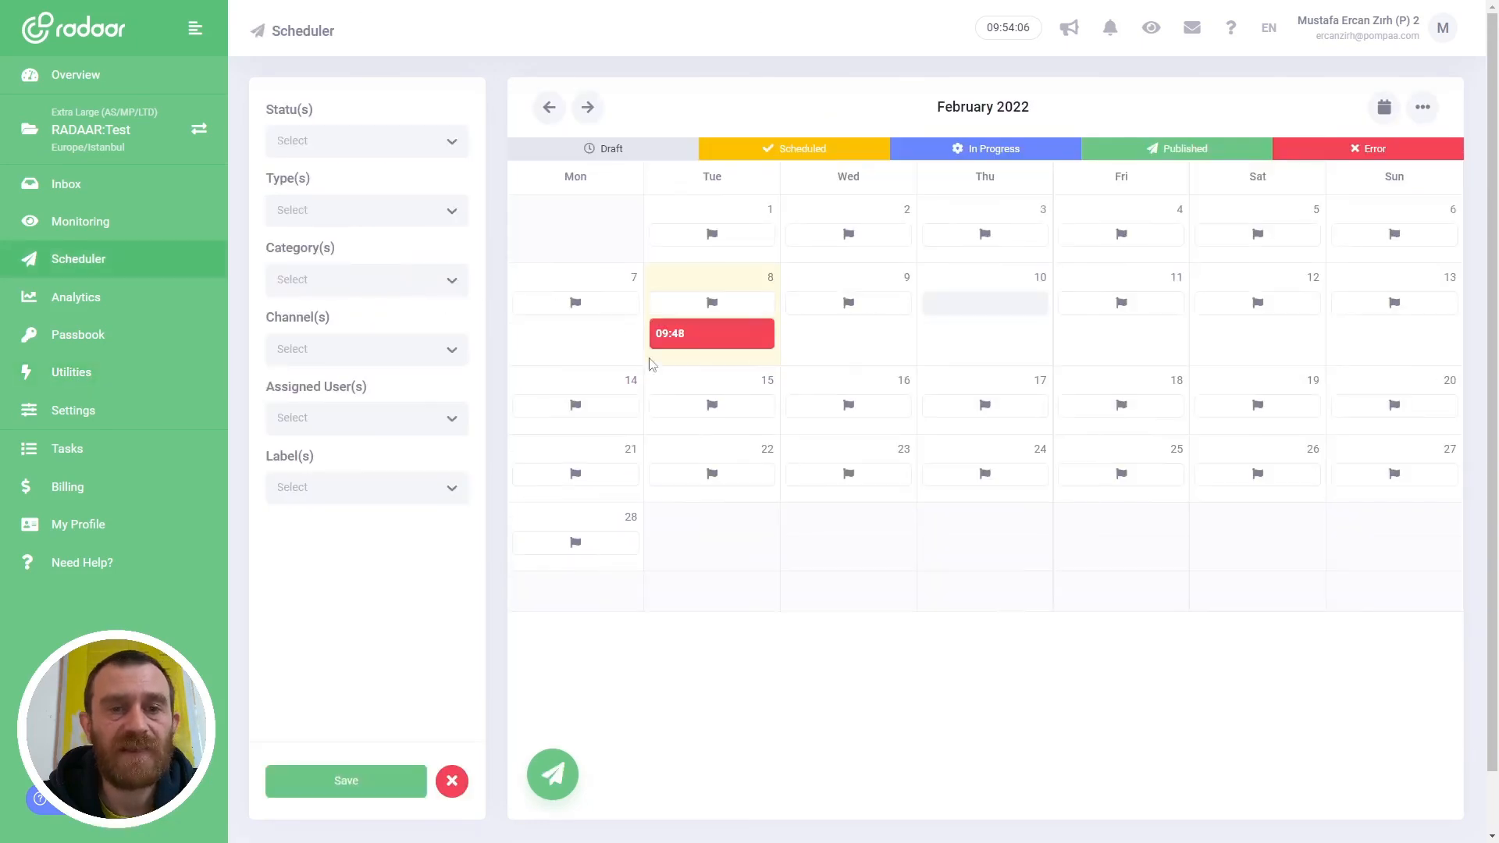
{"action": "mouse_move", "coordinate": [731, 333]}
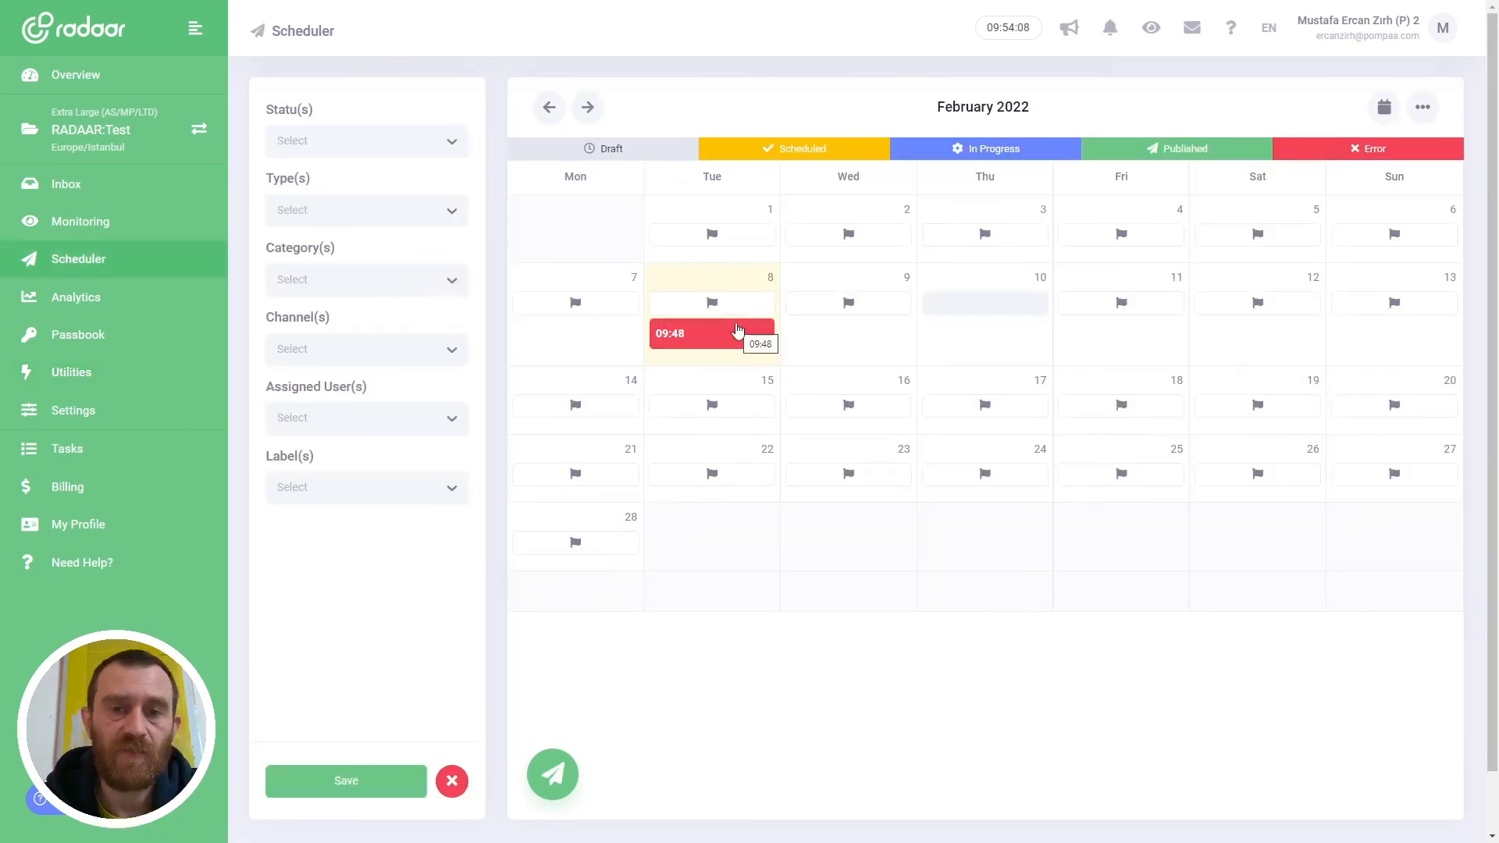